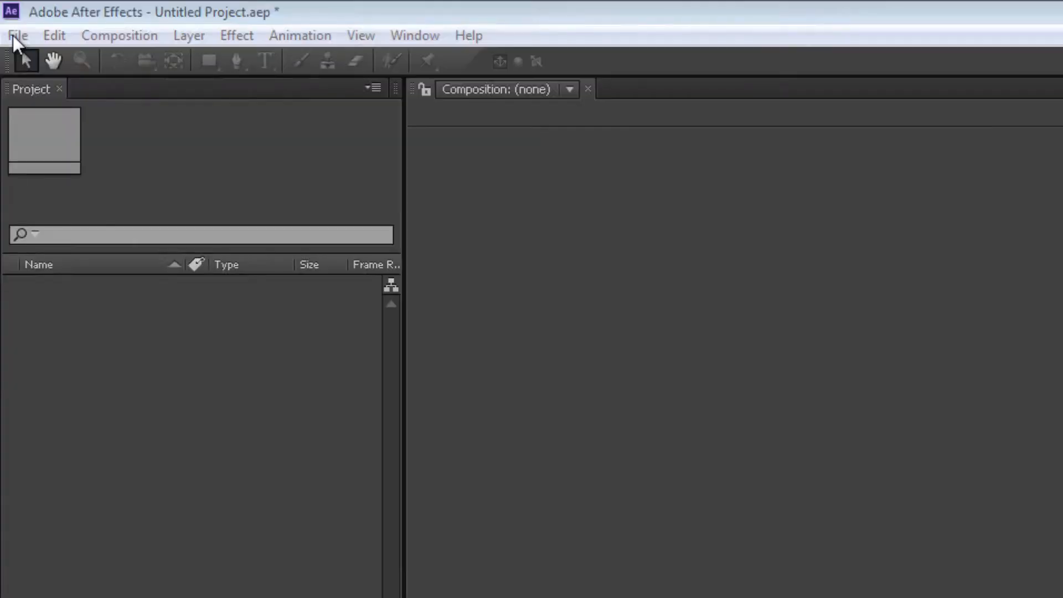
Step: Show the File menu to look for a footage import command
click(22, 34)
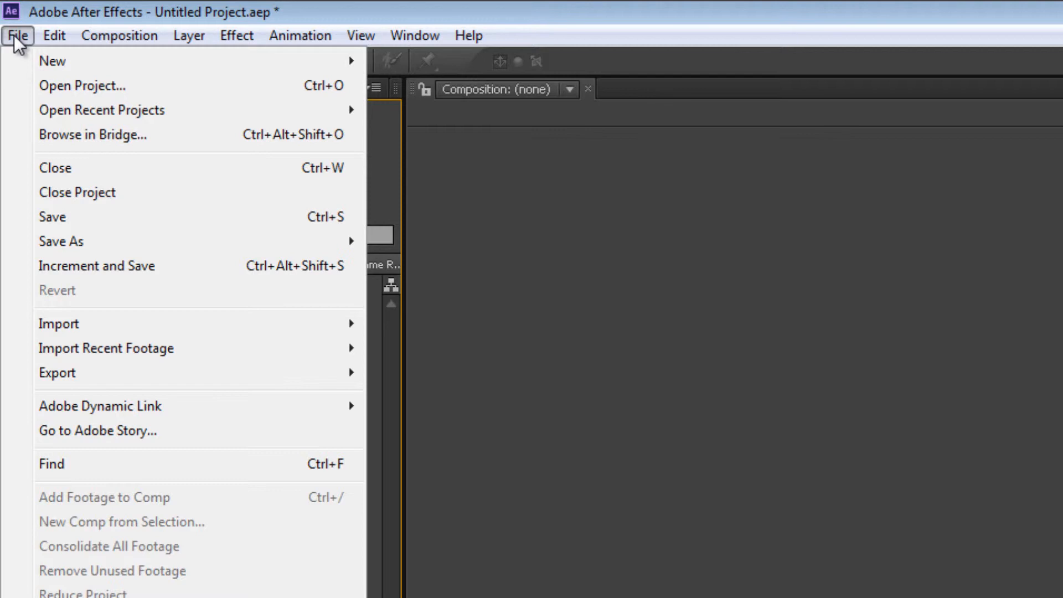
mouse_move(23, 56)
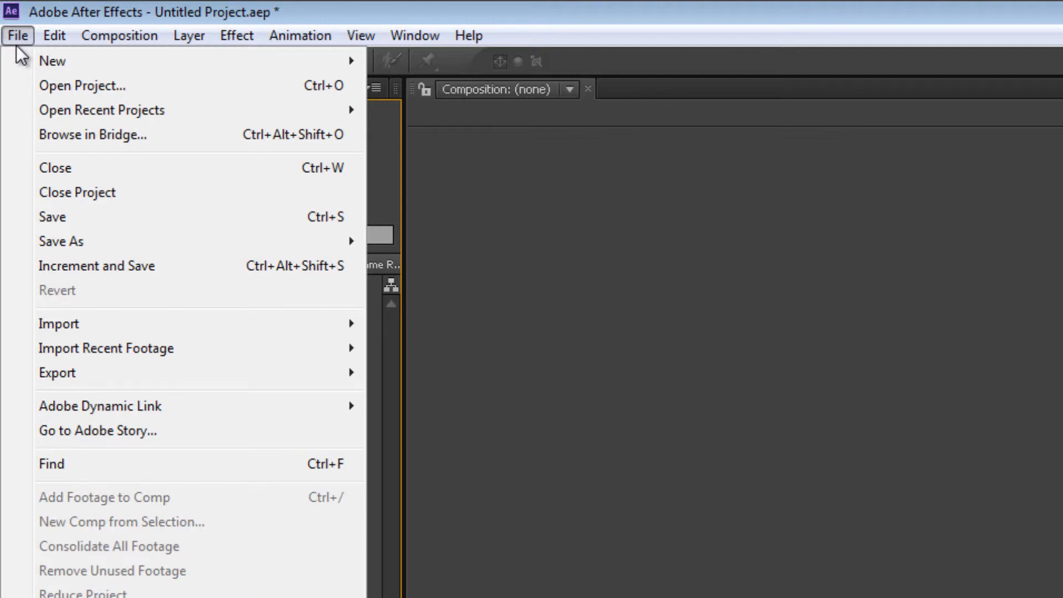
mouse_move(57, 323)
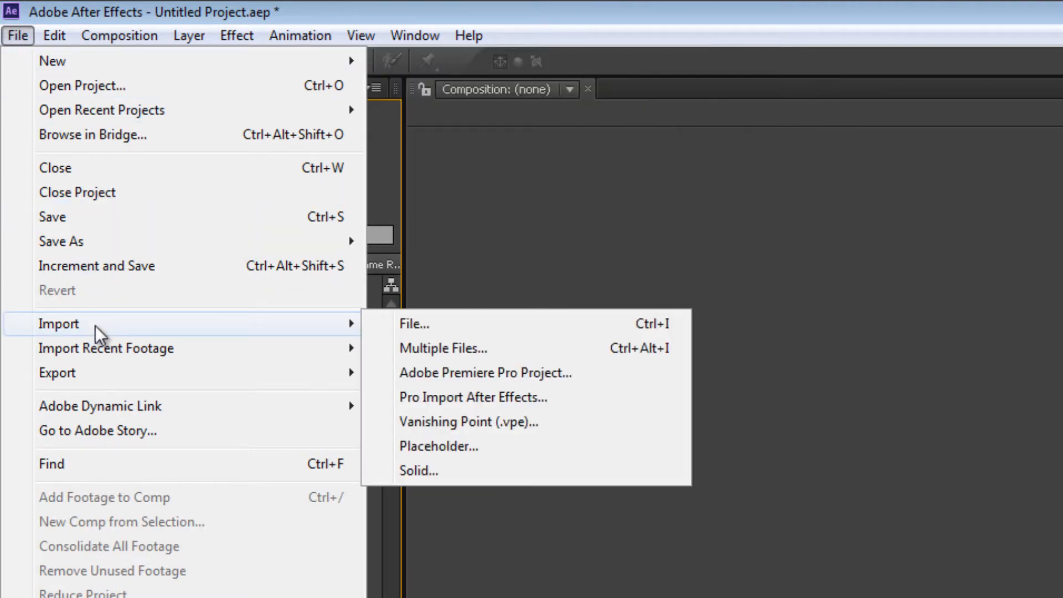
mouse_move(433, 337)
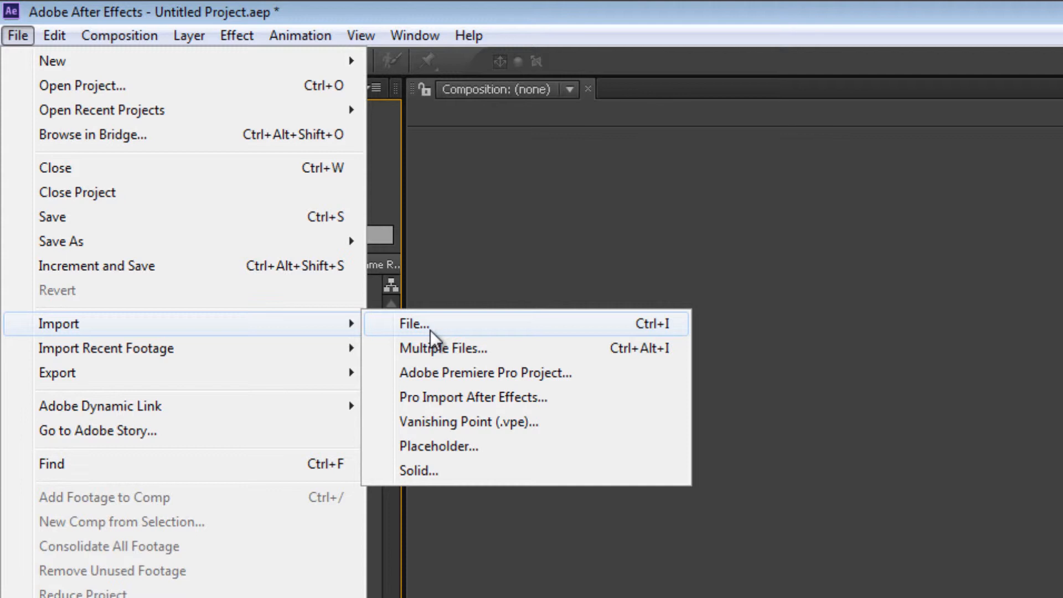
mouse_move(137, 343)
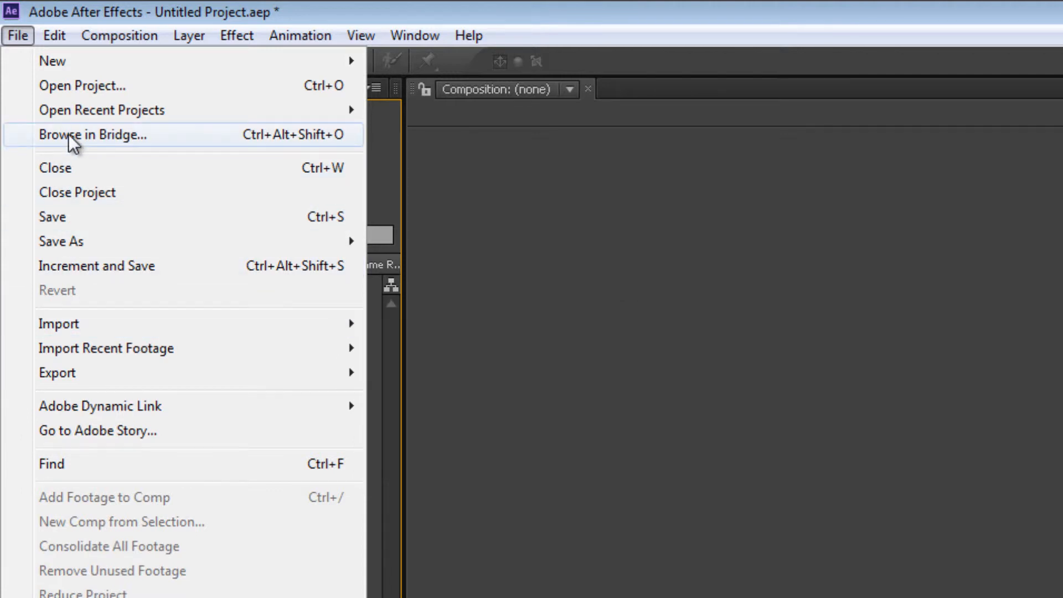
Step: In Bridge, navigate from Desktop in Favorites into the Tutorials folder
click(93, 134)
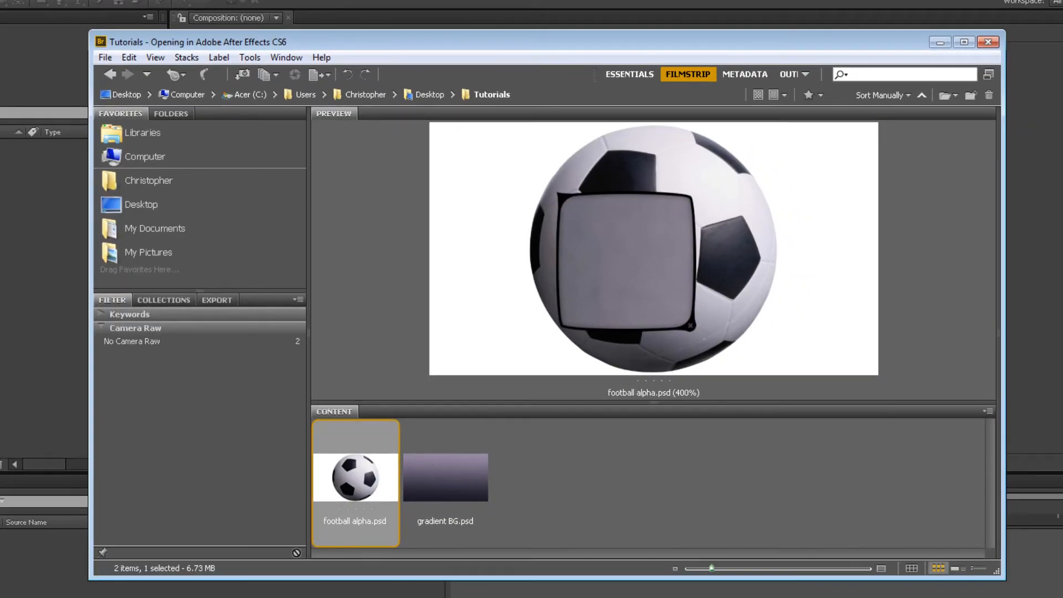
click(142, 203)
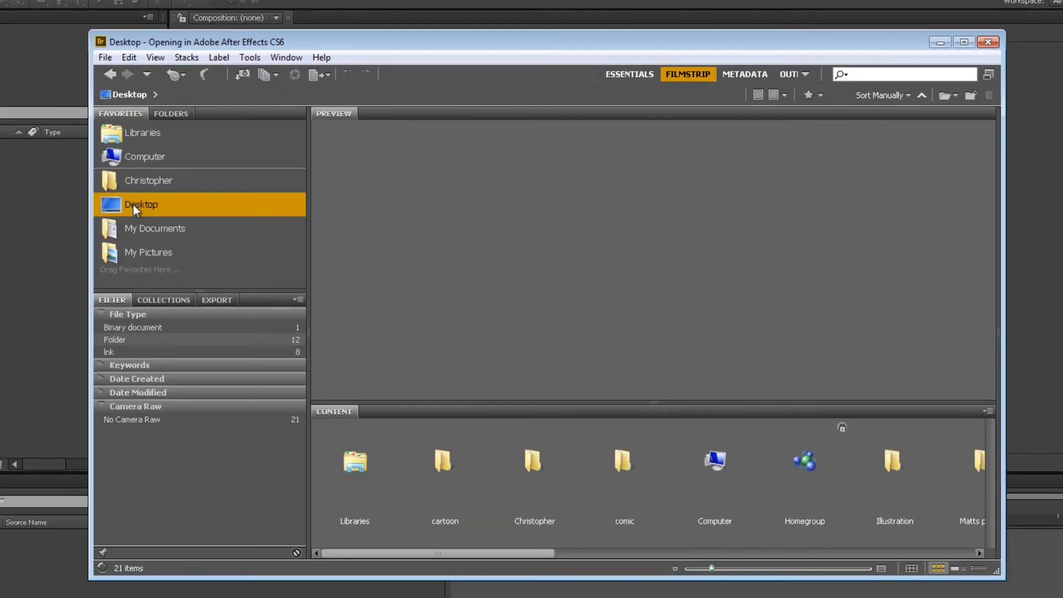
mouse_move(430, 479)
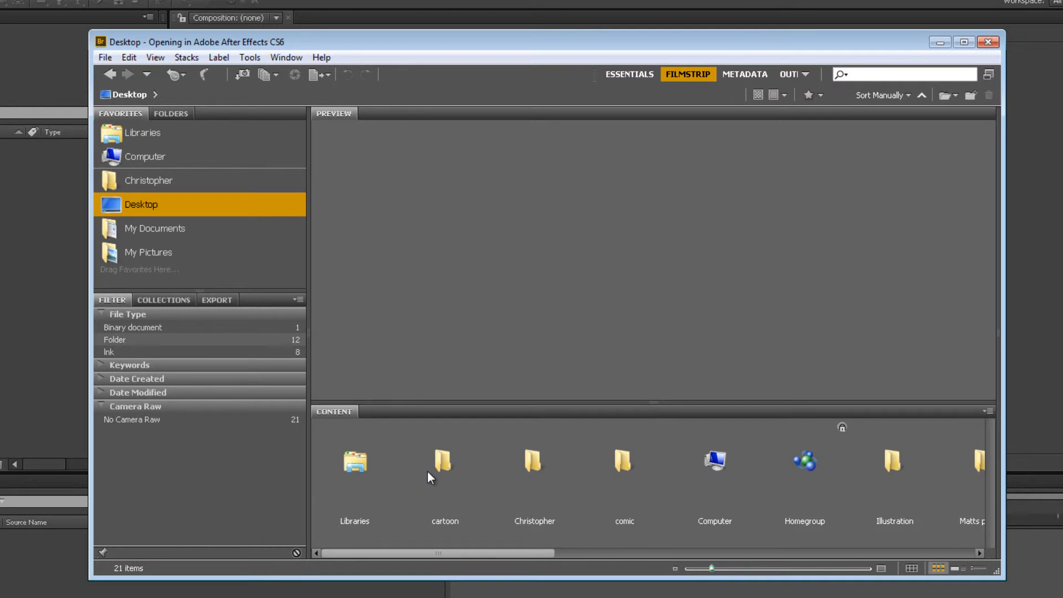
mouse_move(403, 476)
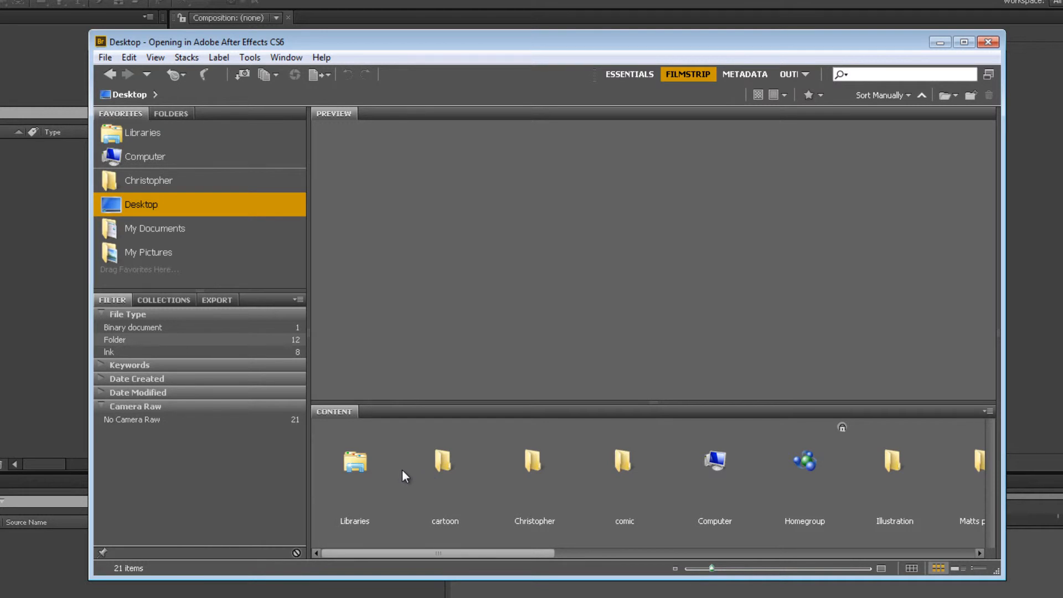
mouse_move(408, 477)
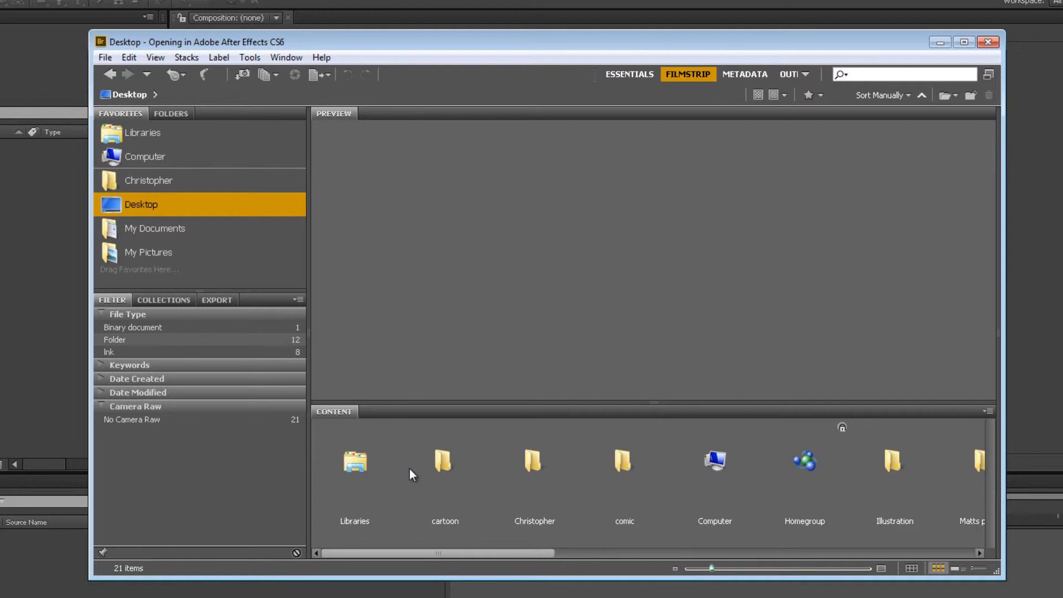
scroll(right, 3)
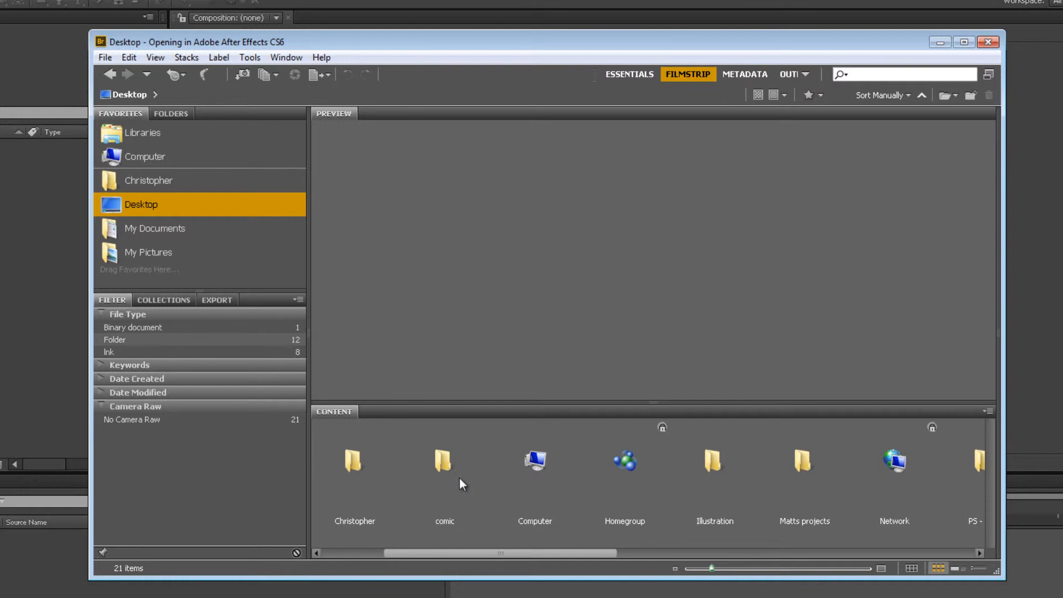
mouse_move(578, 498)
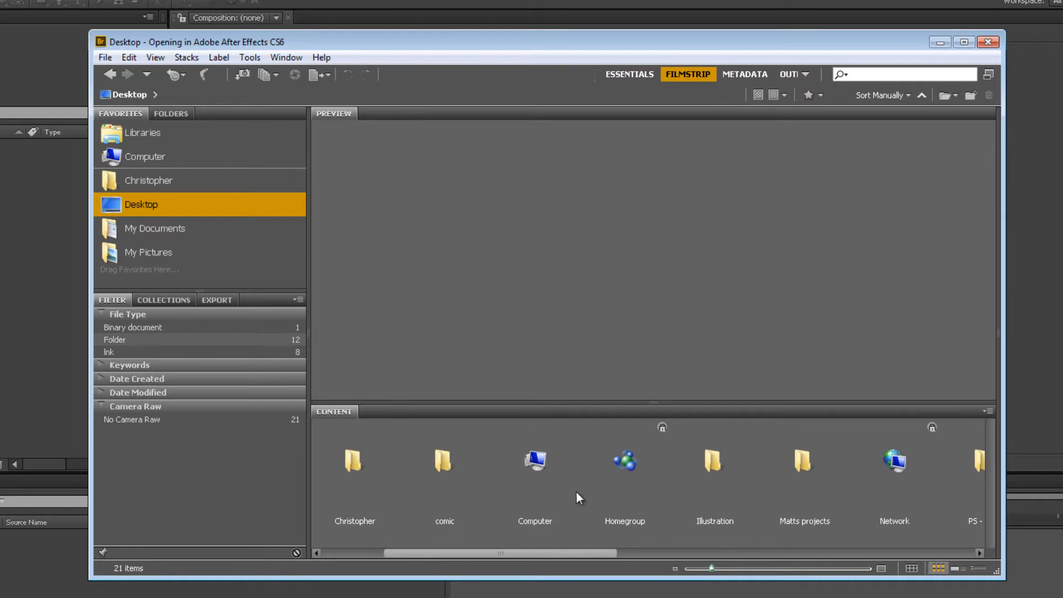
scroll(right, 3)
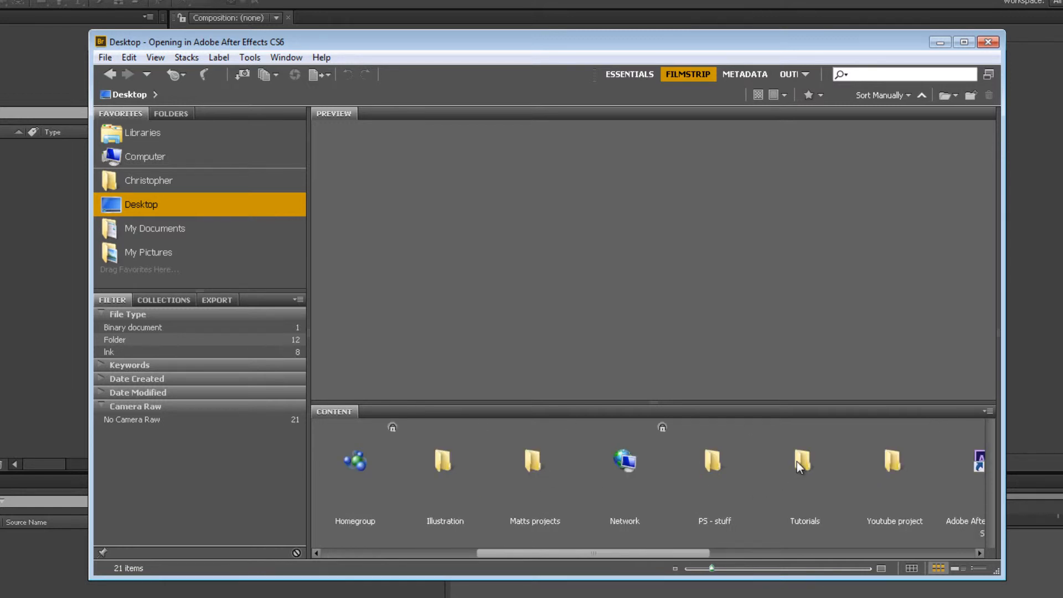
click(802, 464)
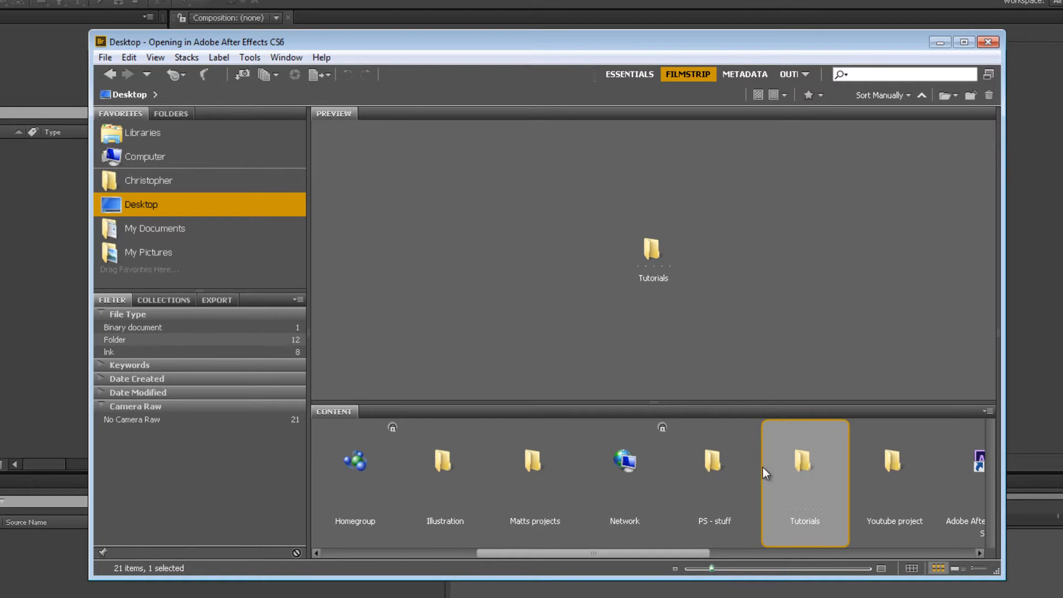
double_click(804, 463)
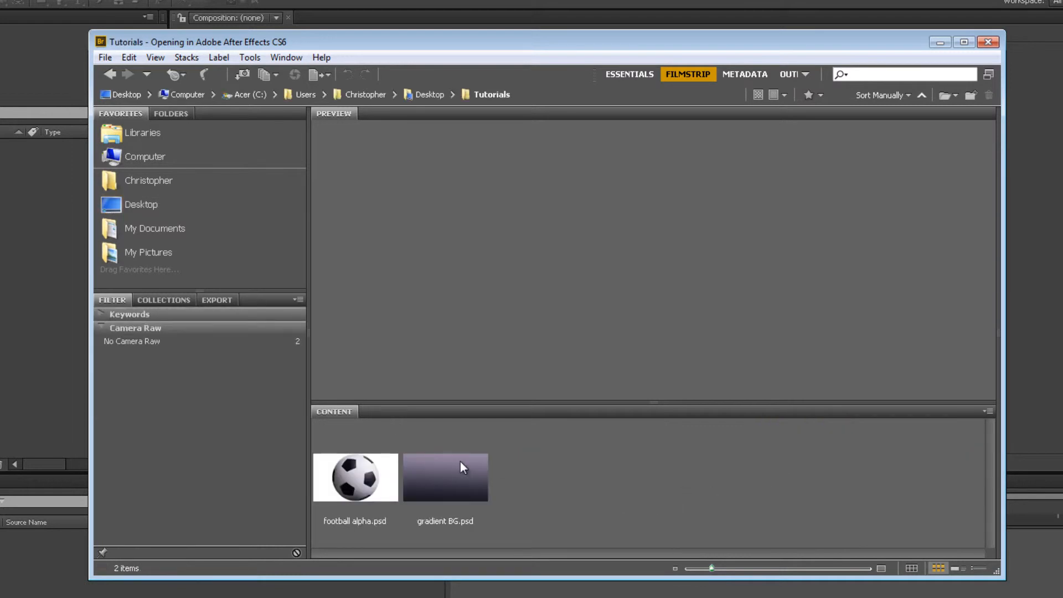
Step: Preview football alpha.psd, then choose gradient BG.psd to place into After Effects
click(355, 477)
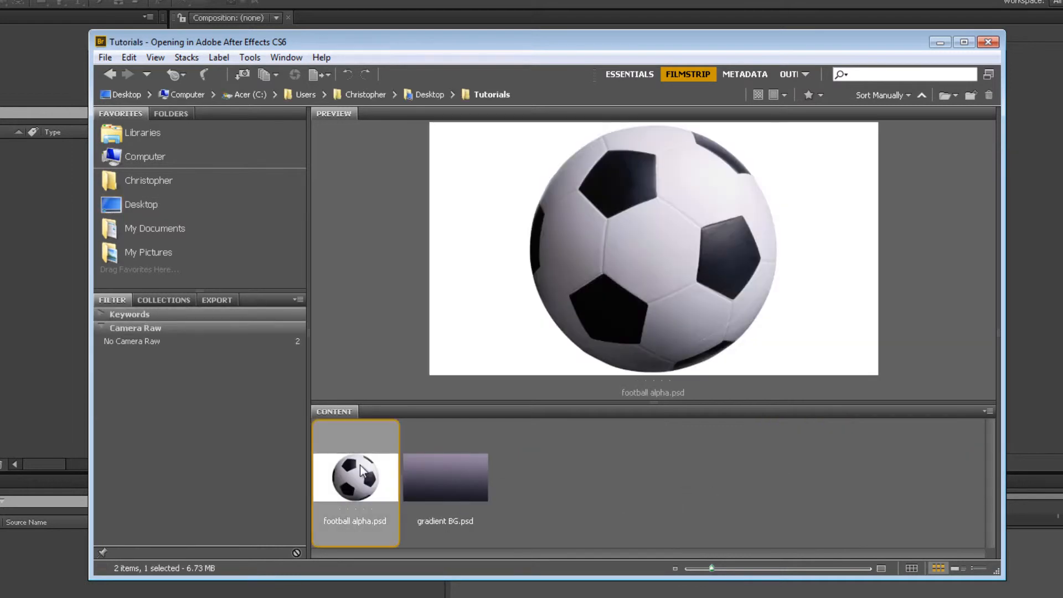
click(445, 476)
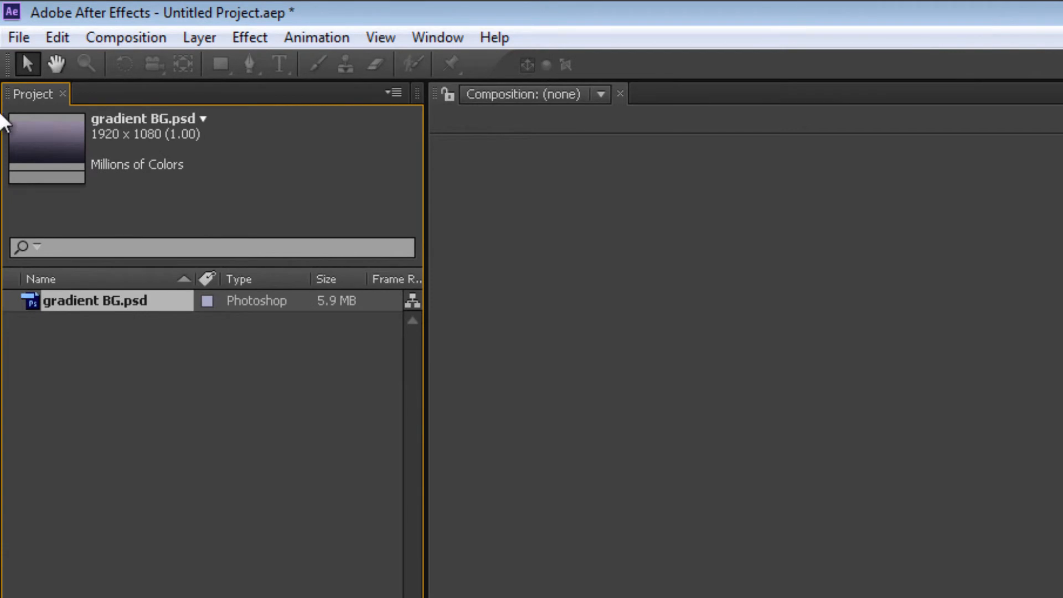
mouse_move(2, 271)
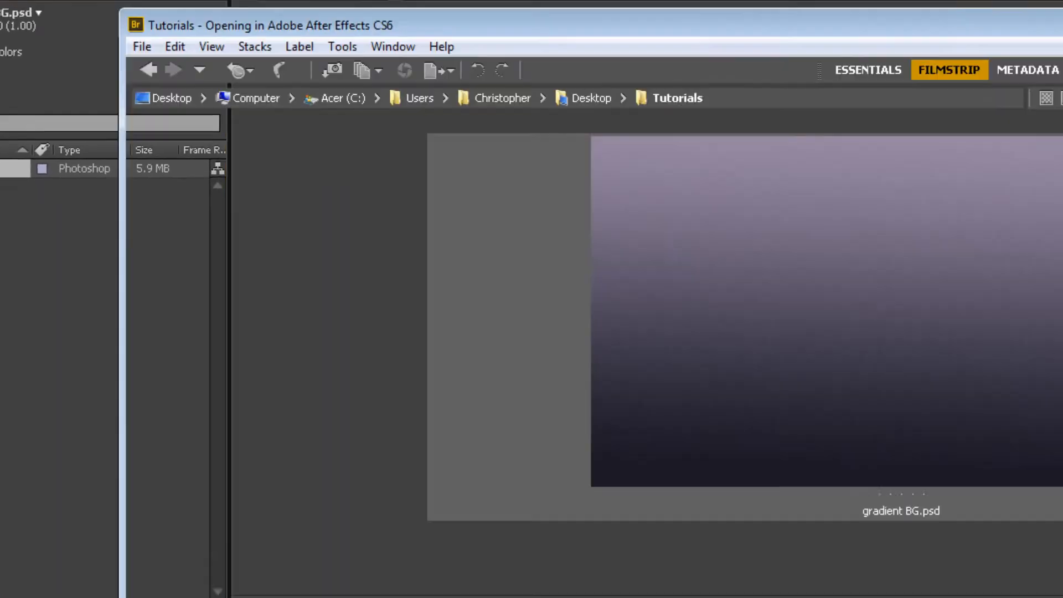
Step: Place football alpha.psd into the After Effects project beside gradient BG.psd
click(387, 543)
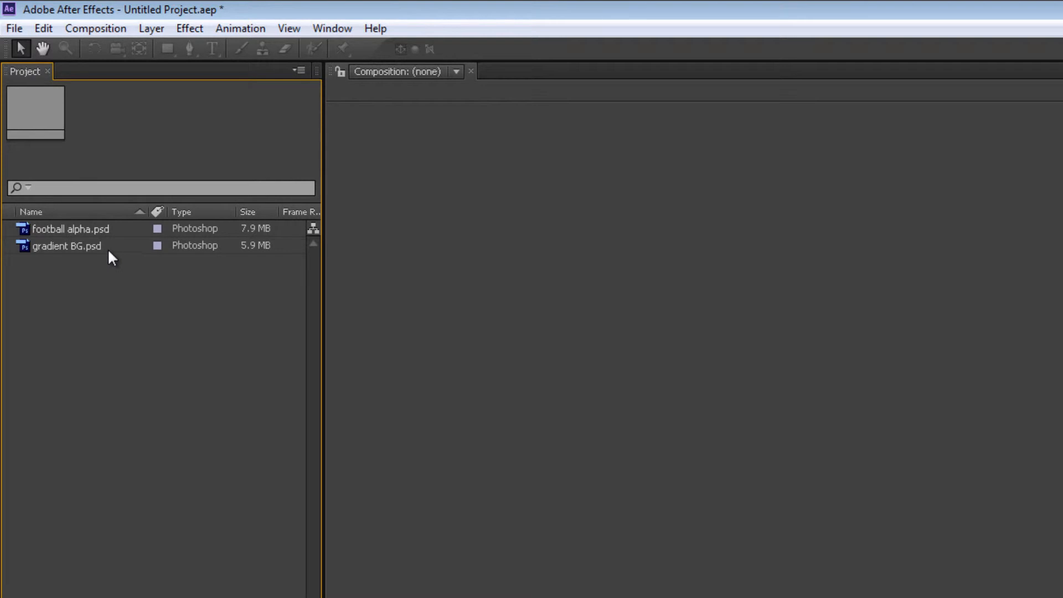
mouse_move(27, 255)
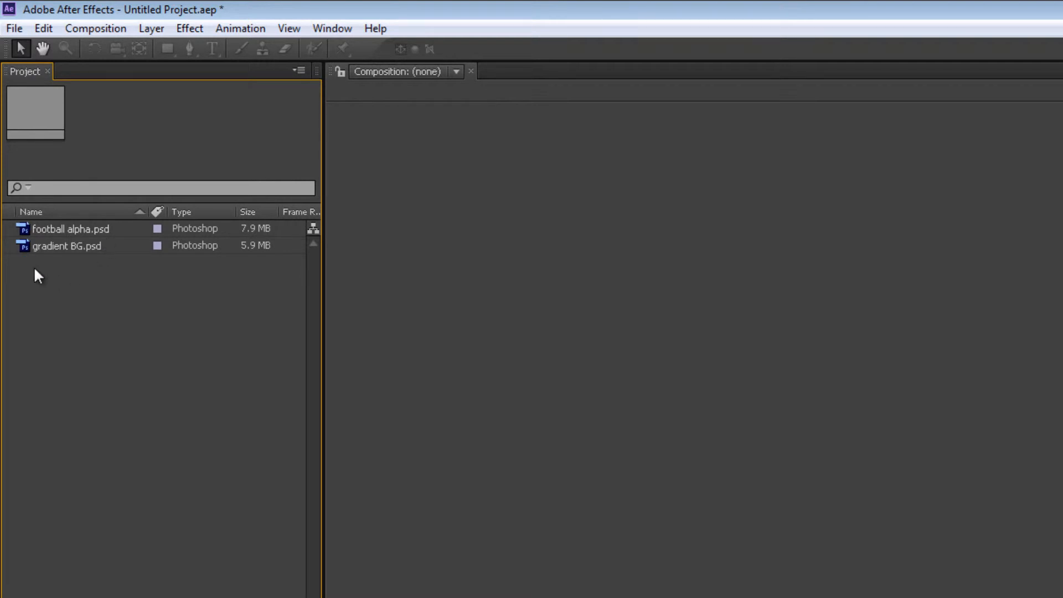
mouse_move(255, 246)
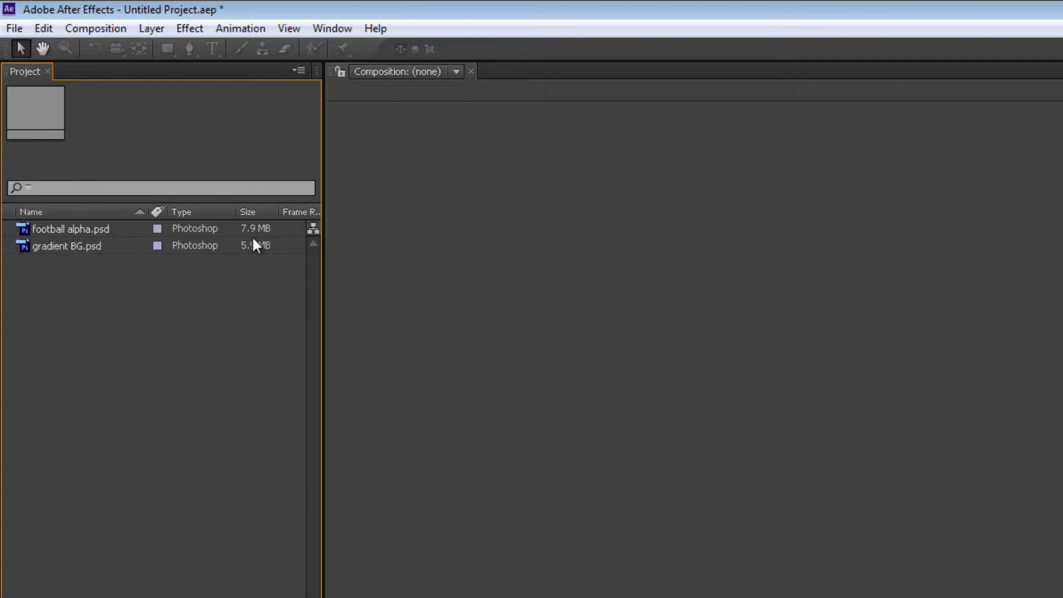
mouse_move(26, 282)
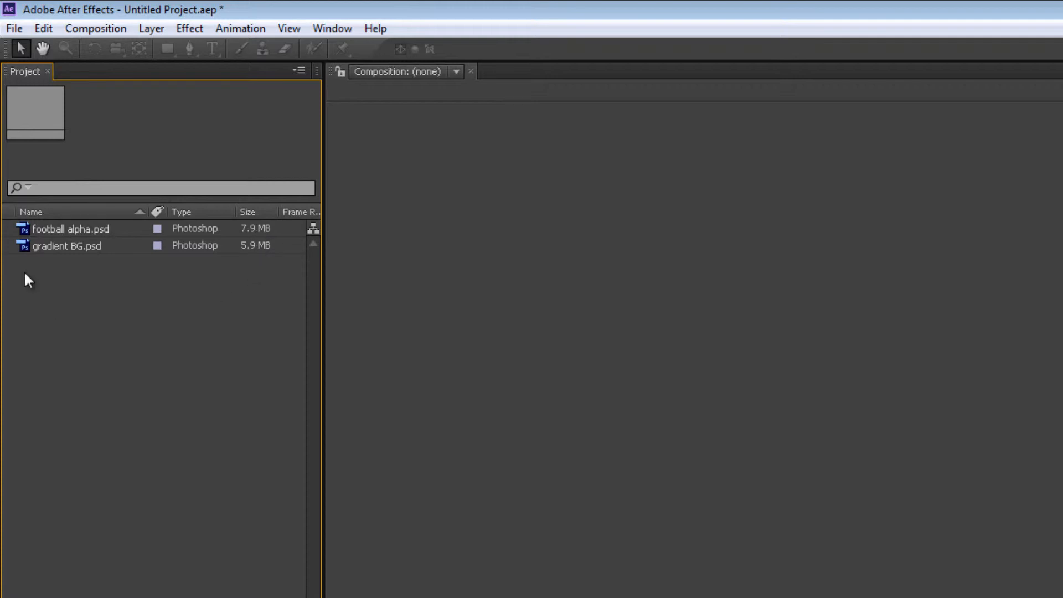
mouse_move(28, 243)
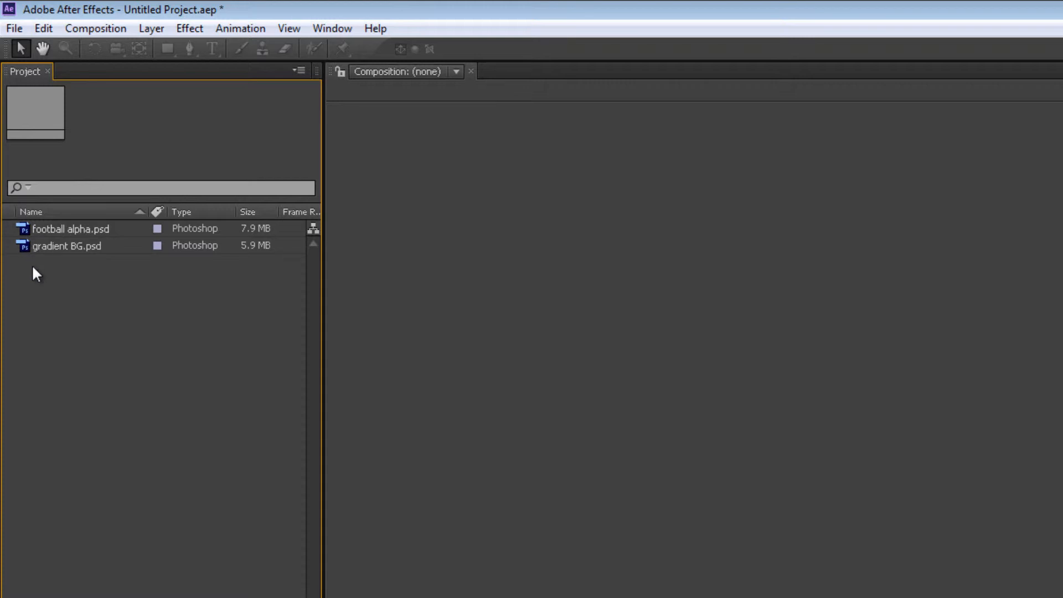
mouse_move(955, 458)
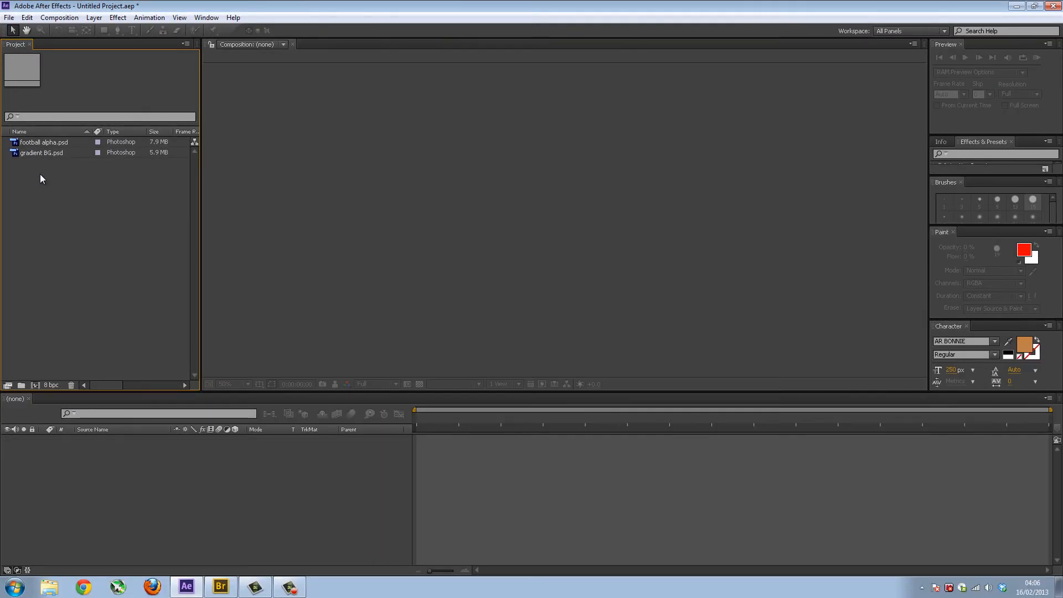
mouse_move(47, 226)
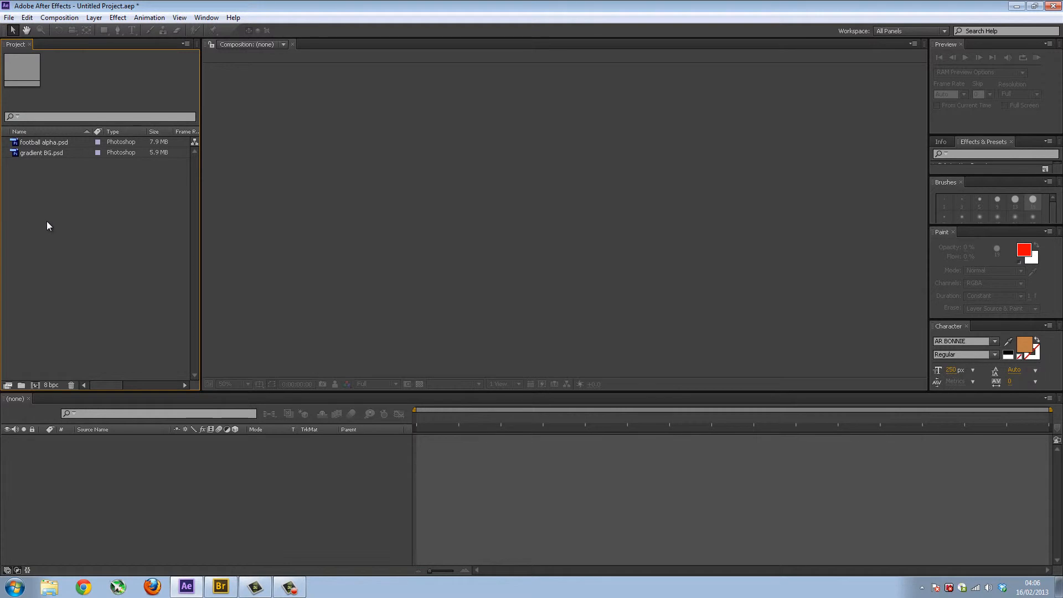
mouse_move(52, 176)
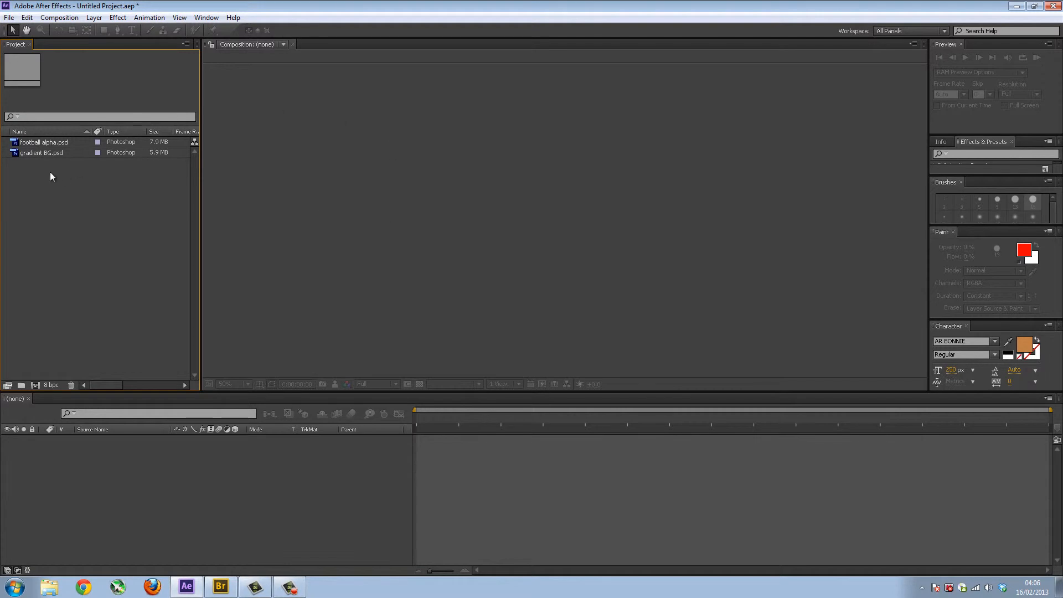
mouse_move(55, 149)
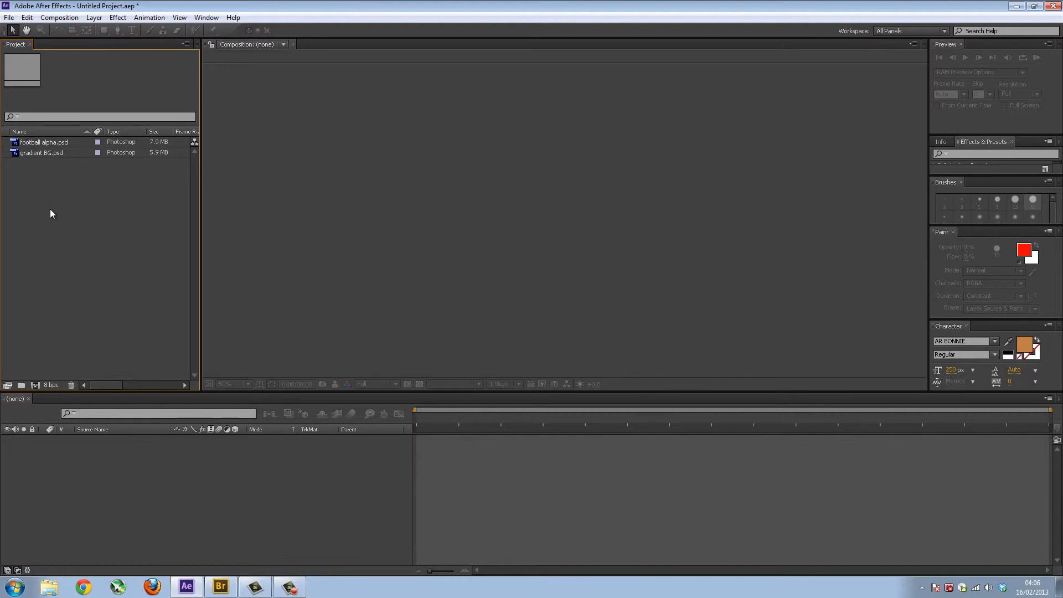
mouse_move(56, 215)
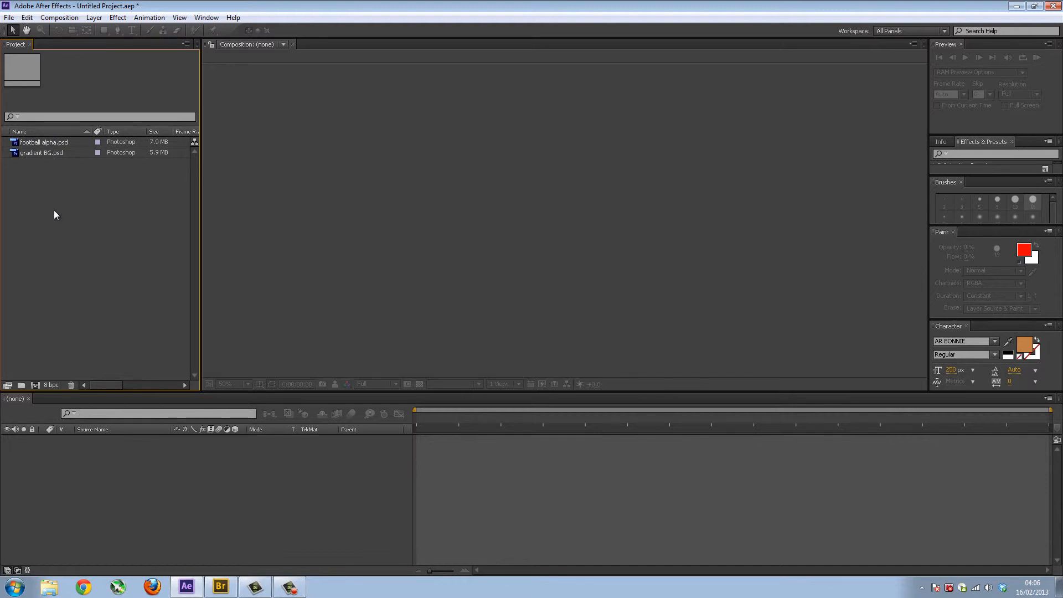
mouse_move(59, 213)
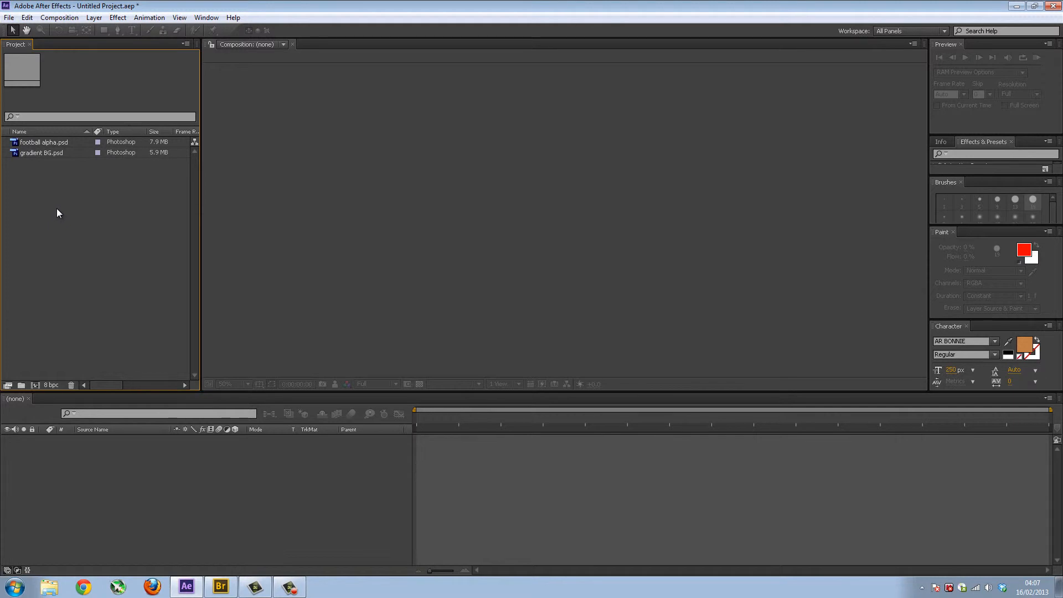
mouse_move(60, 210)
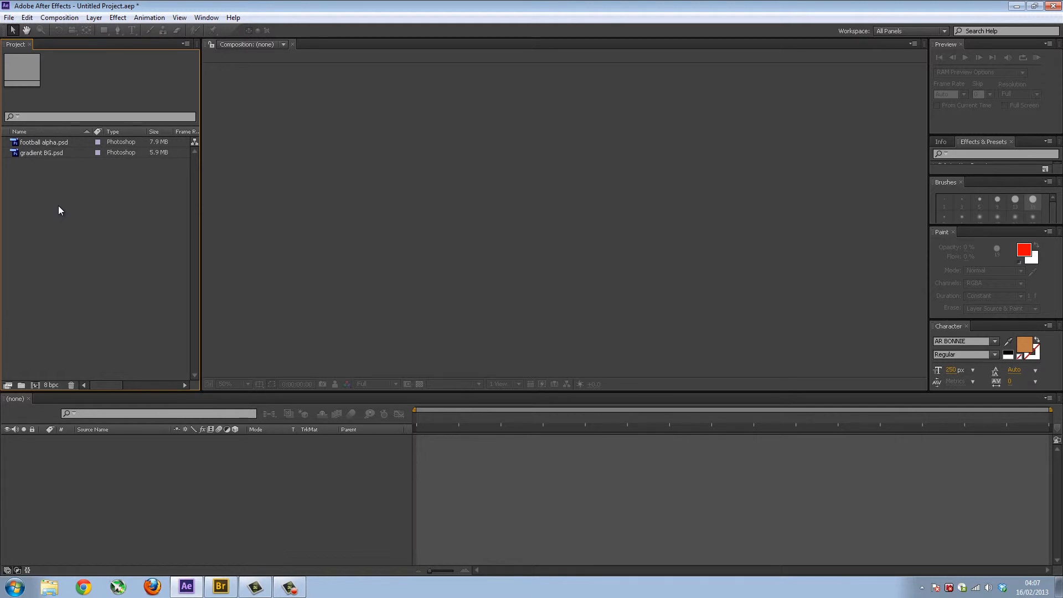
mouse_move(38, 198)
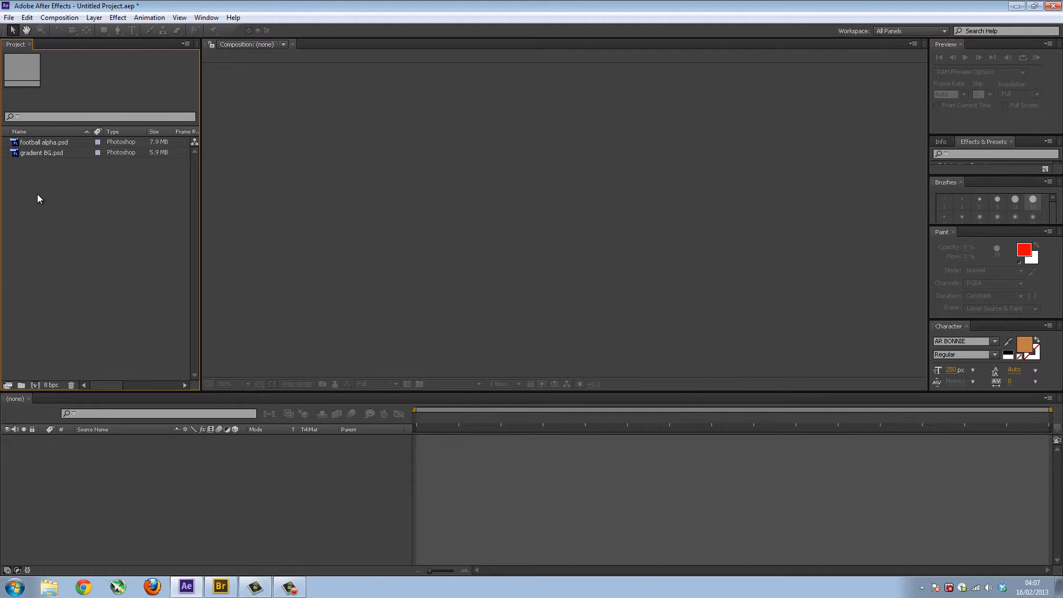
mouse_move(623, 183)
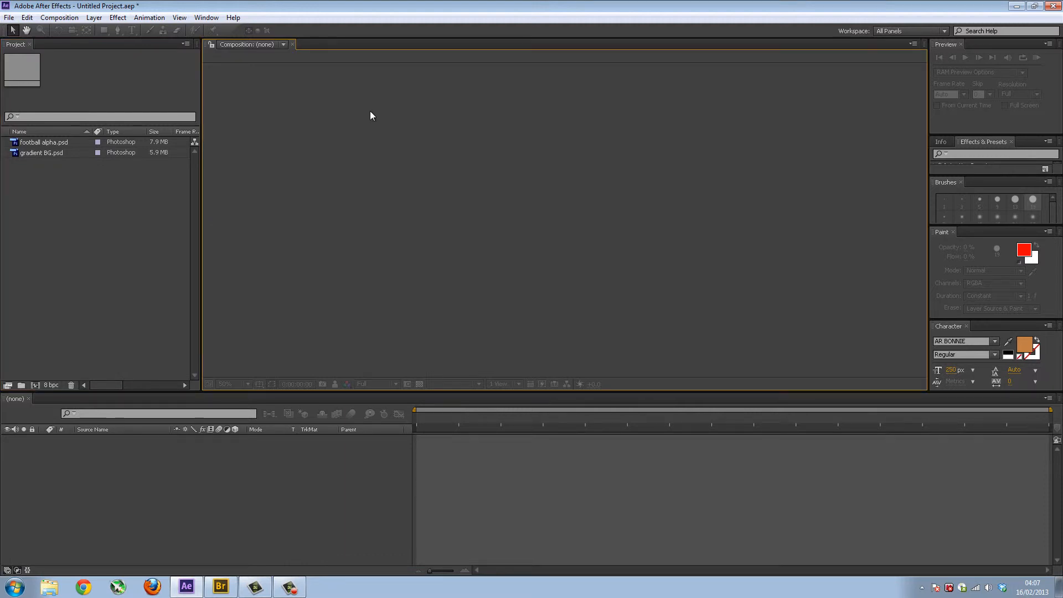
mouse_move(571, 228)
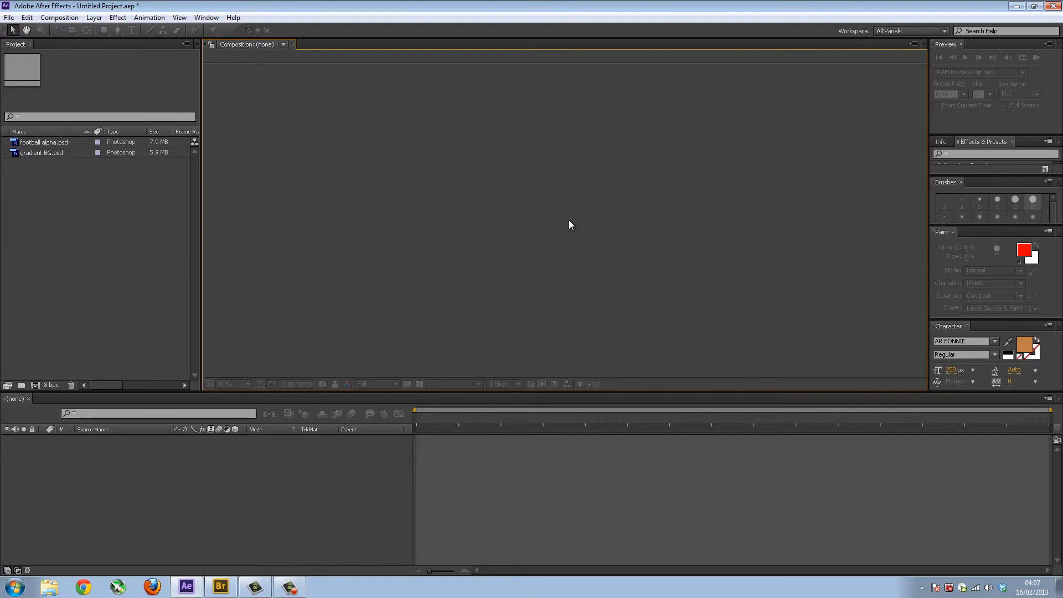
click(42, 151)
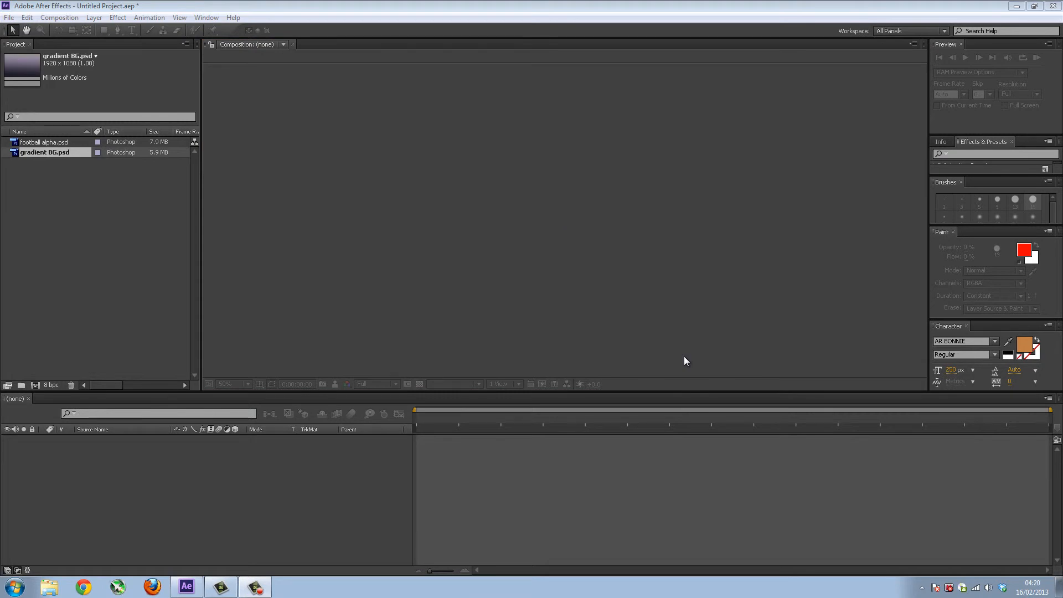
mouse_move(477, 500)
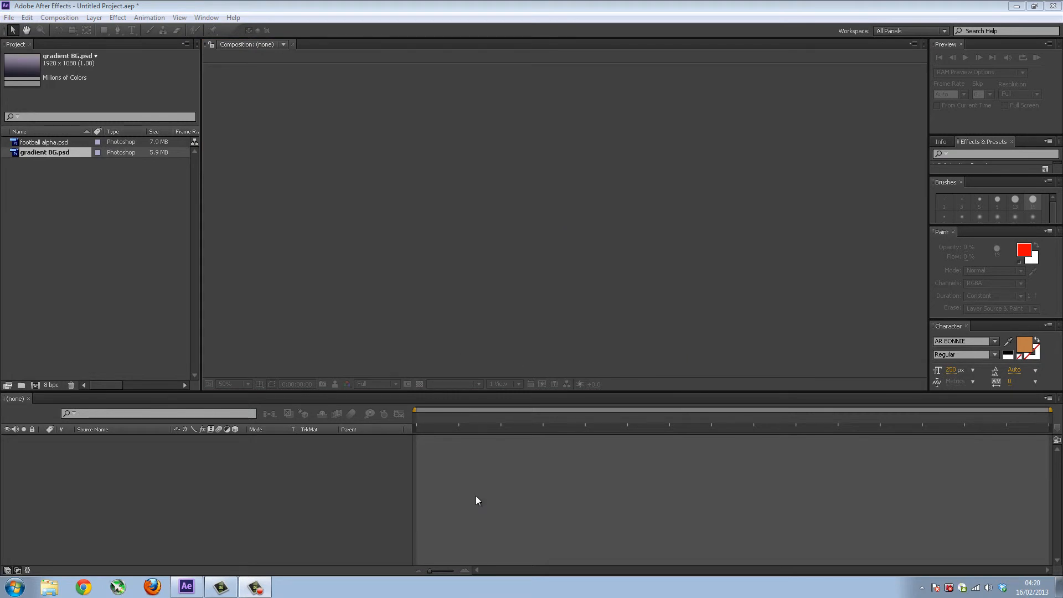
mouse_move(36, 224)
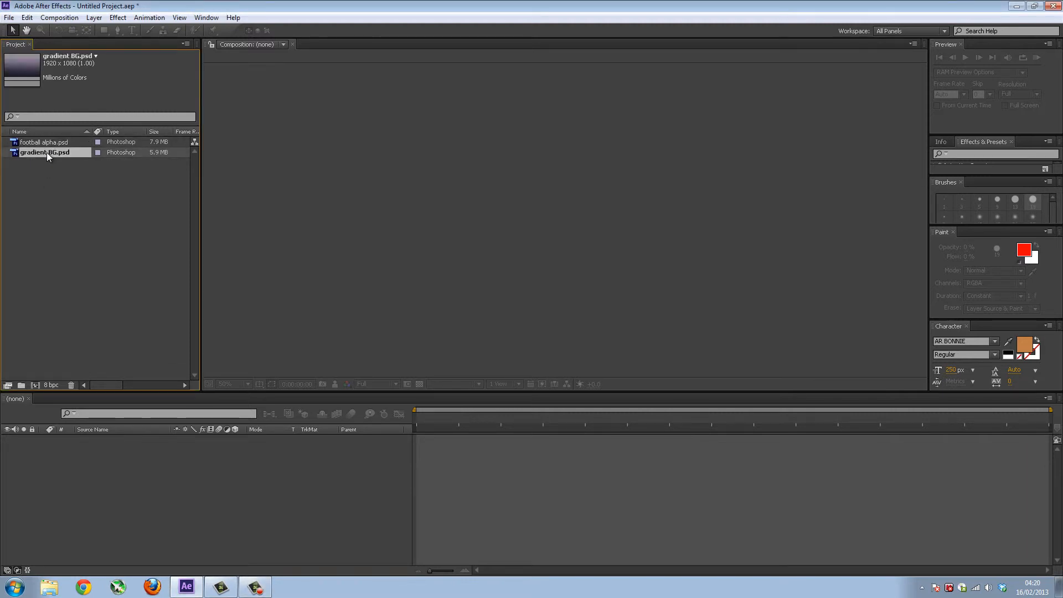
click(42, 141)
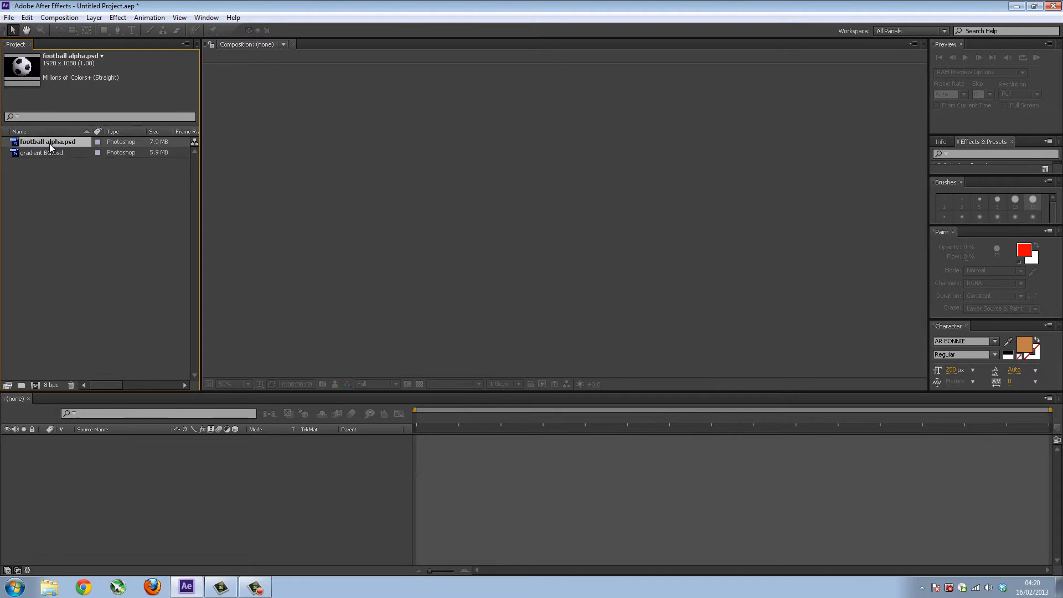
click(42, 153)
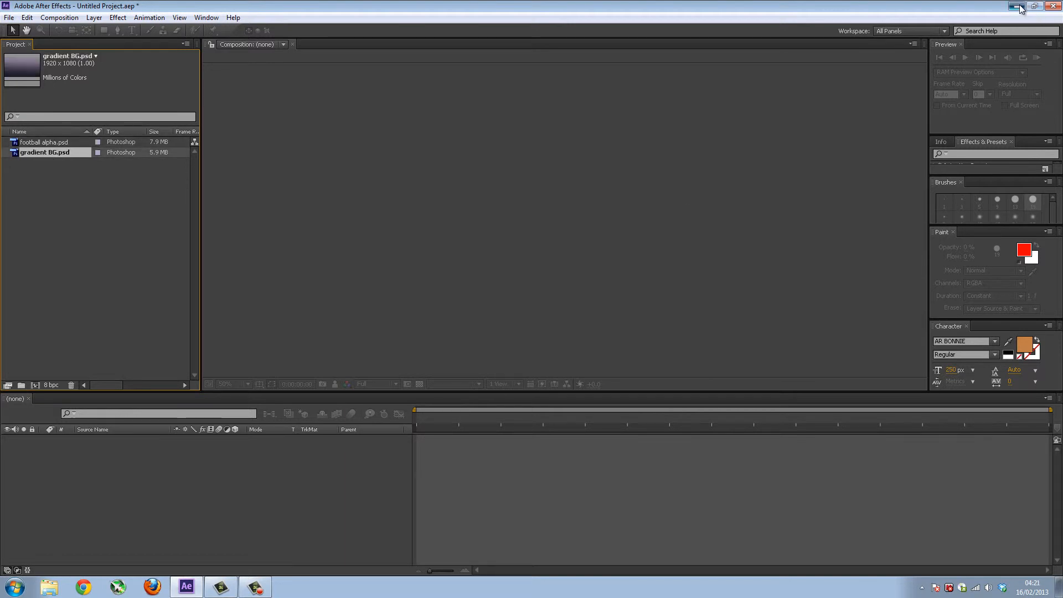
Step: Minimize After Effects and show the Tutorials folder from the desktop in Explorer
click(1010, 7)
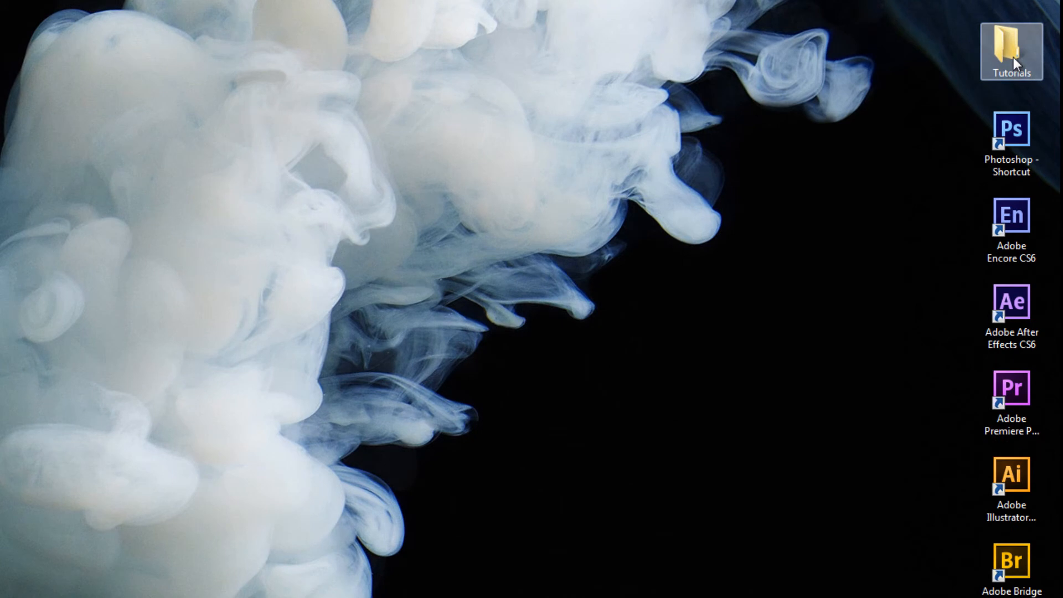
double_click(1006, 50)
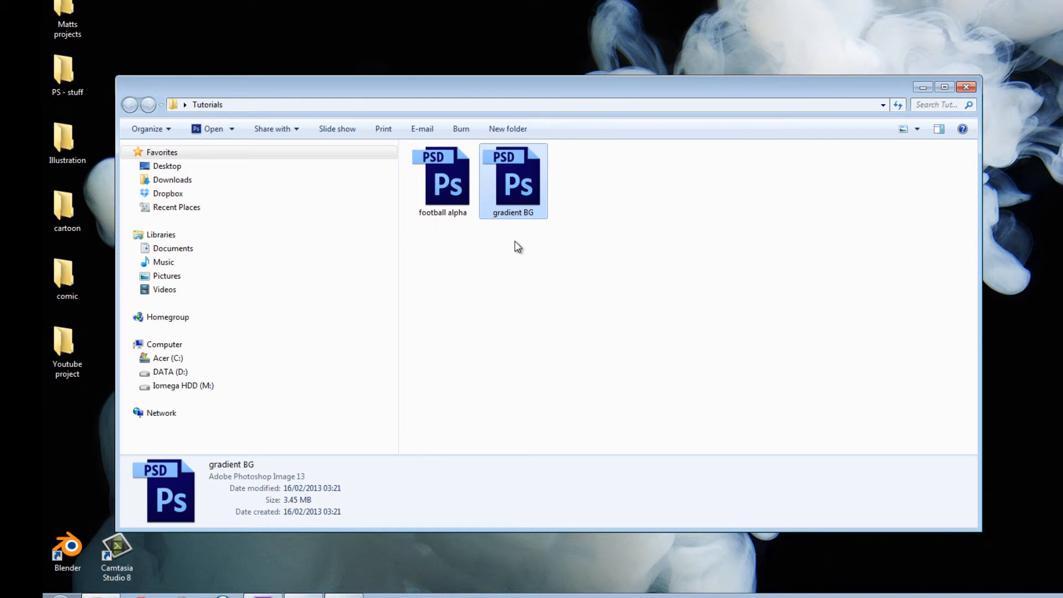
mouse_move(642, 243)
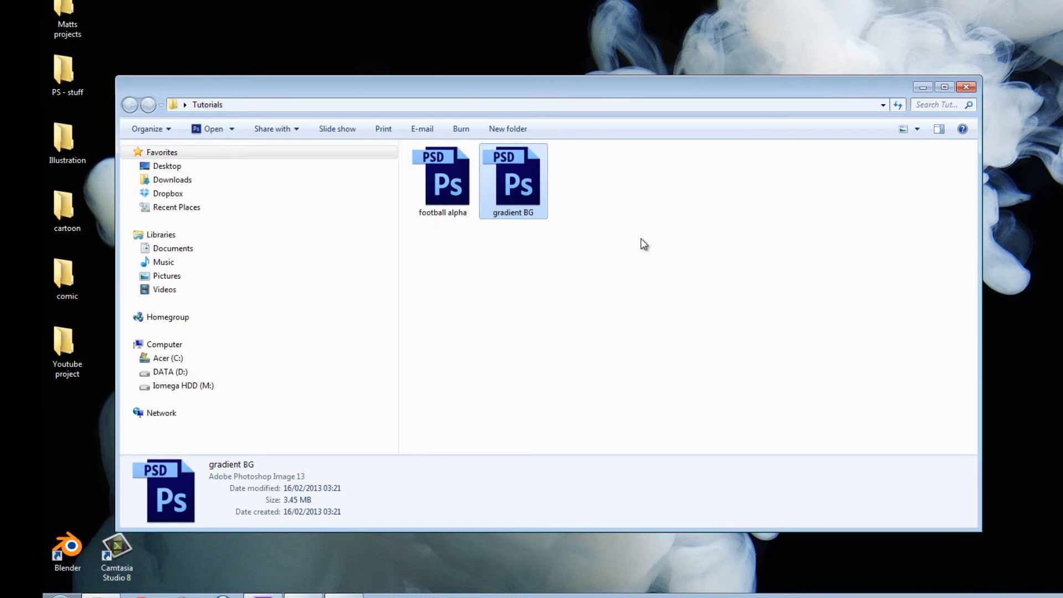
mouse_move(589, 319)
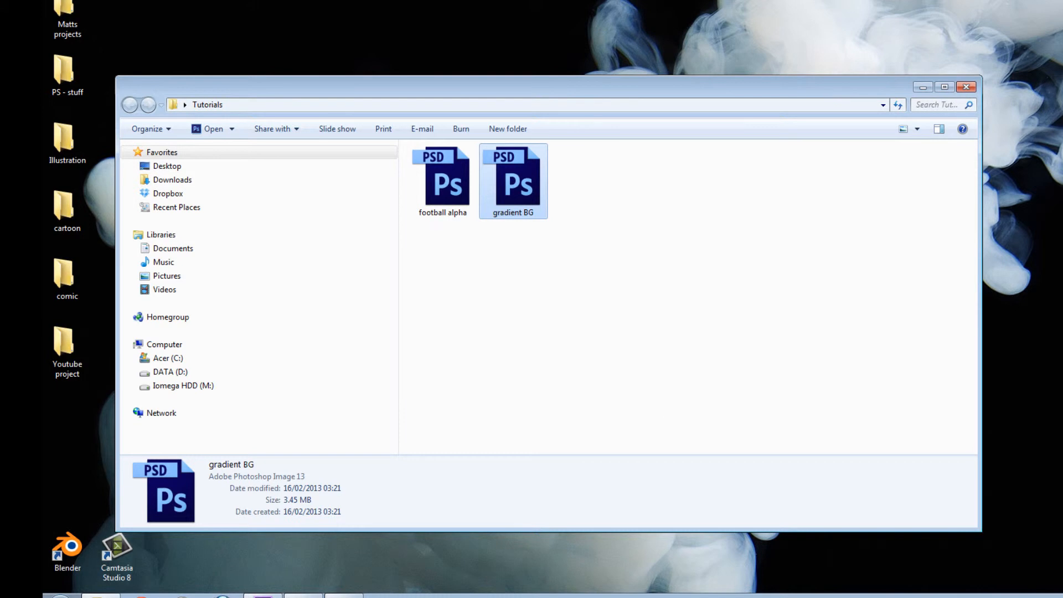
click(442, 183)
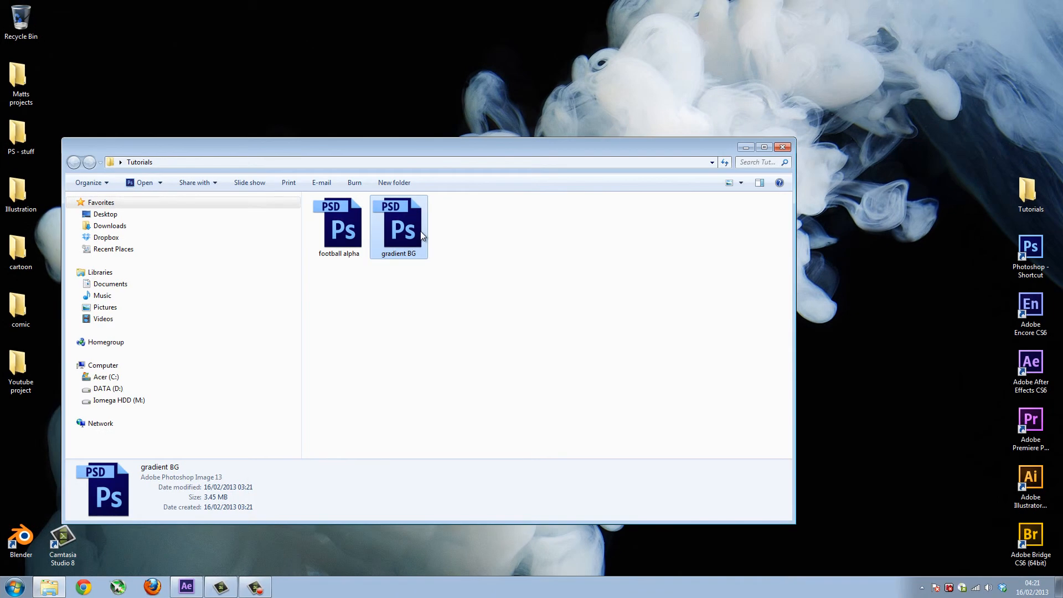
Step: Move gradient BG and football alpha PSD files from the folder onto the desktop
drag(399, 227, 524, 77)
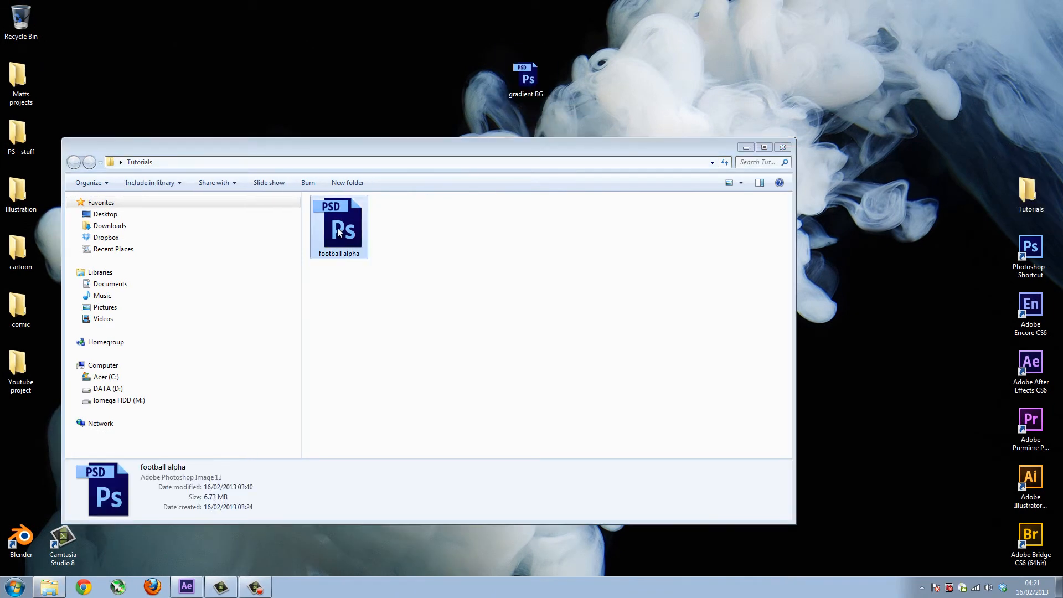
drag(339, 226, 442, 83)
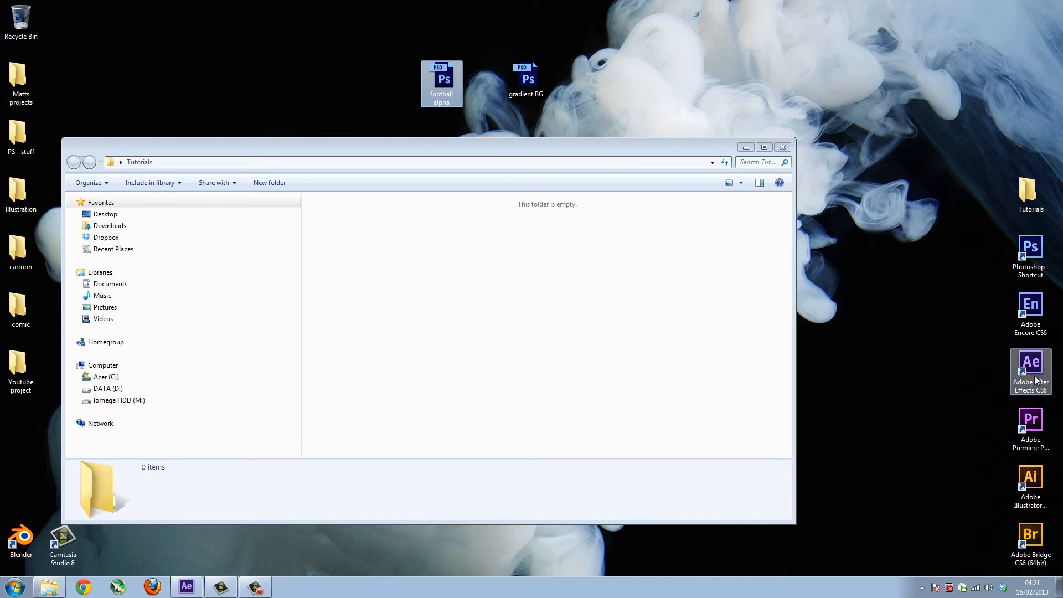
mouse_move(440, 272)
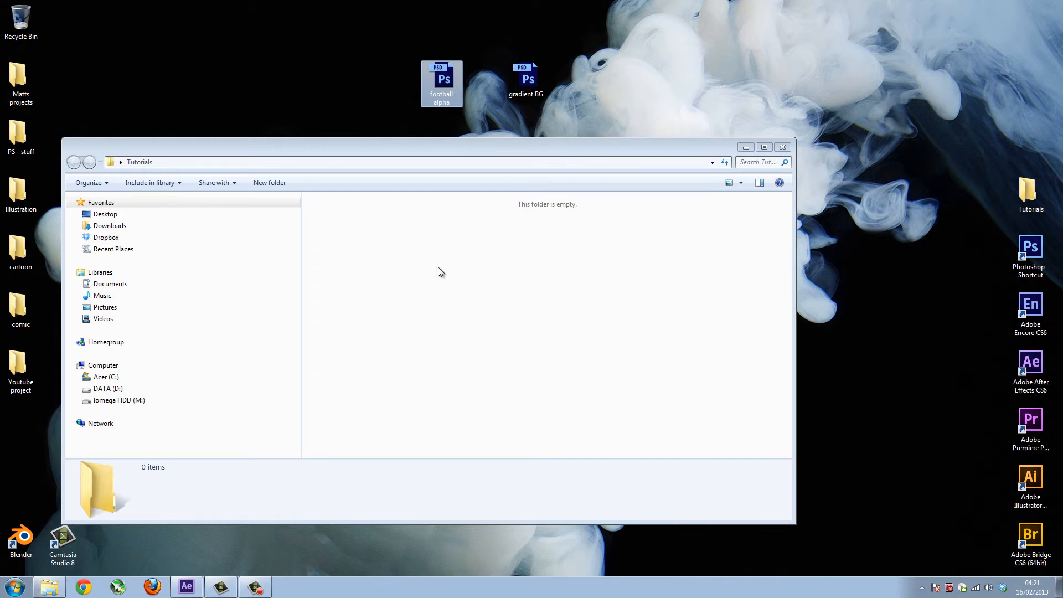
mouse_move(408, 241)
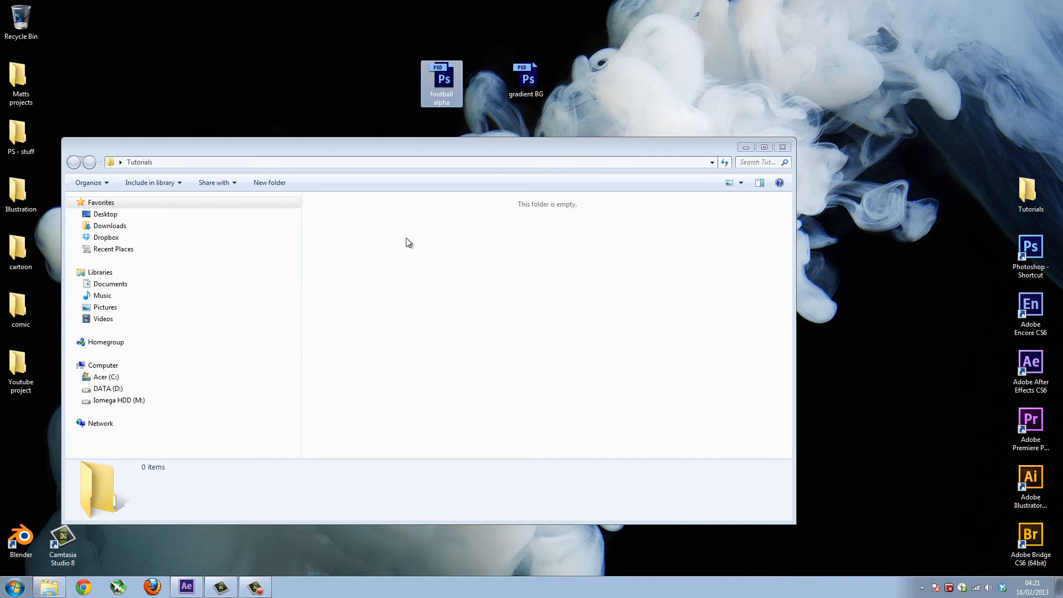
mouse_move(420, 224)
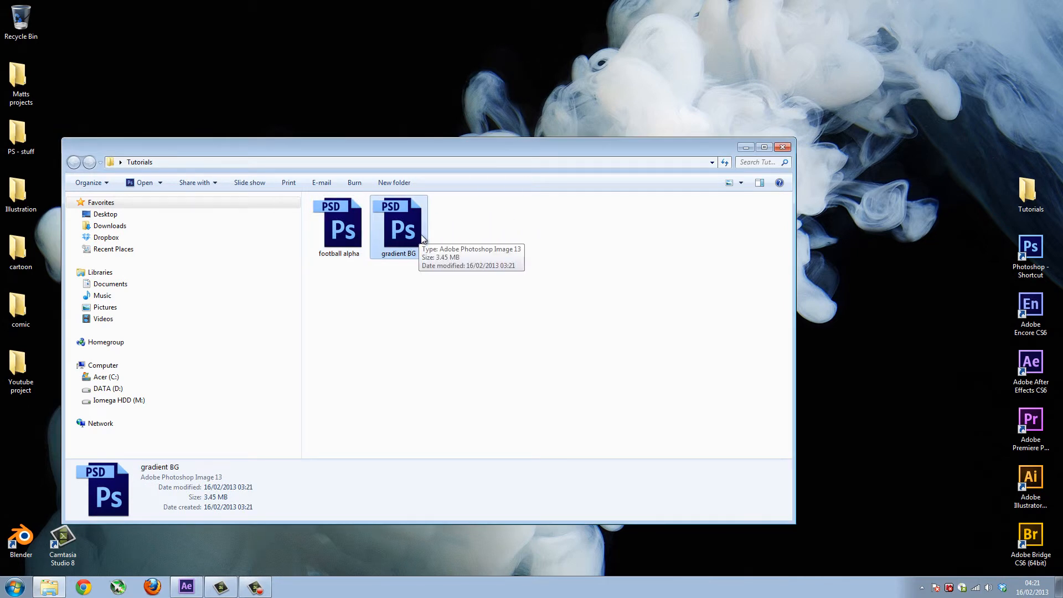
mouse_move(425, 239)
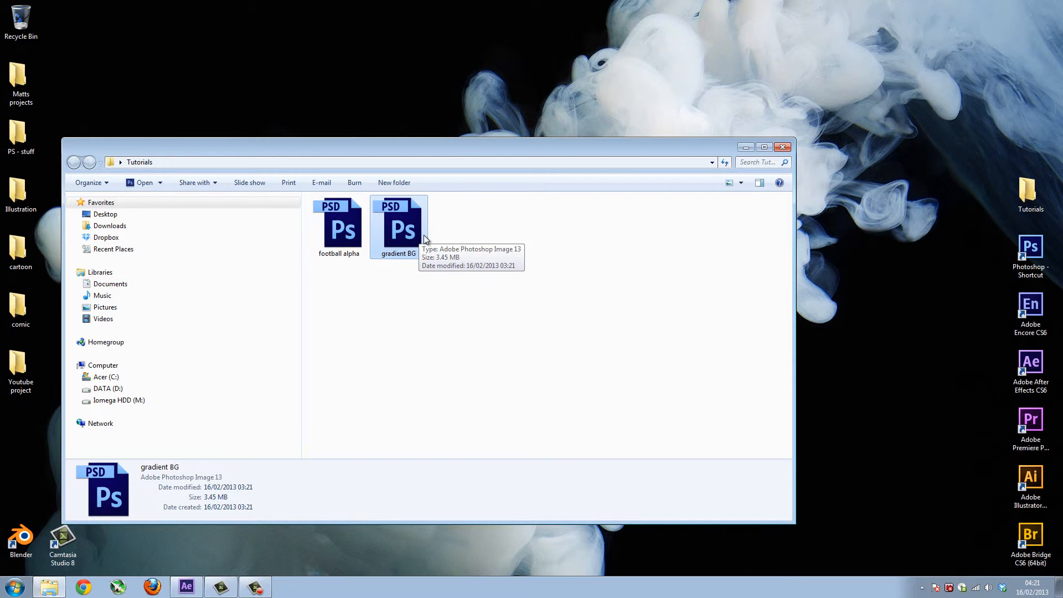
mouse_move(217, 89)
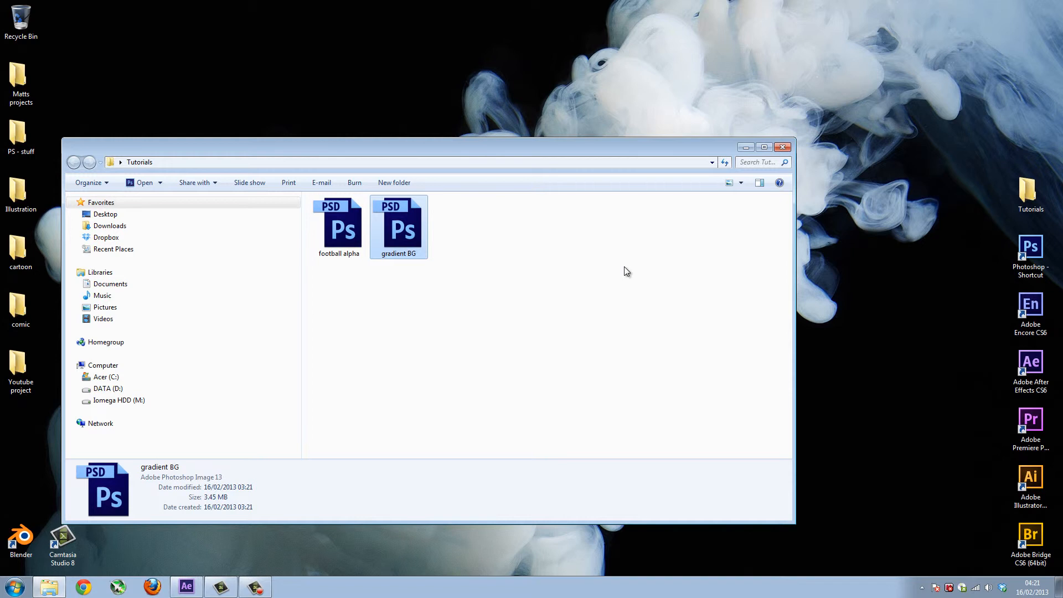
mouse_move(478, 367)
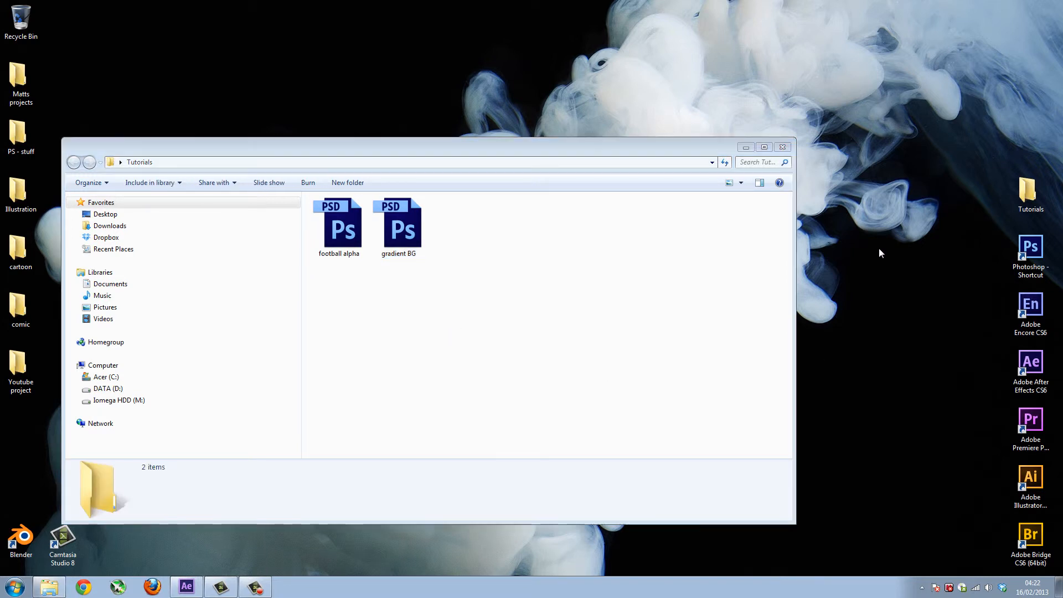
mouse_move(774, 326)
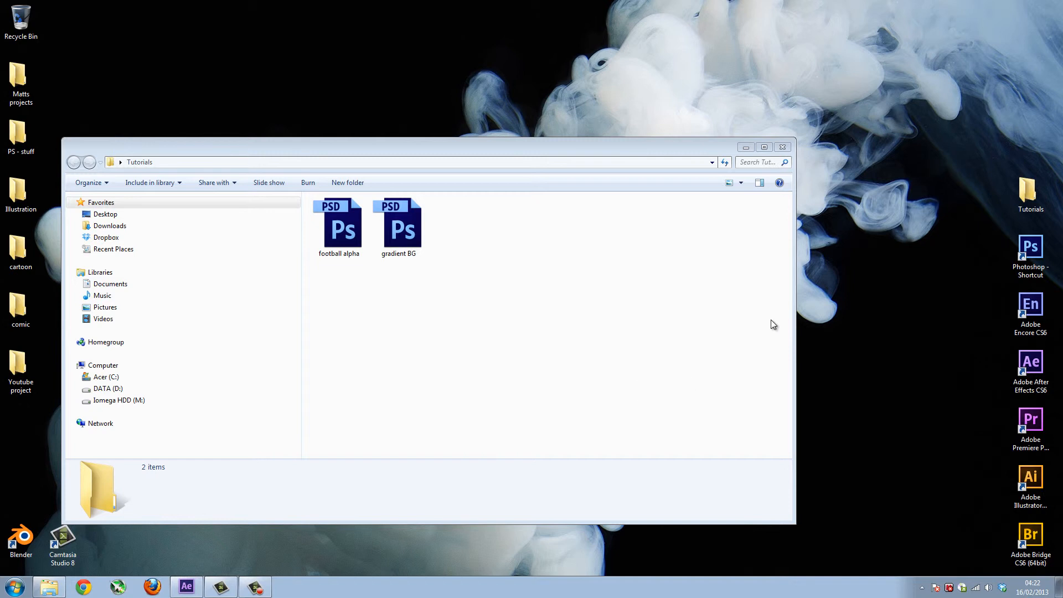
mouse_move(342, 322)
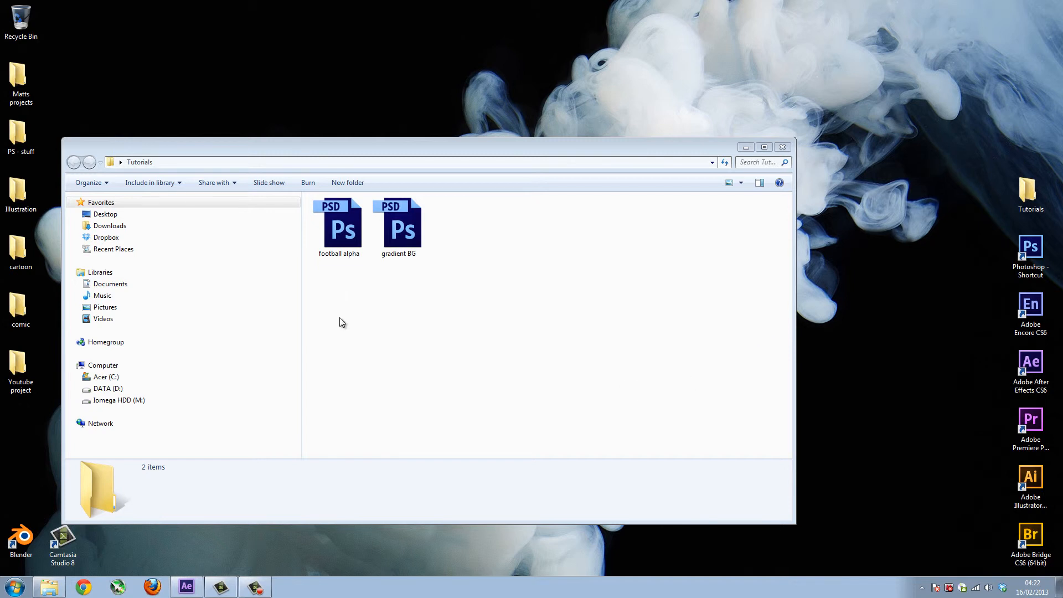
mouse_move(538, 260)
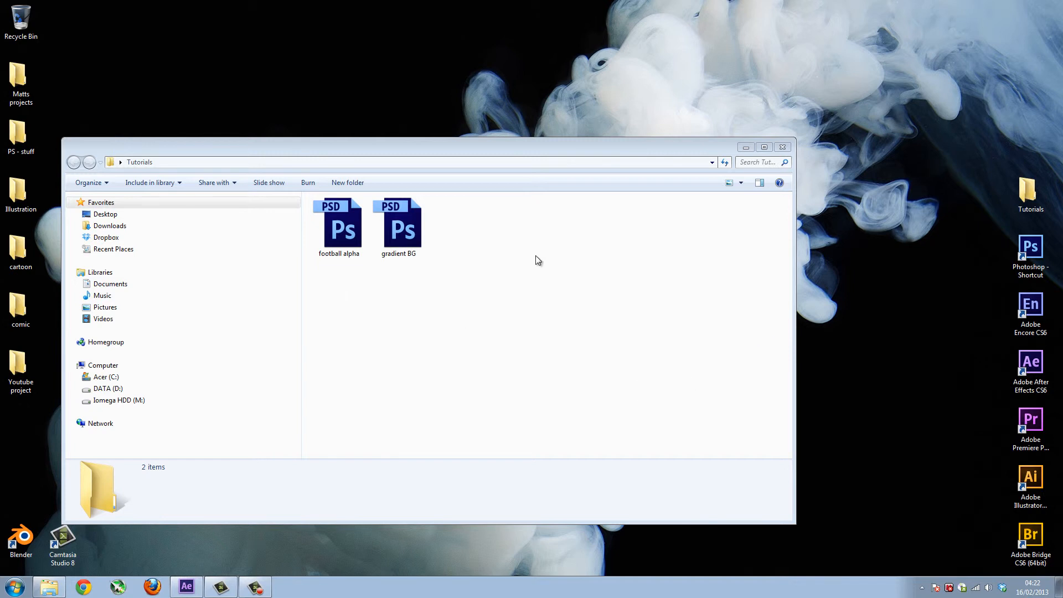
mouse_move(782, 146)
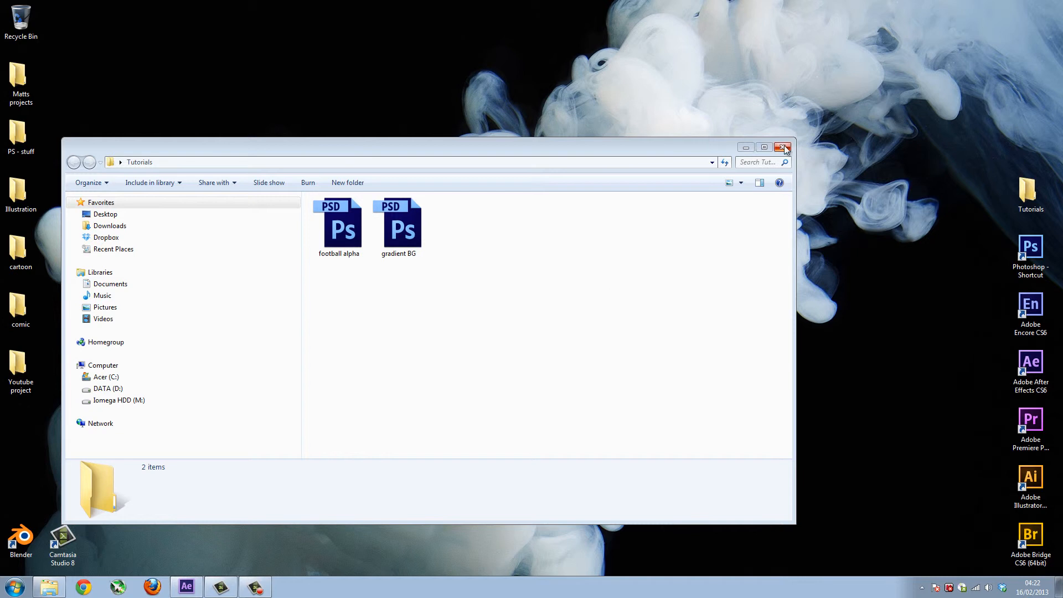
mouse_move(781, 146)
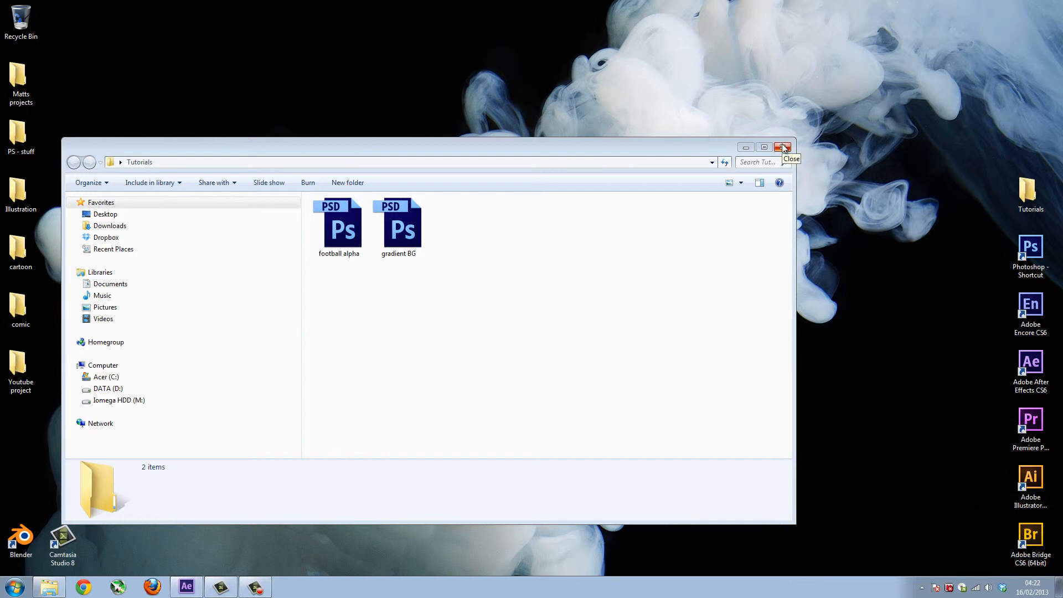
mouse_move(592, 441)
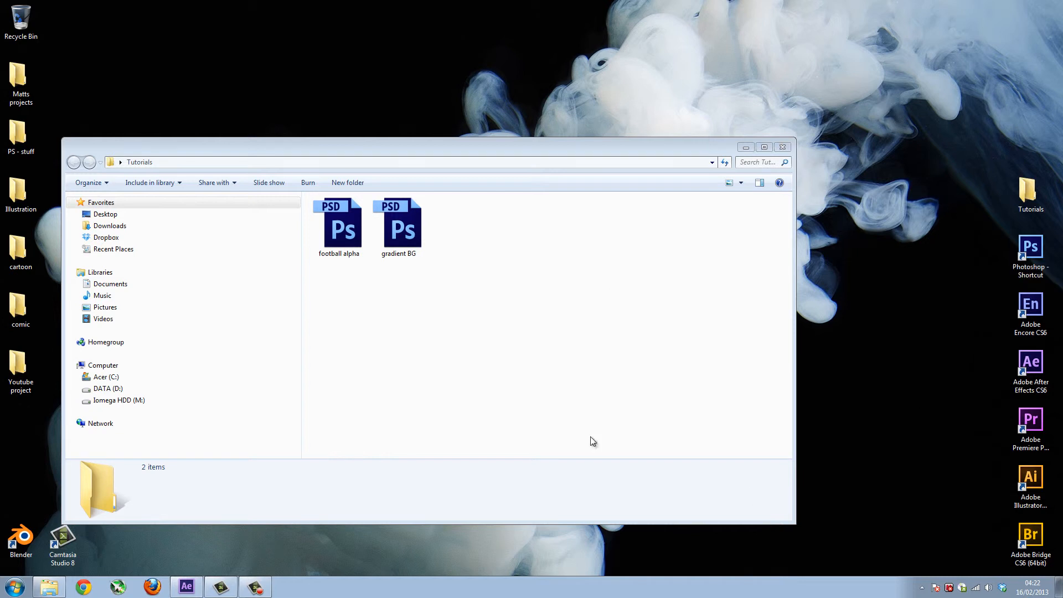
Step: Check the football alpha file's details, then close the Tutorials Explorer window
click(338, 227)
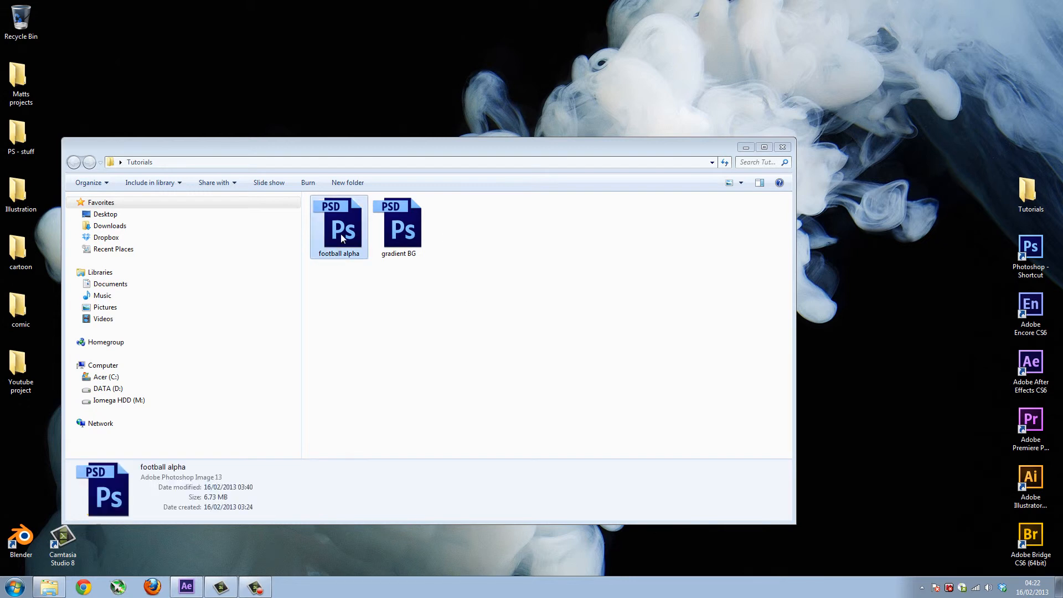
click(338, 227)
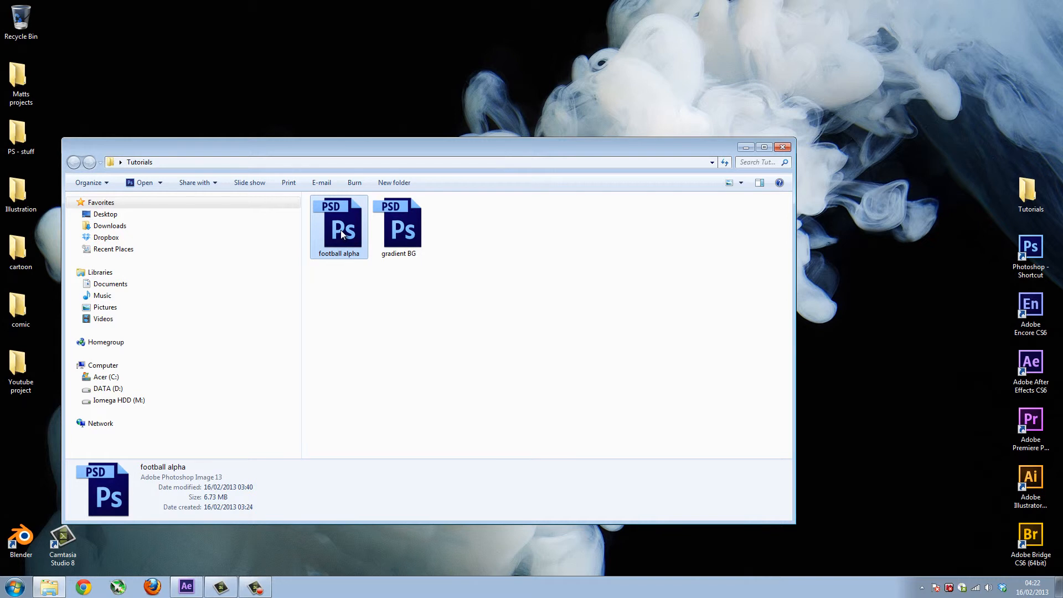
mouse_move(744, 162)
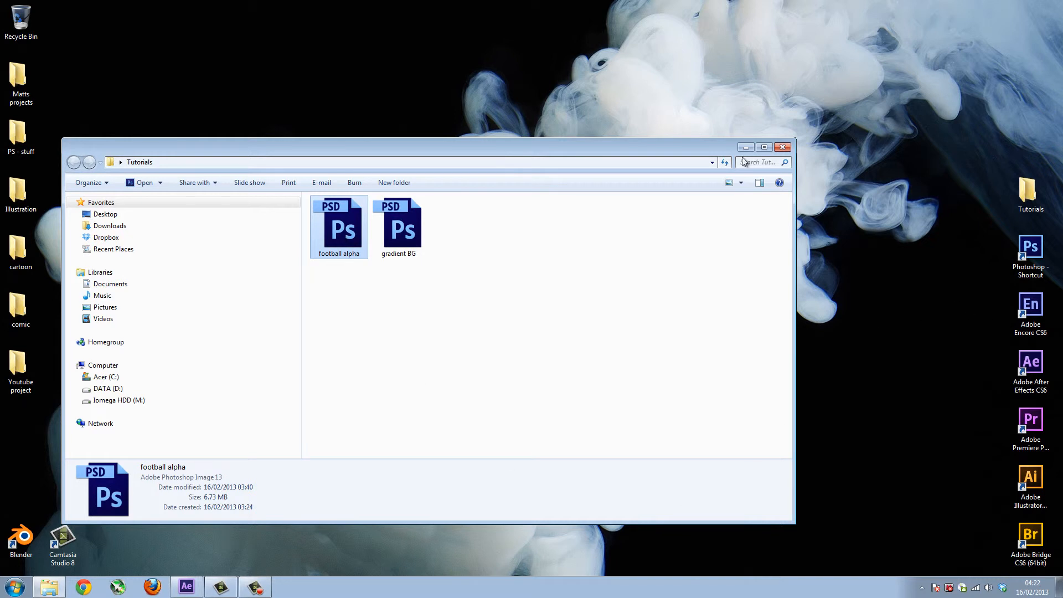
click(782, 146)
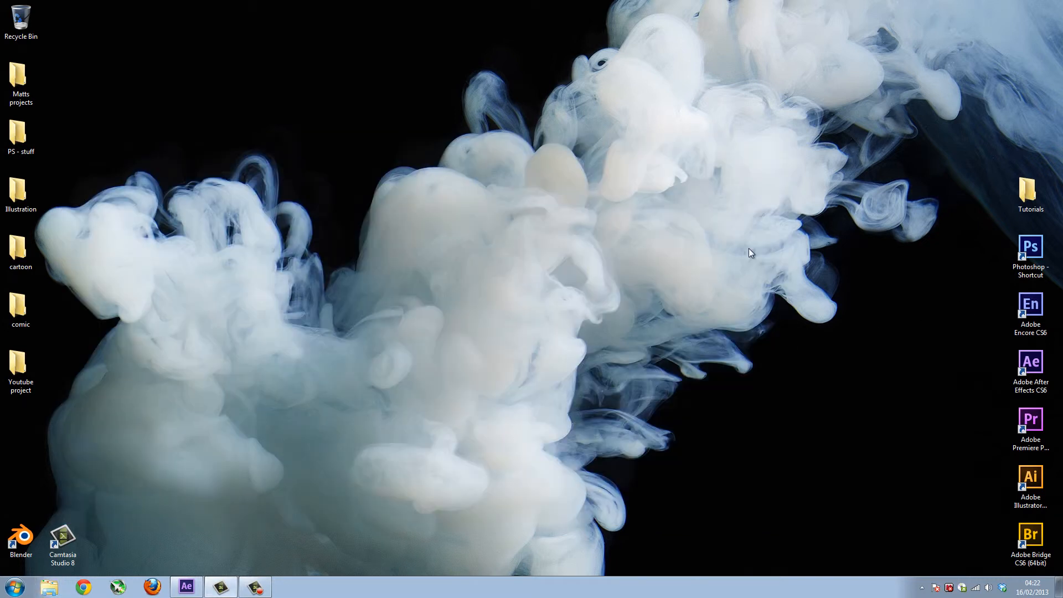
Step: Bring After Effects back to the front and highlight football alpha.psd in the Project panel
click(1030, 419)
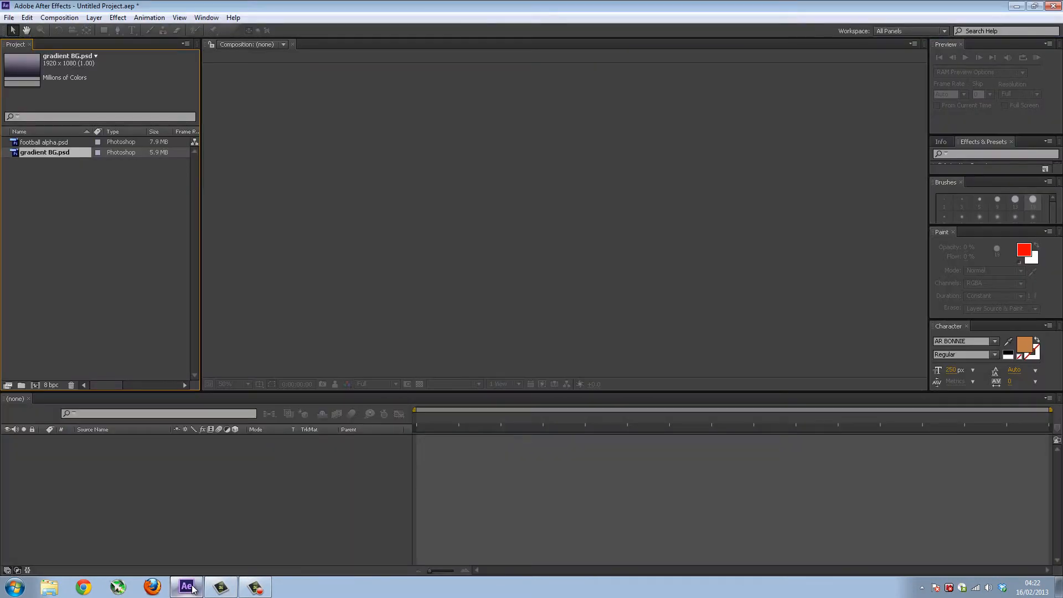
click(44, 142)
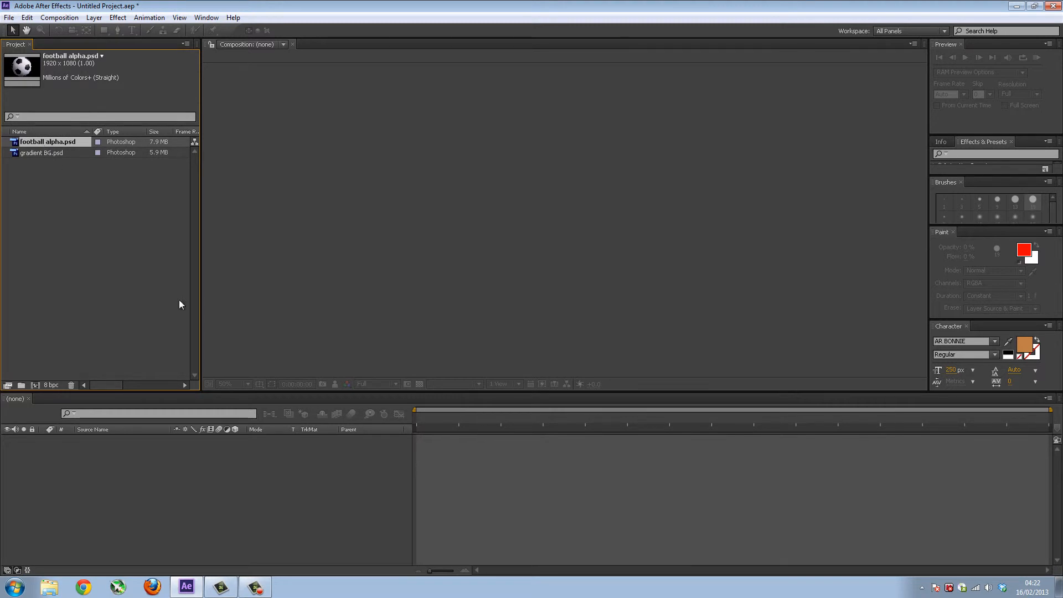
mouse_move(843, 339)
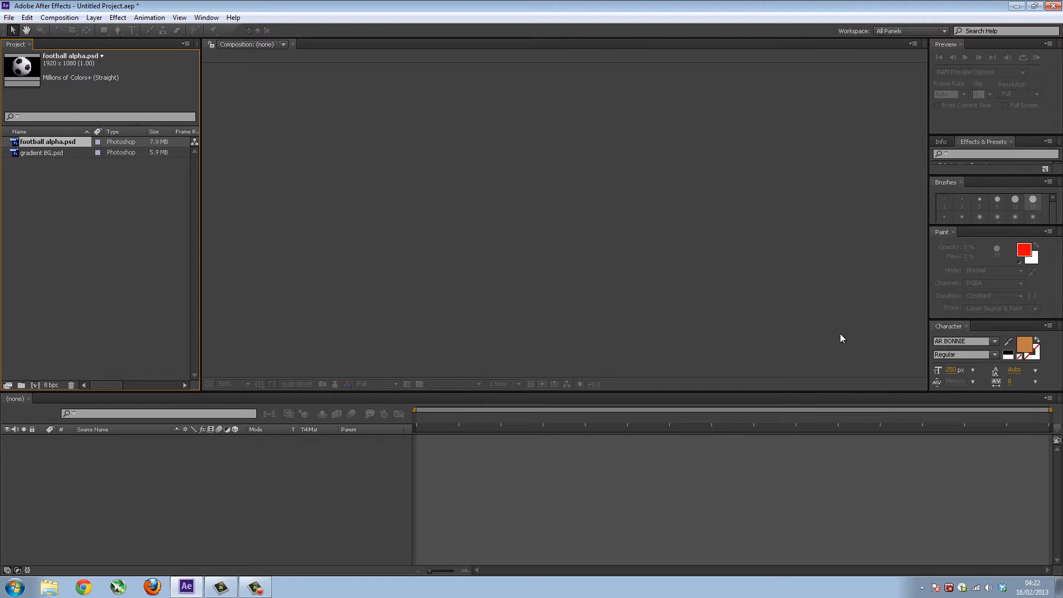
mouse_move(441, 261)
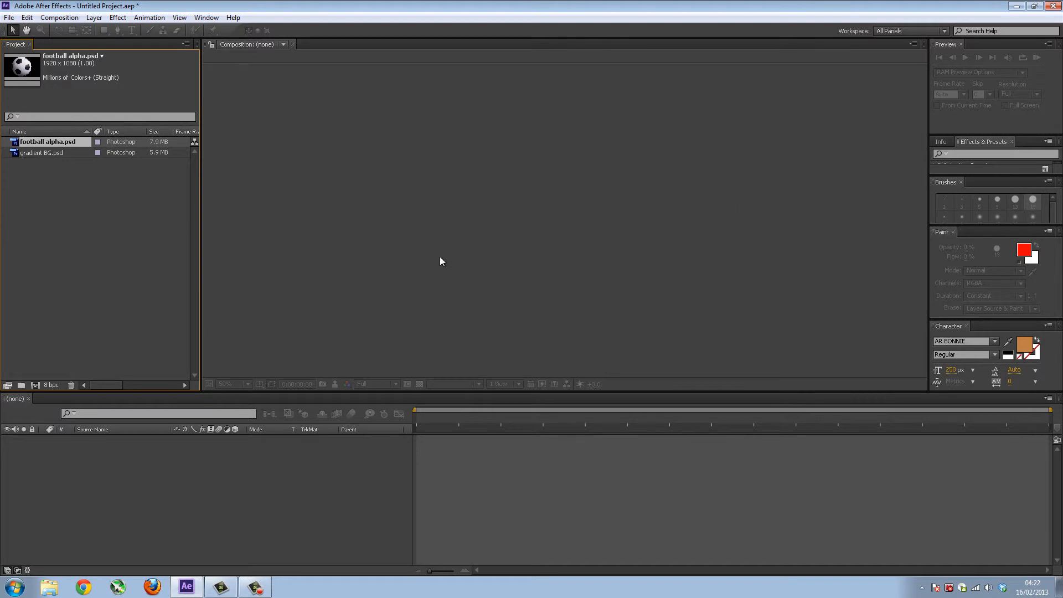
mouse_move(343, 305)
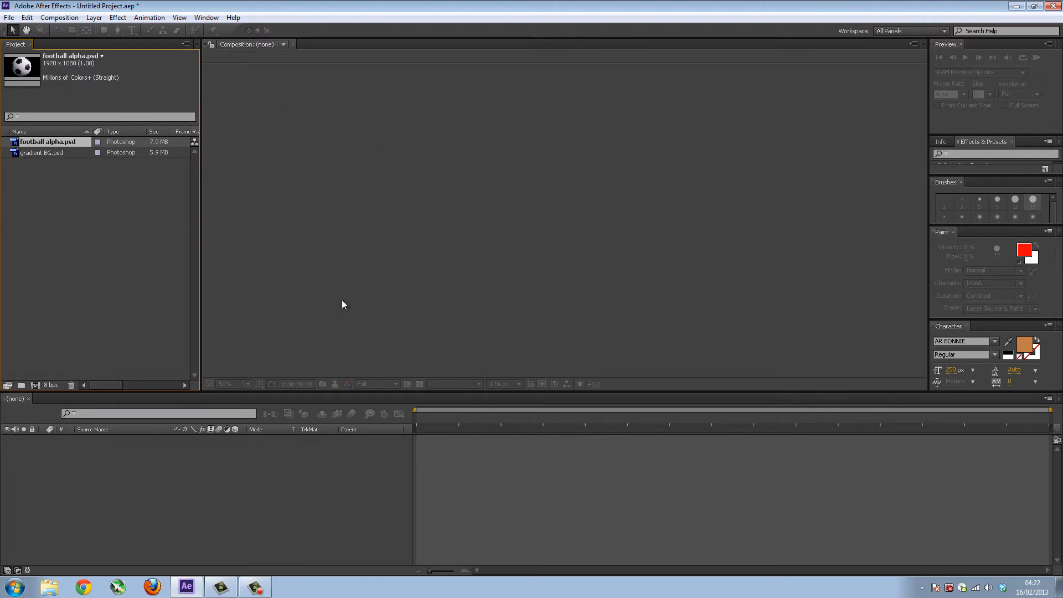
mouse_move(671, 186)
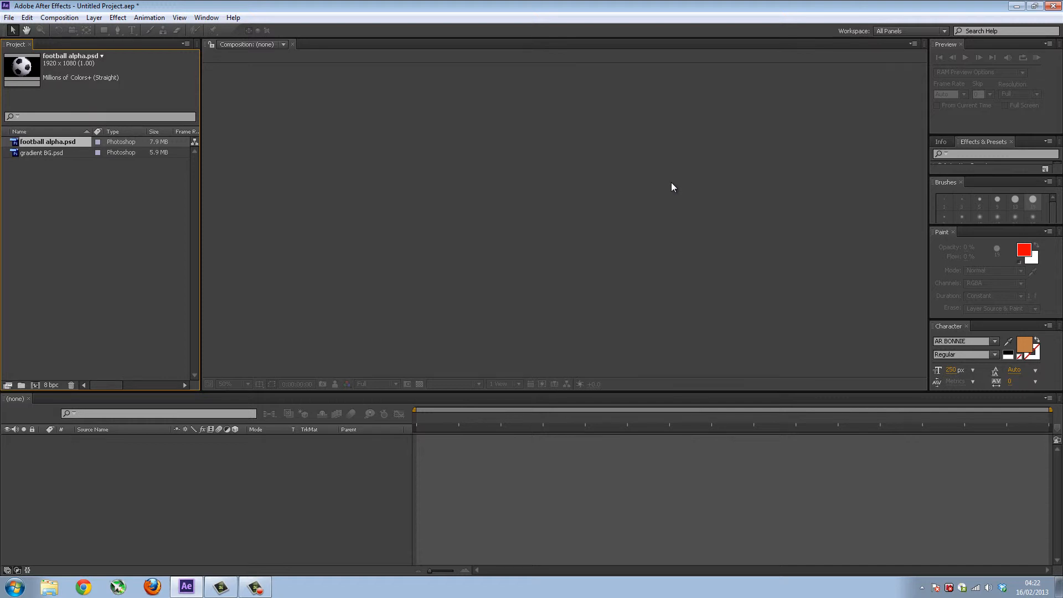
mouse_move(825, 135)
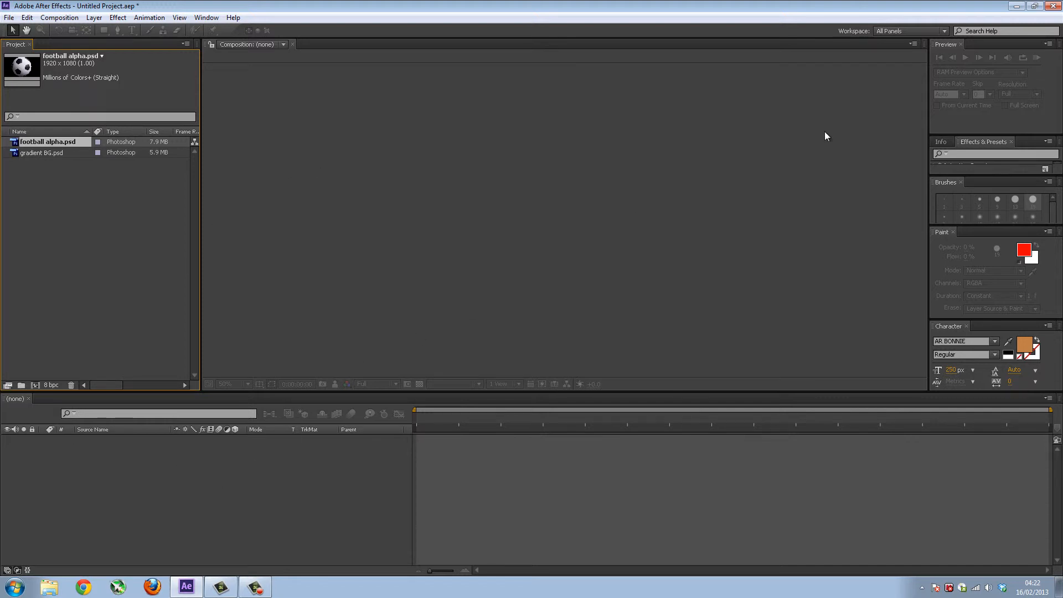
mouse_move(157, 478)
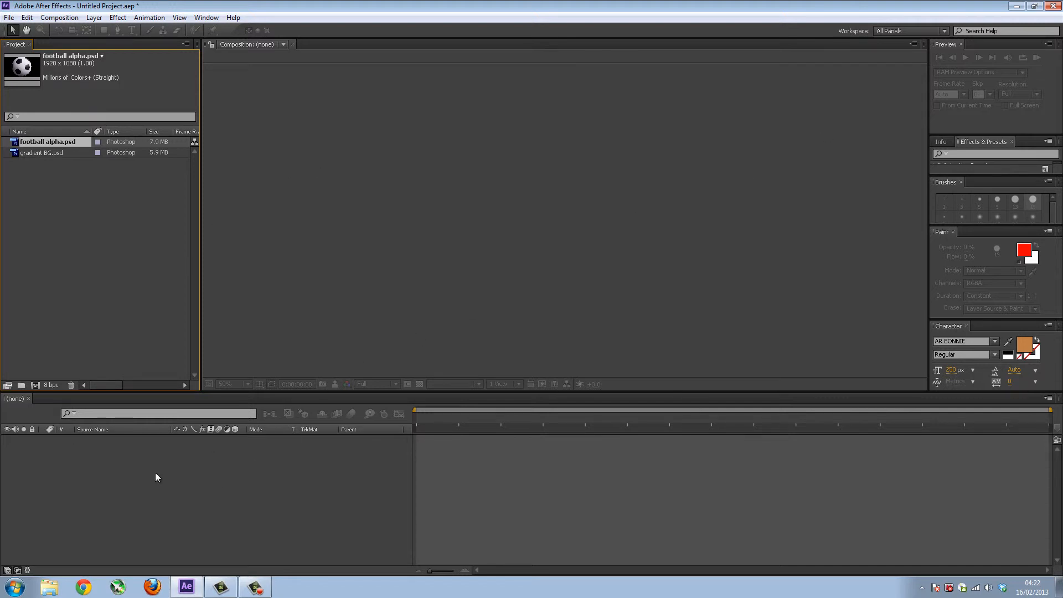
mouse_move(623, 180)
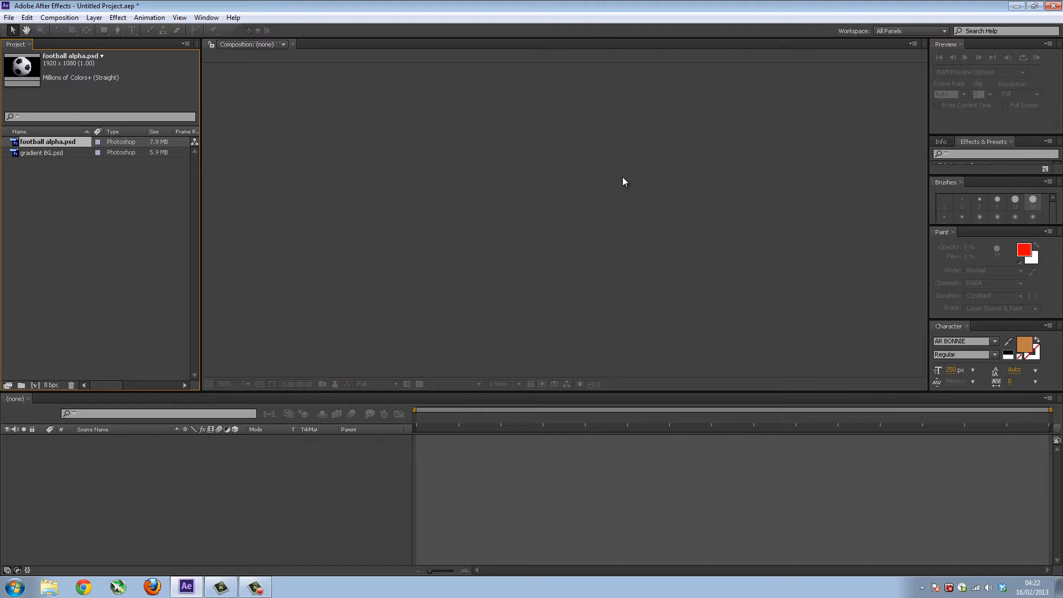
mouse_move(618, 183)
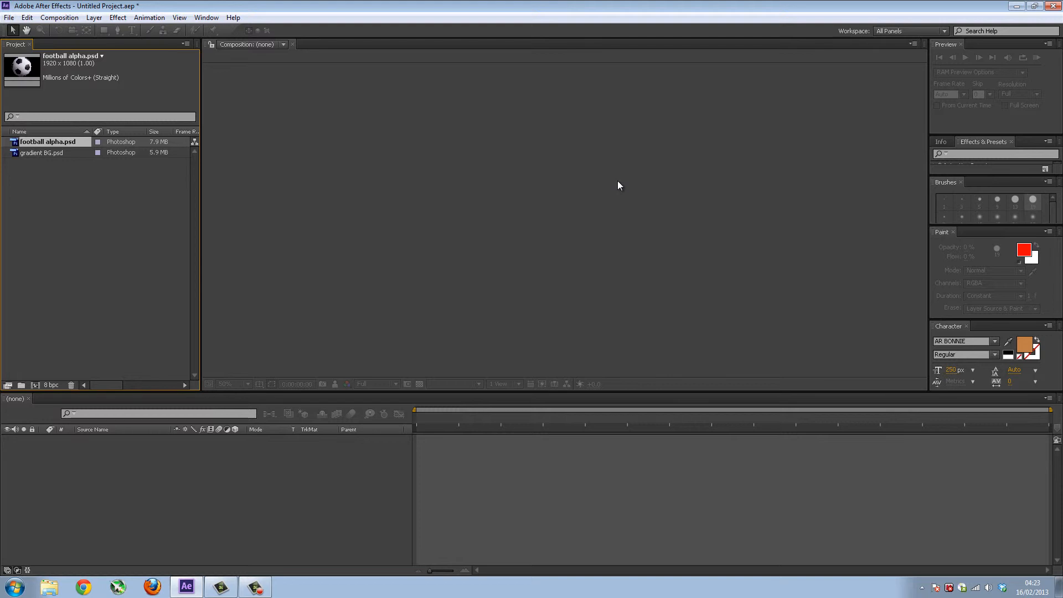
mouse_move(605, 217)
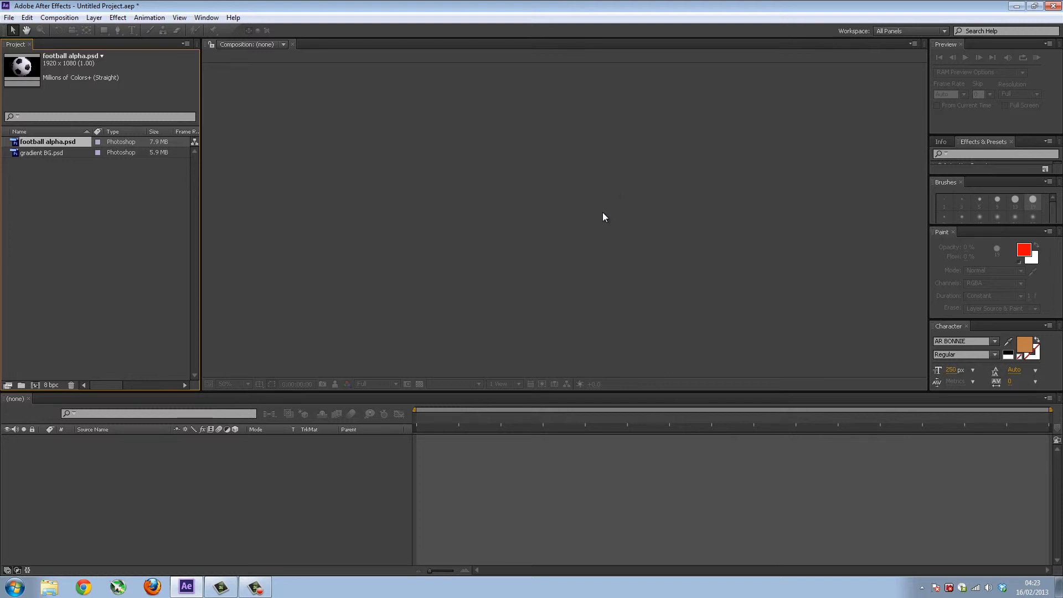
mouse_move(436, 279)
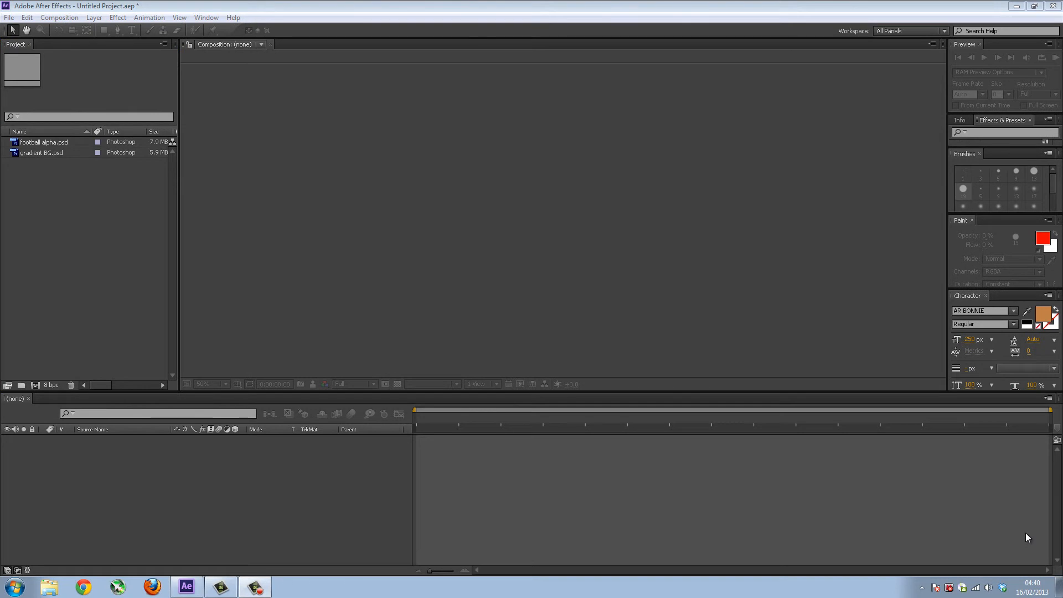
mouse_move(86, 249)
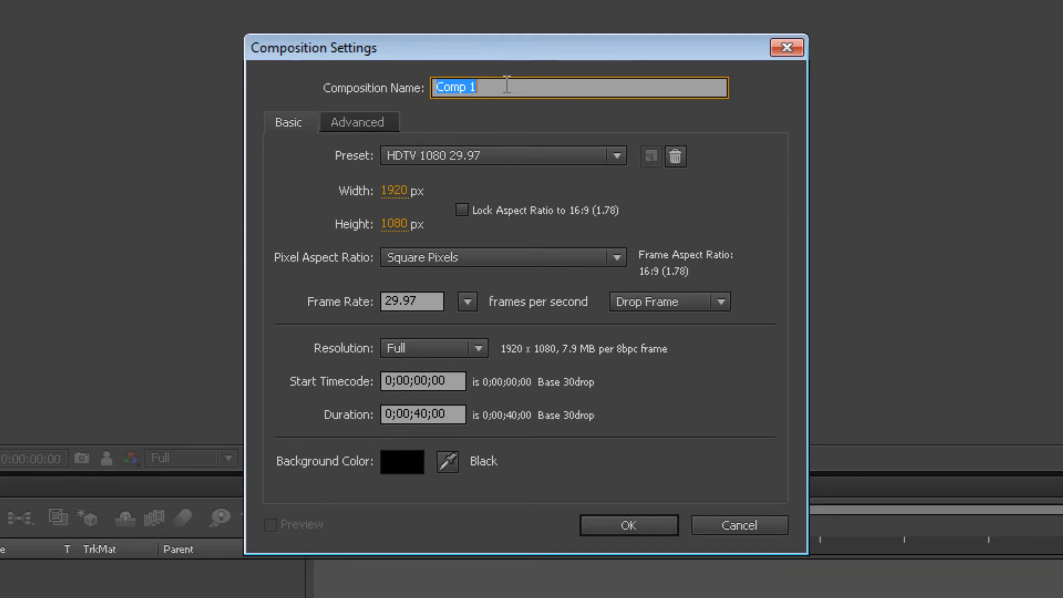
Step: Name the new composition 'Tutorial', correcting the misspelt entry
text(Tu)
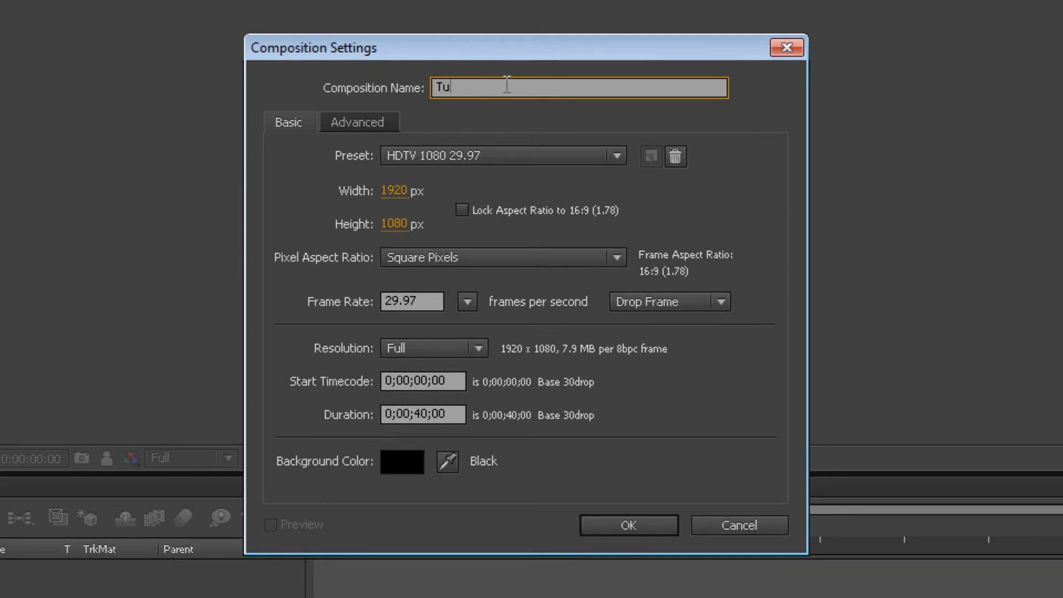
text(tiri)
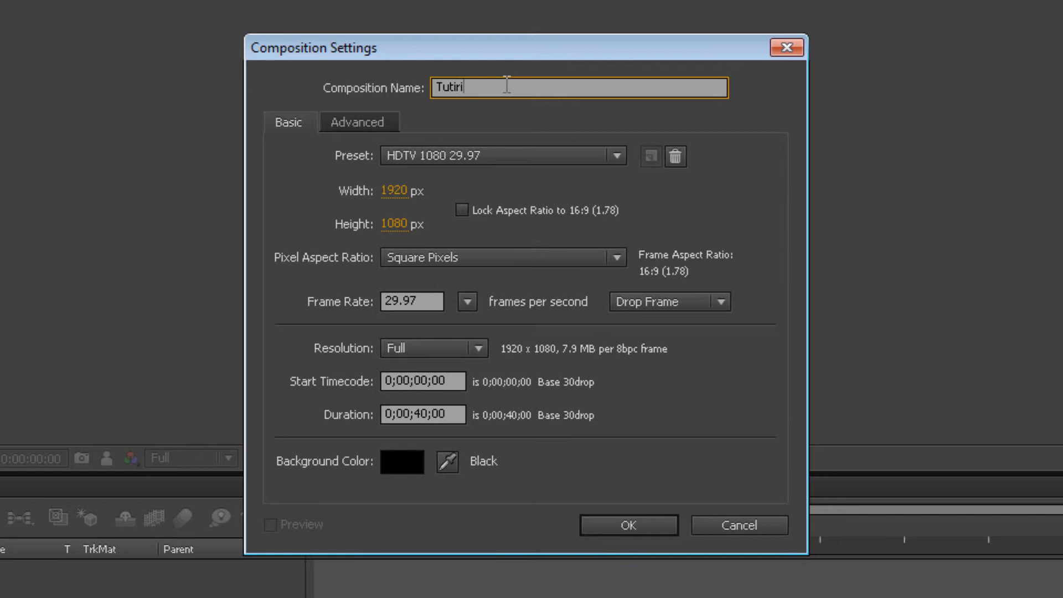
text(al)
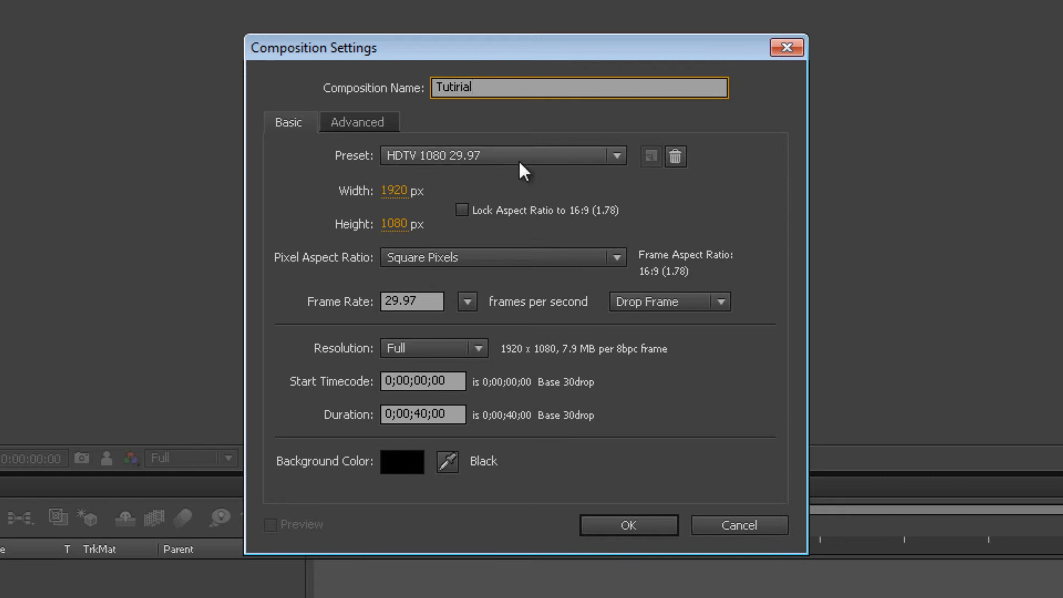
click(463, 86)
text(o)
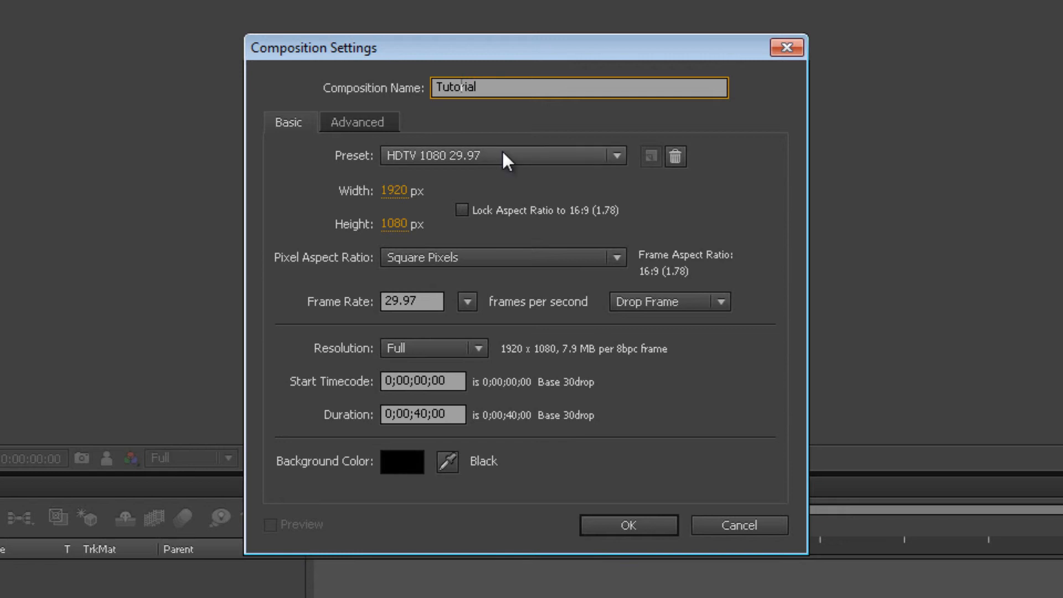
mouse_move(408, 215)
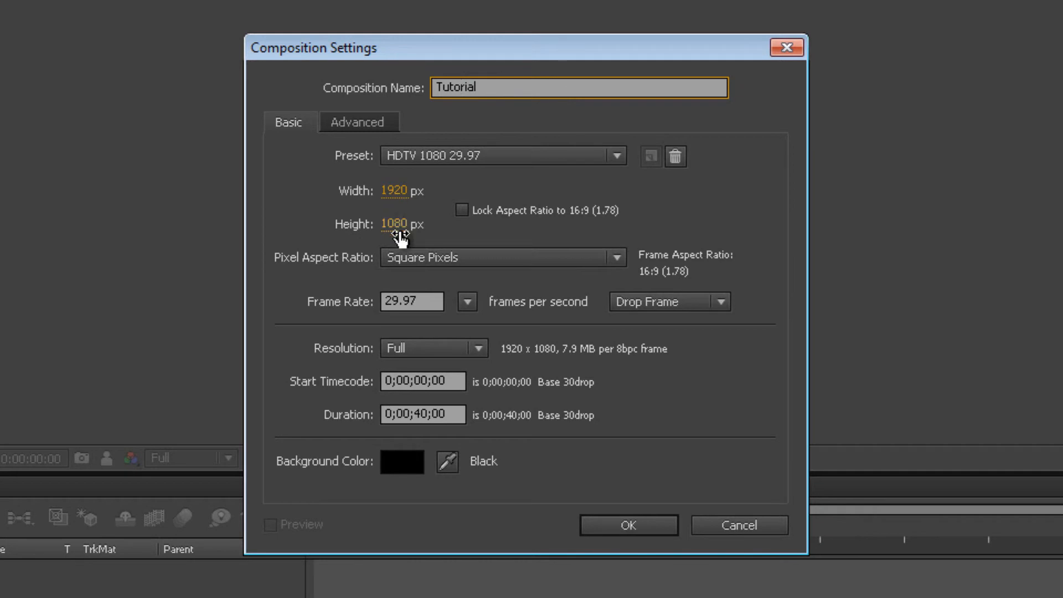
mouse_move(398, 205)
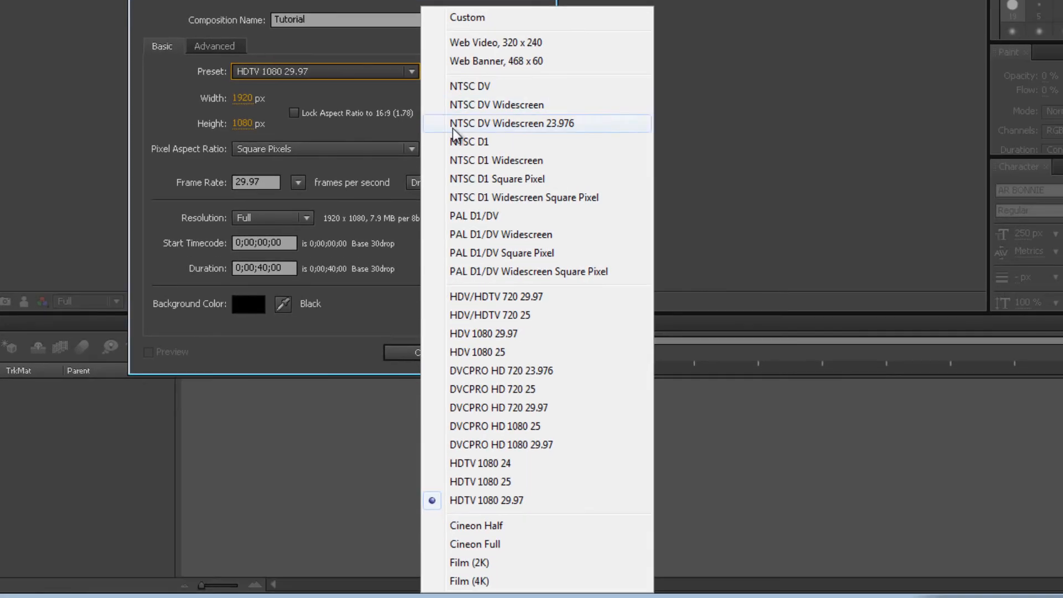
mouse_move(494, 27)
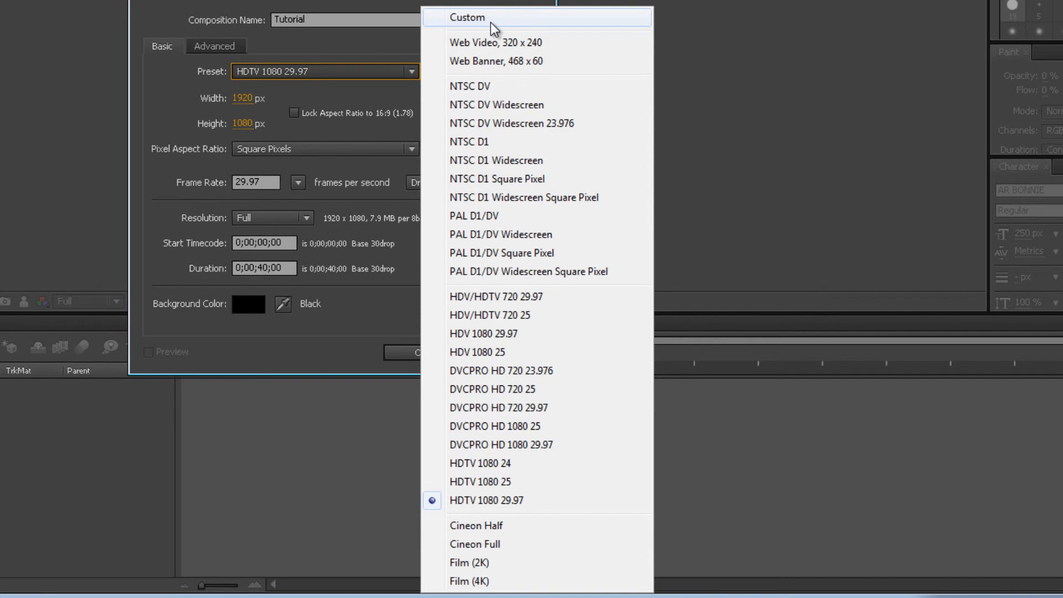
mouse_move(510, 452)
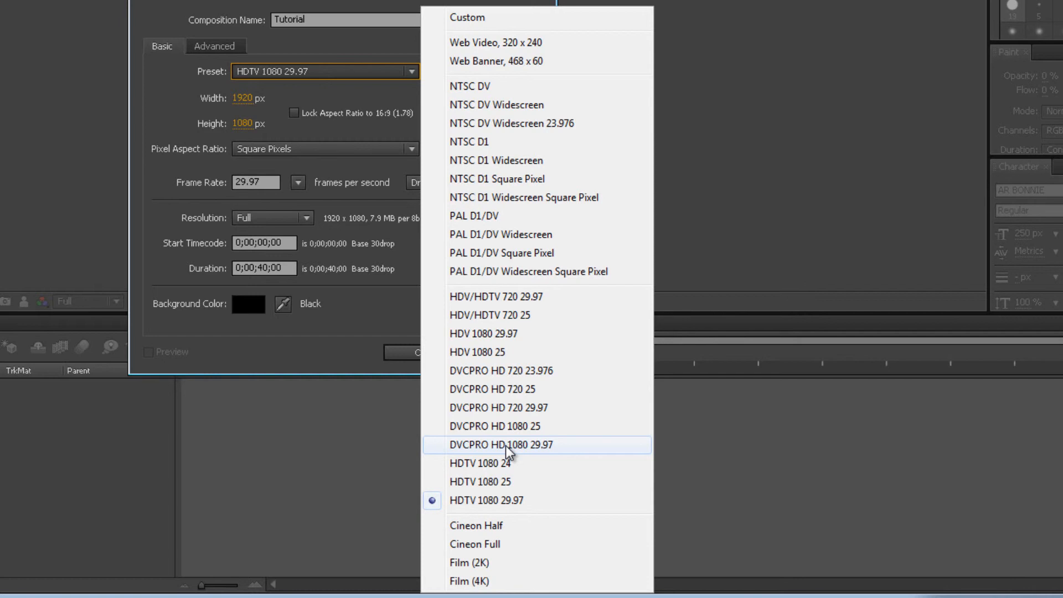
mouse_move(447, 230)
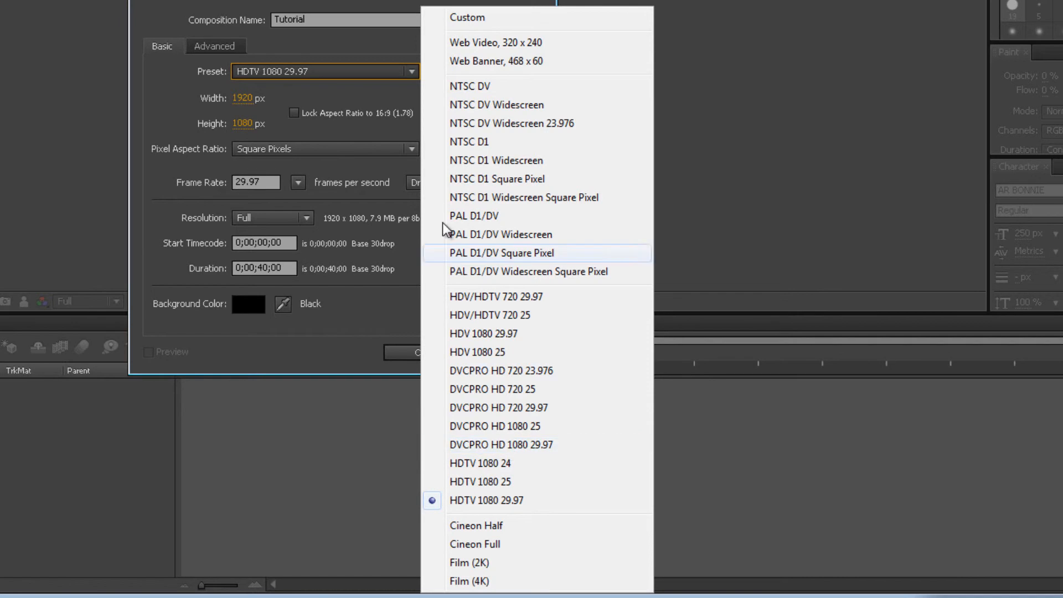
mouse_move(470, 582)
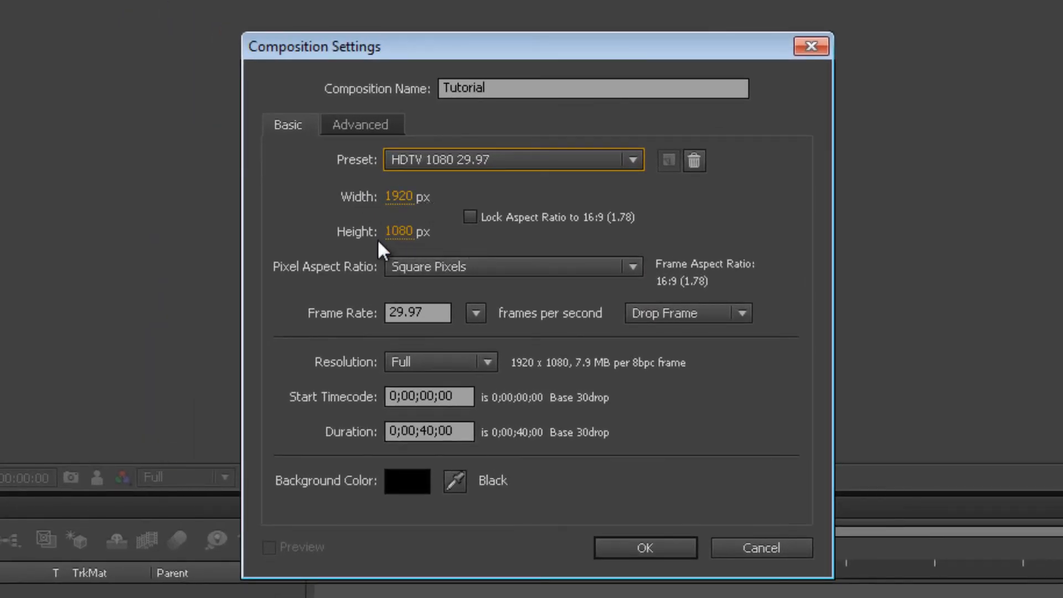
mouse_move(432, 319)
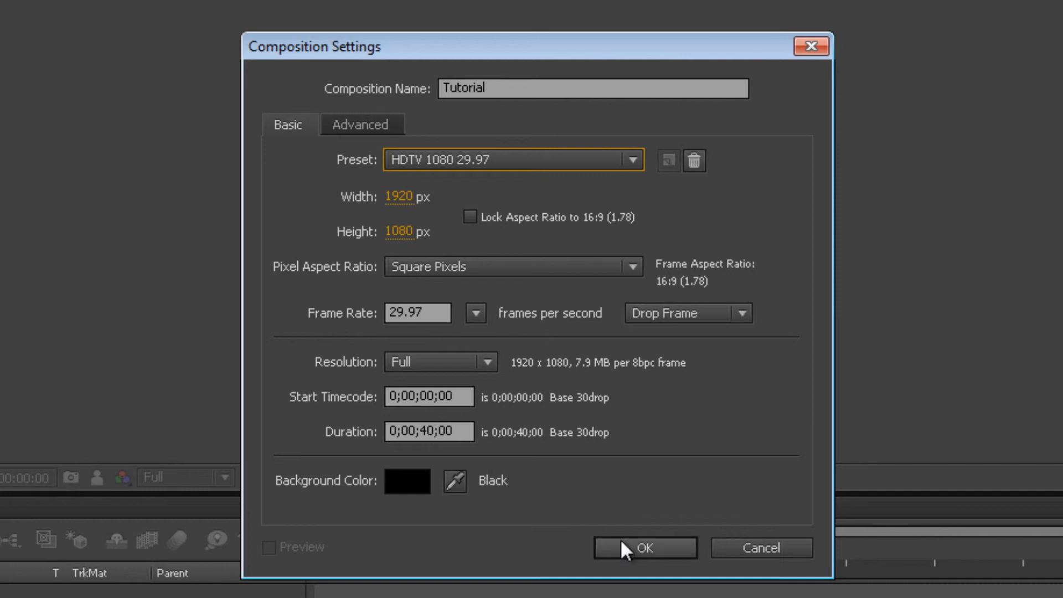
Step: Confirm the Tutorial composition settings, scrub its empty timeline, and highlight football alpha.psd
click(645, 548)
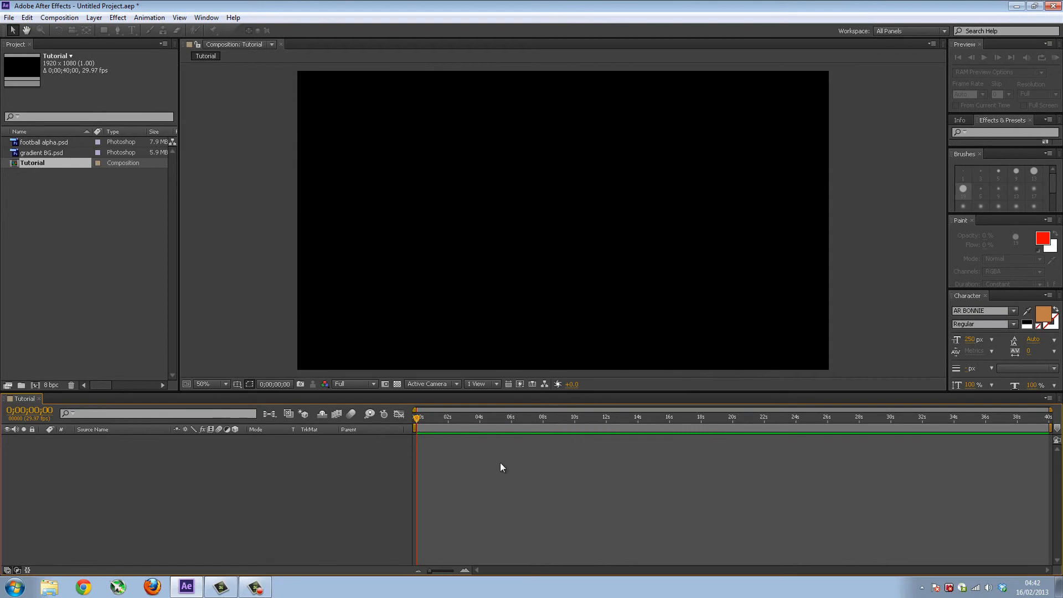
mouse_move(456, 167)
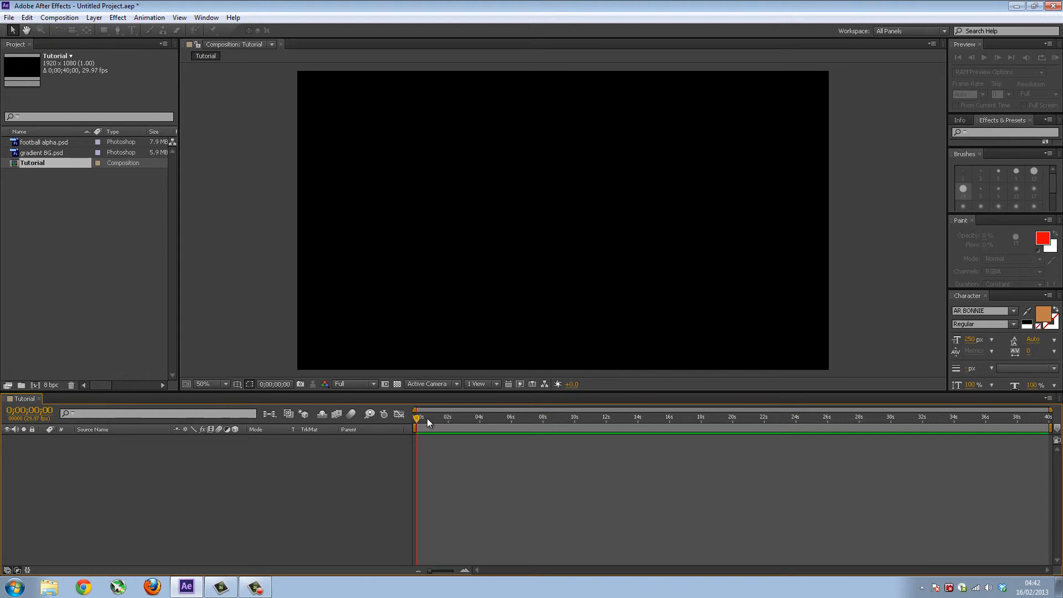
click(823, 416)
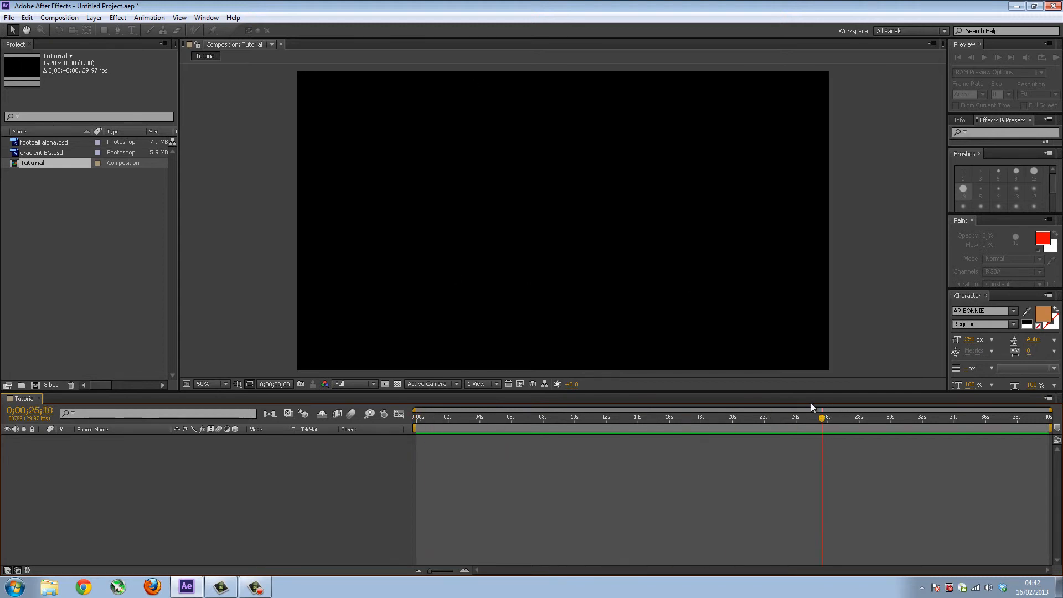
drag(820, 409, 452, 410)
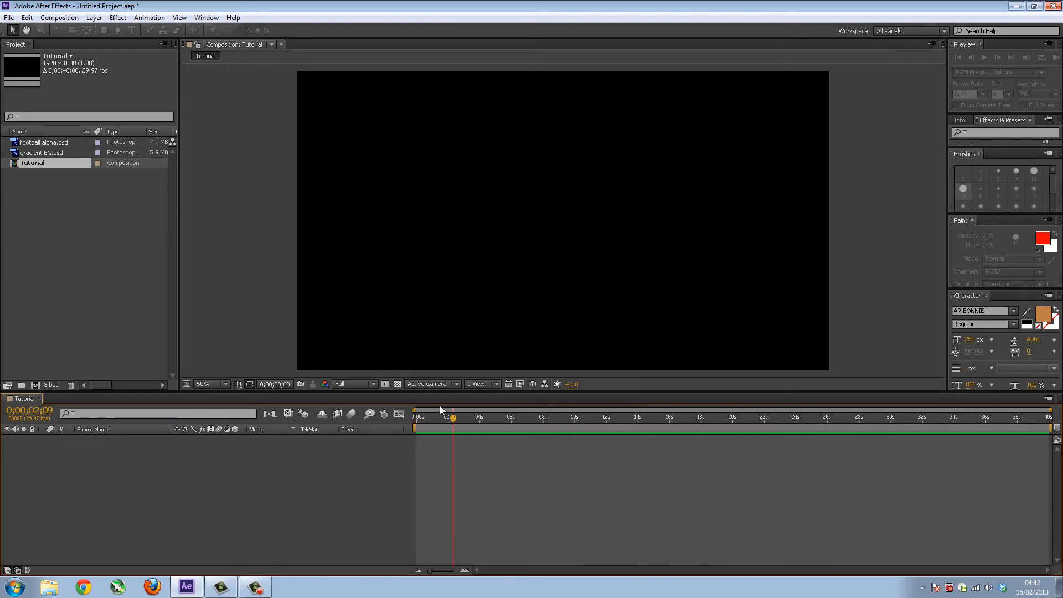
click(40, 142)
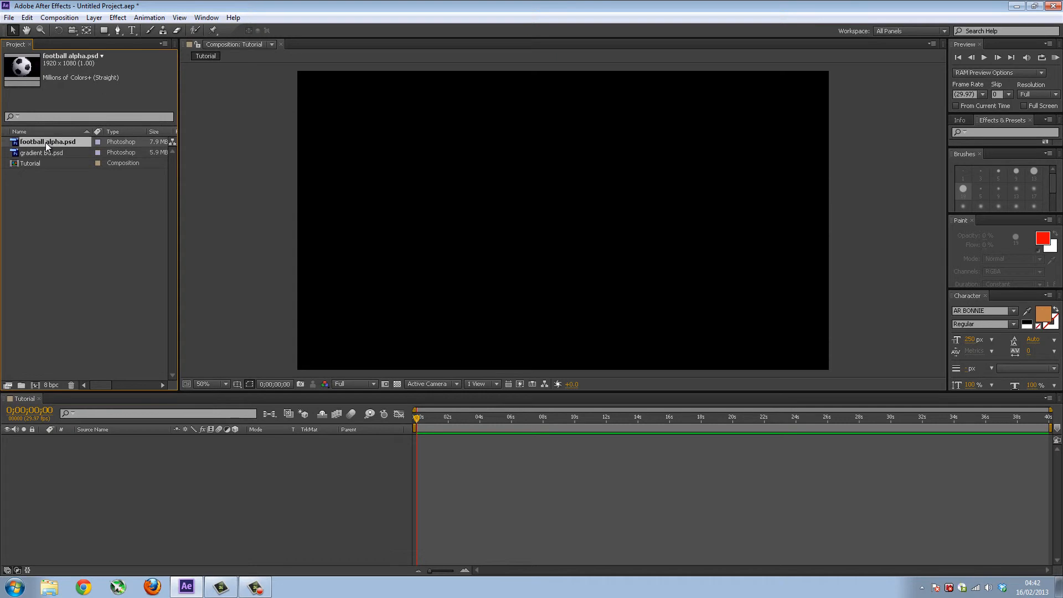
Step: Choose gradient BG.psd in the Project panel to add as the composition's background layer
click(42, 151)
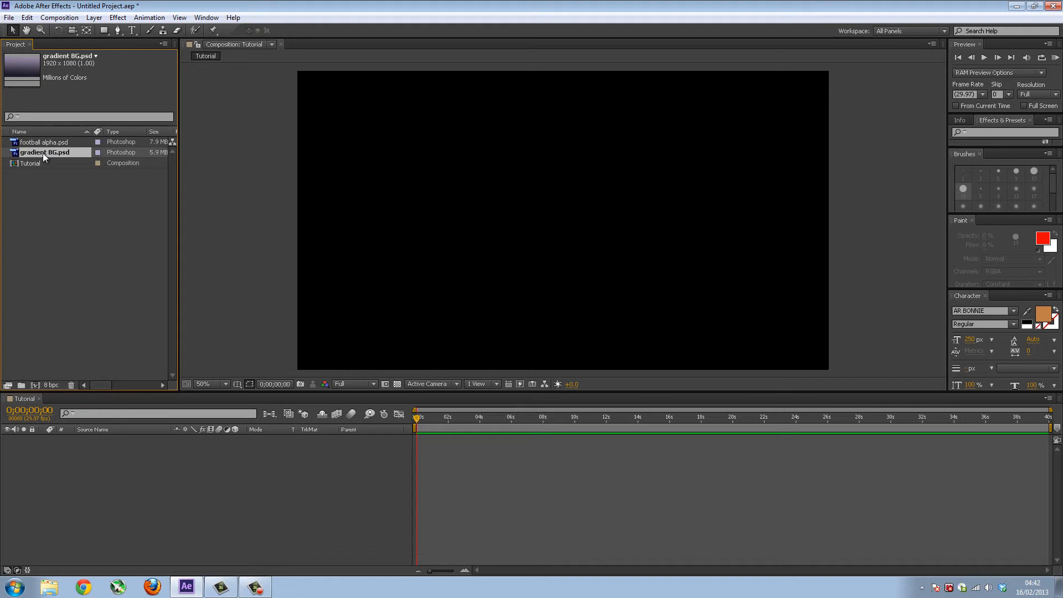
mouse_move(31, 160)
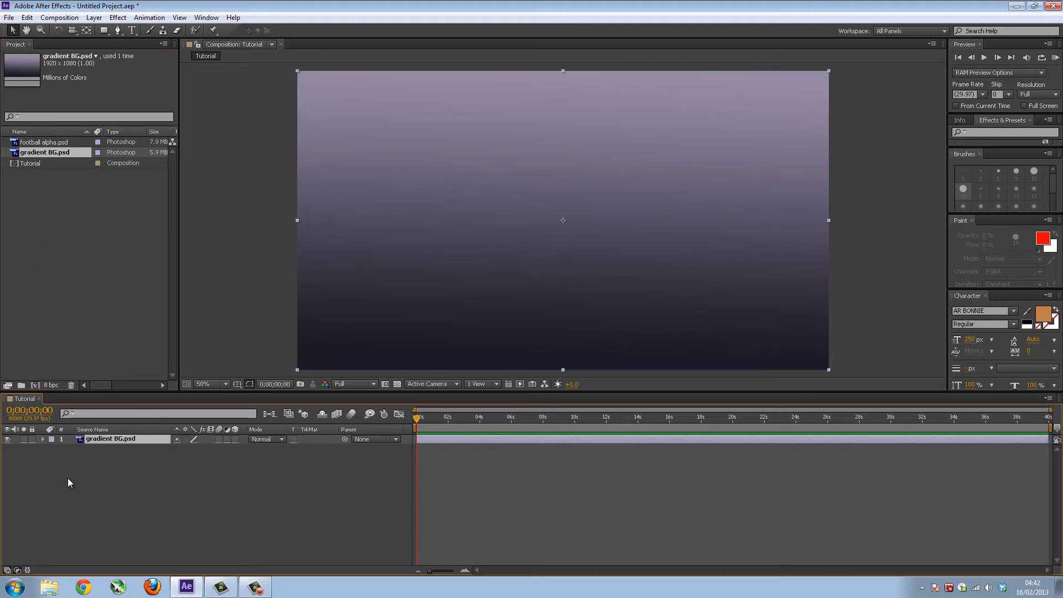
mouse_move(108, 248)
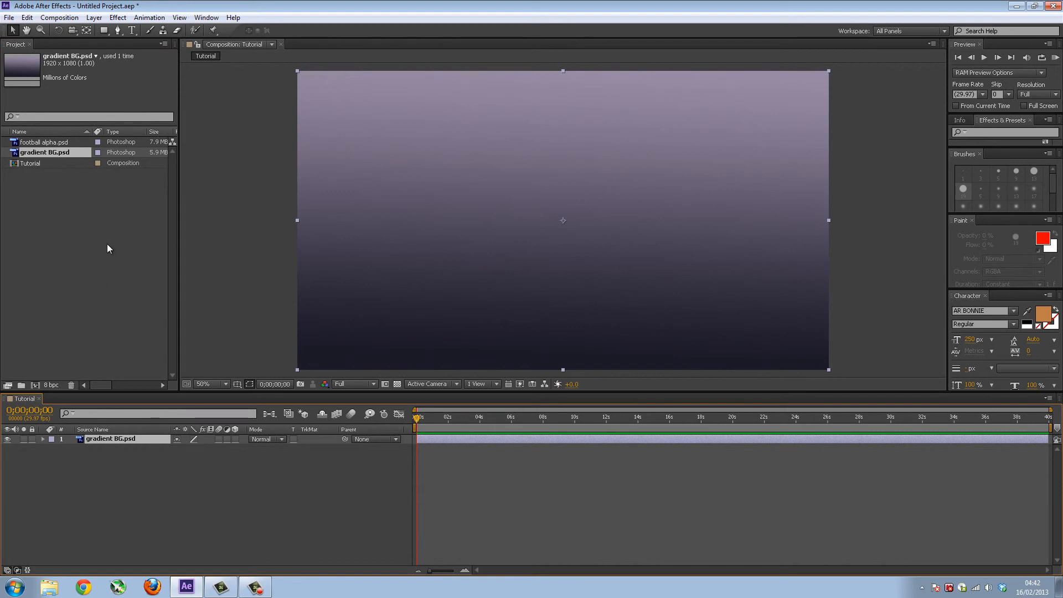
mouse_move(250, 219)
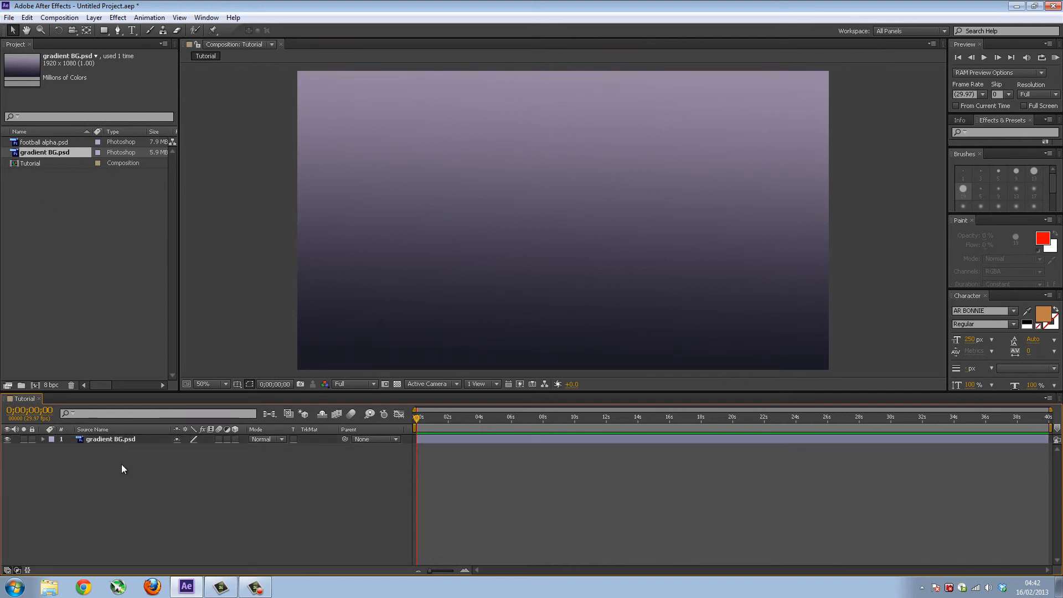
mouse_move(410, 200)
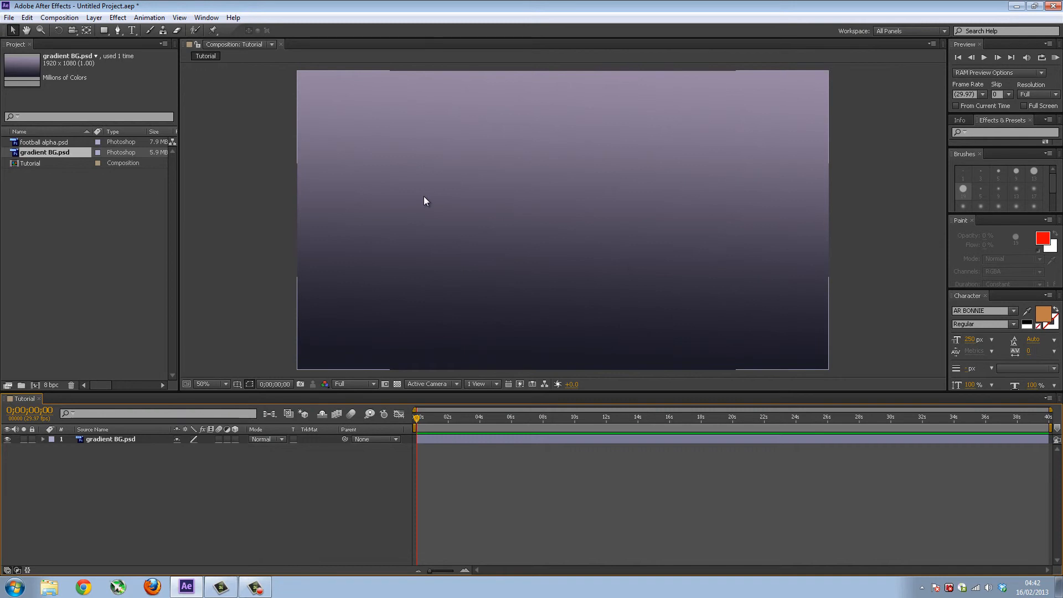
mouse_move(825, 170)
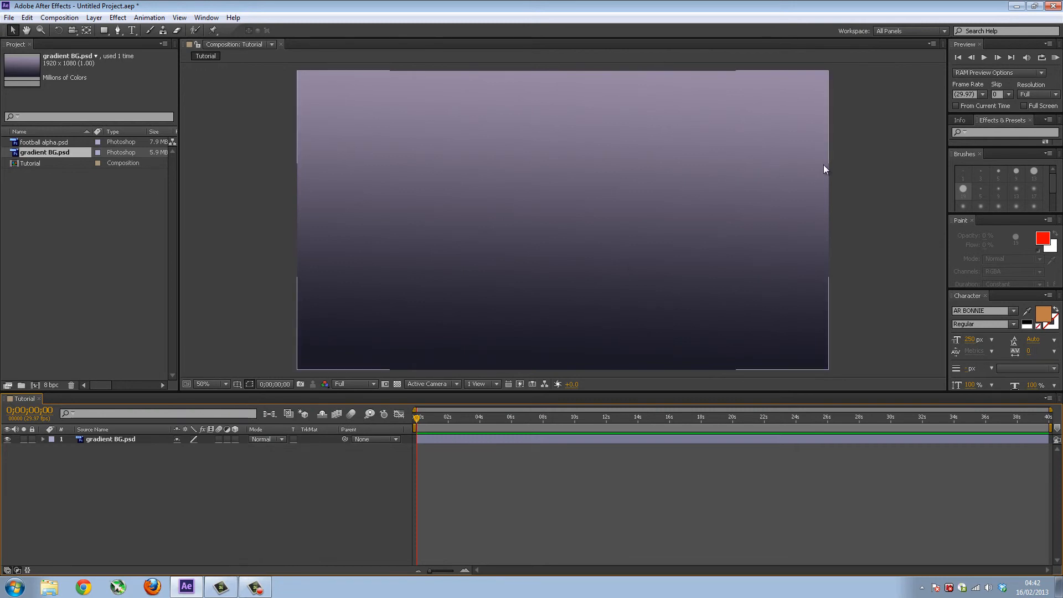
mouse_move(286, 172)
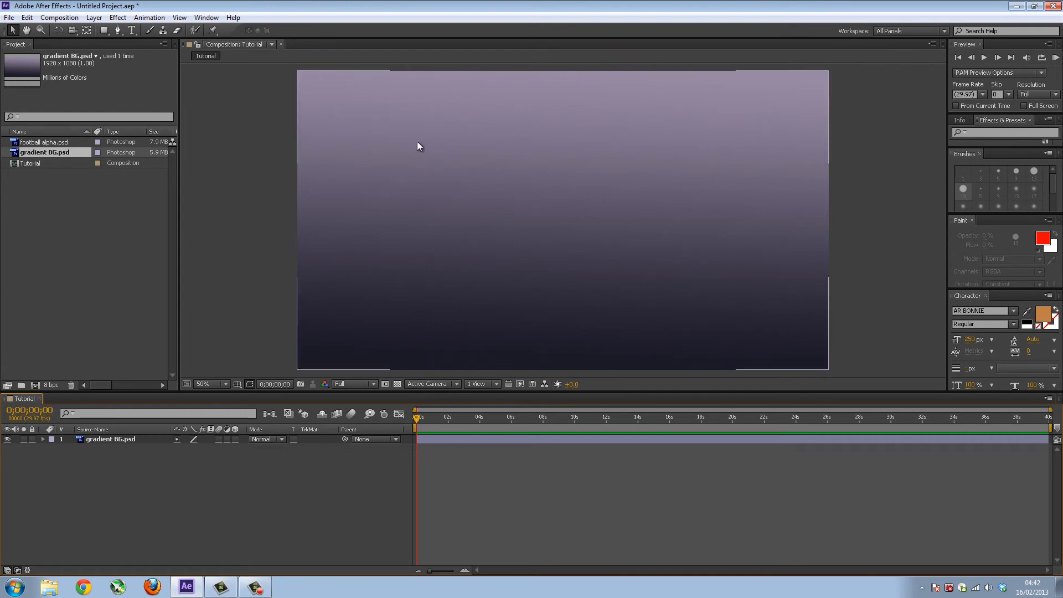
mouse_move(387, 259)
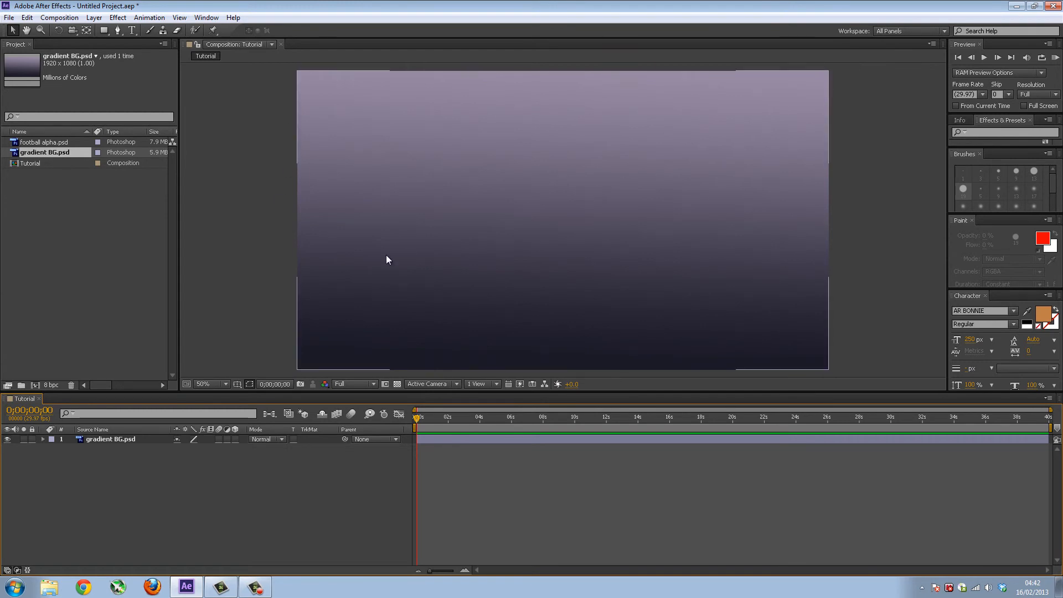
mouse_move(440, 197)
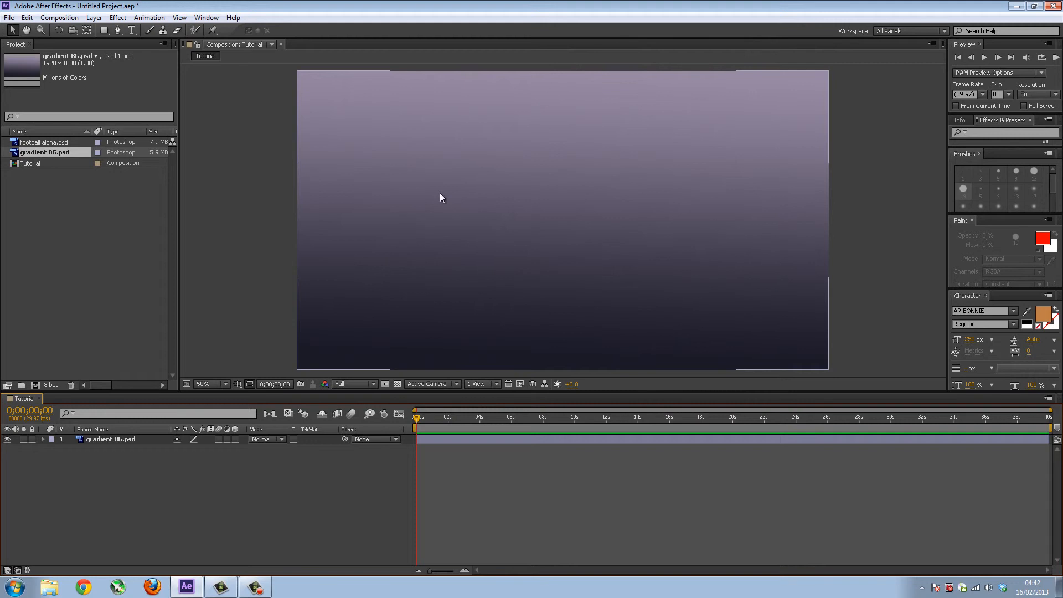
Step: Choose football alpha.psd to add as a second layer beneath gradient BG
click(42, 141)
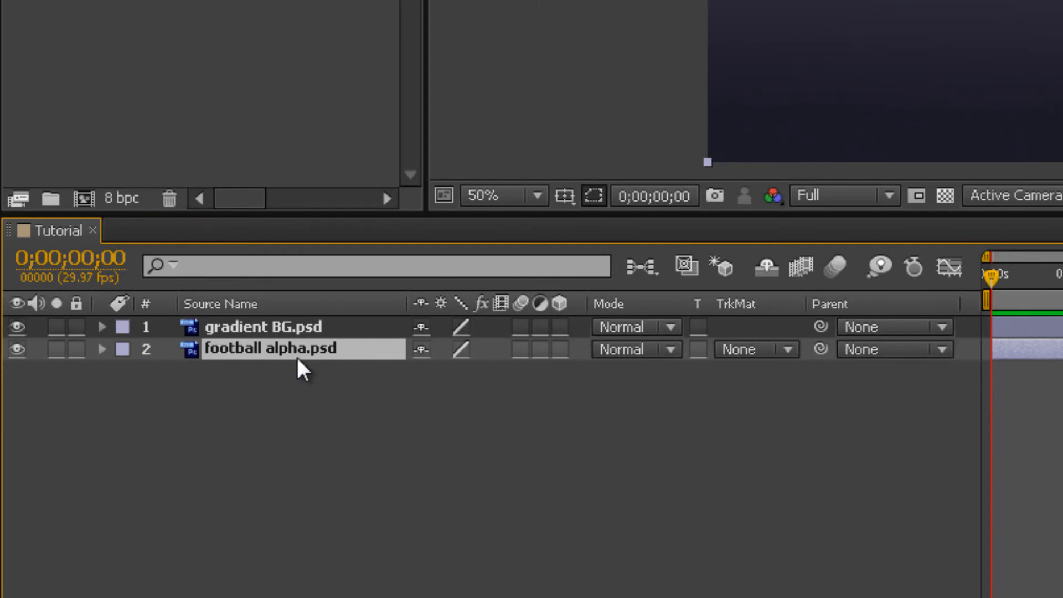
mouse_move(248, 370)
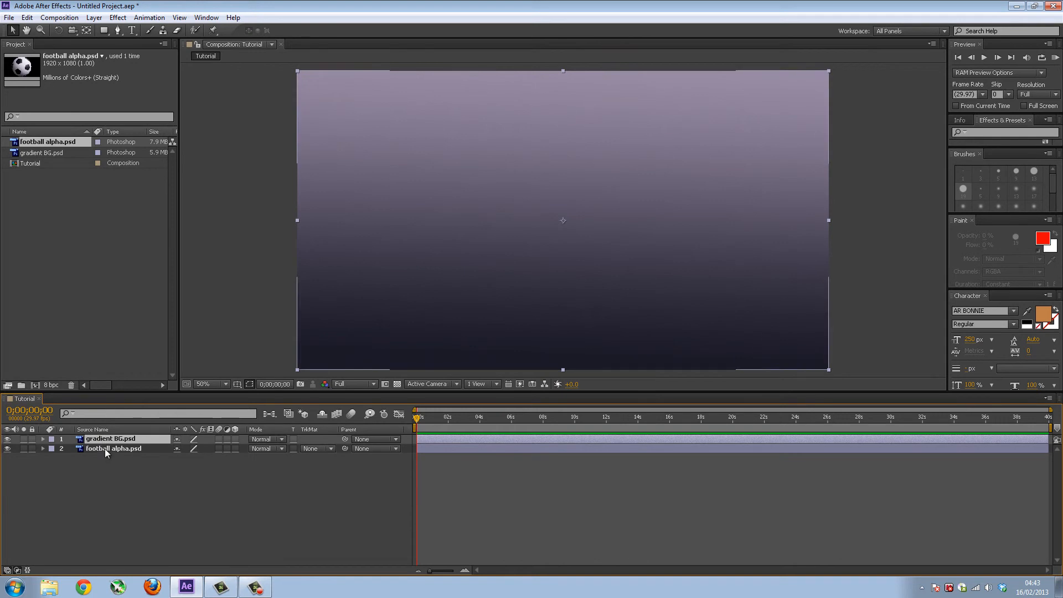
Step: Drag gradient BG.psd below football alpha.psd so the football becomes layer 1
click(111, 447)
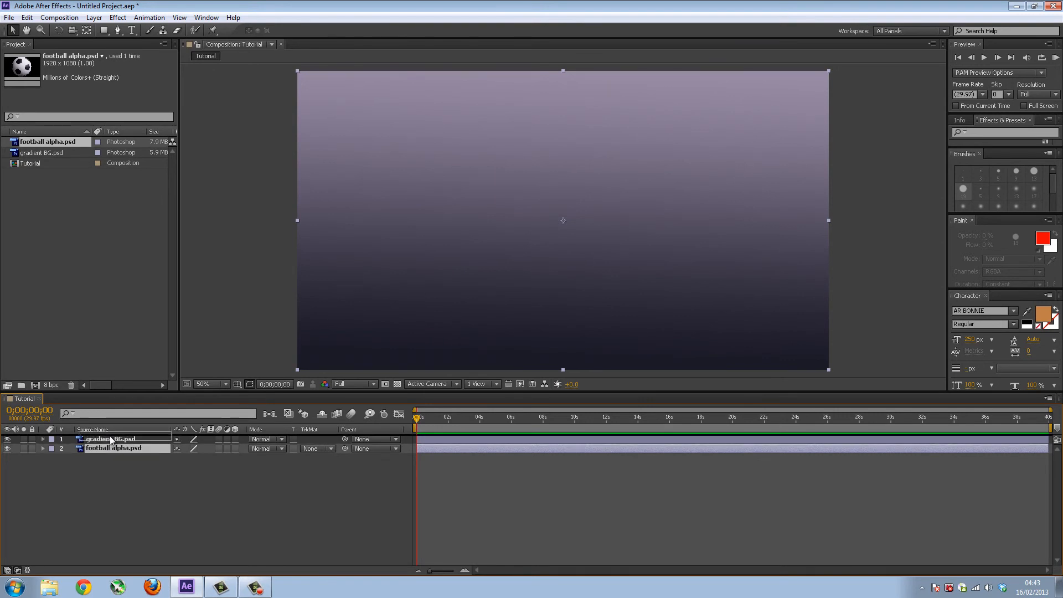
drag(112, 448, 113, 439)
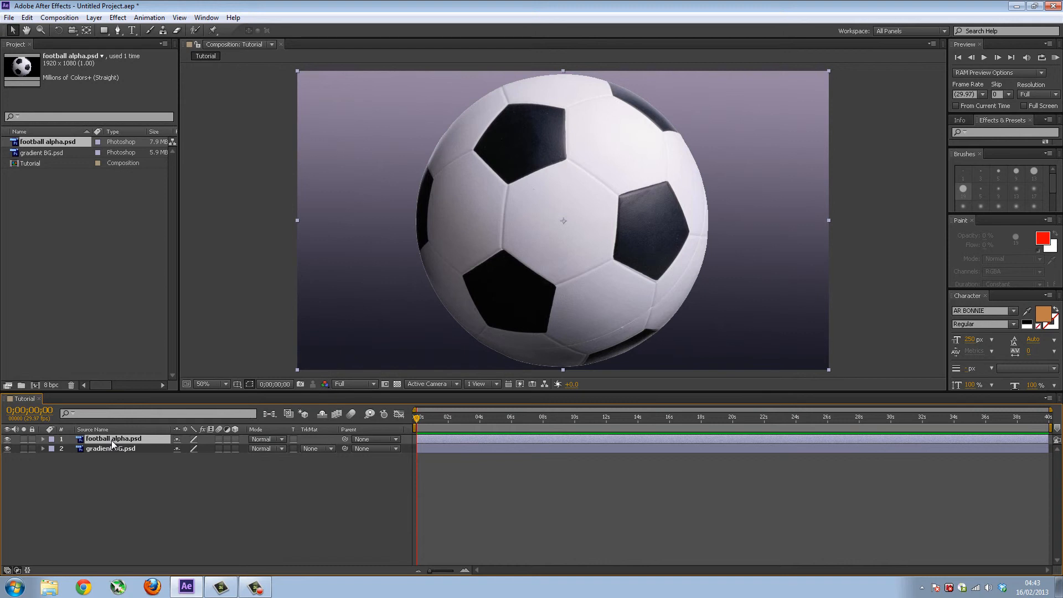
mouse_move(456, 310)
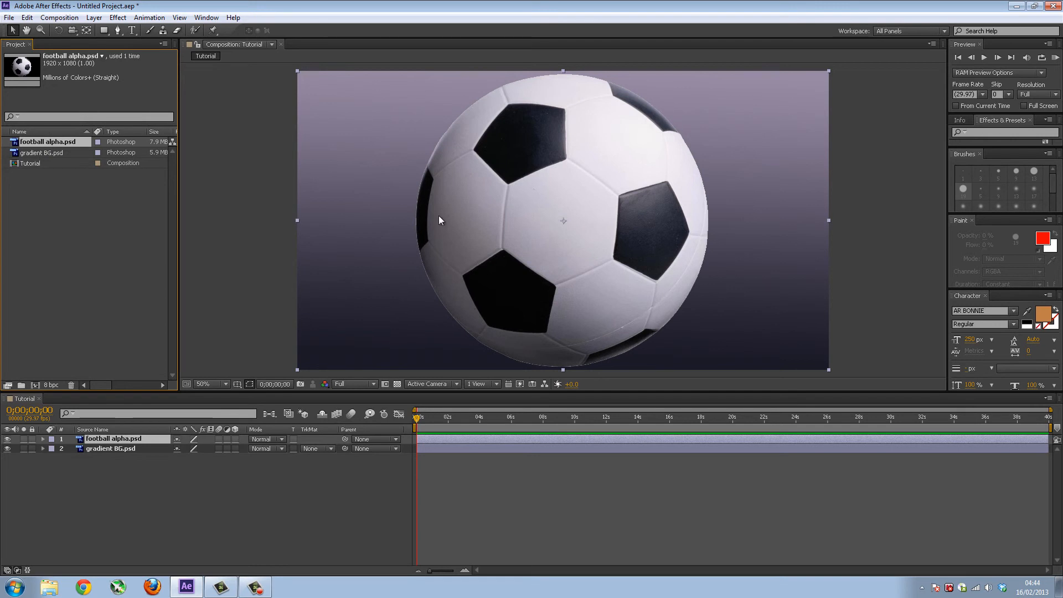
mouse_move(395, 232)
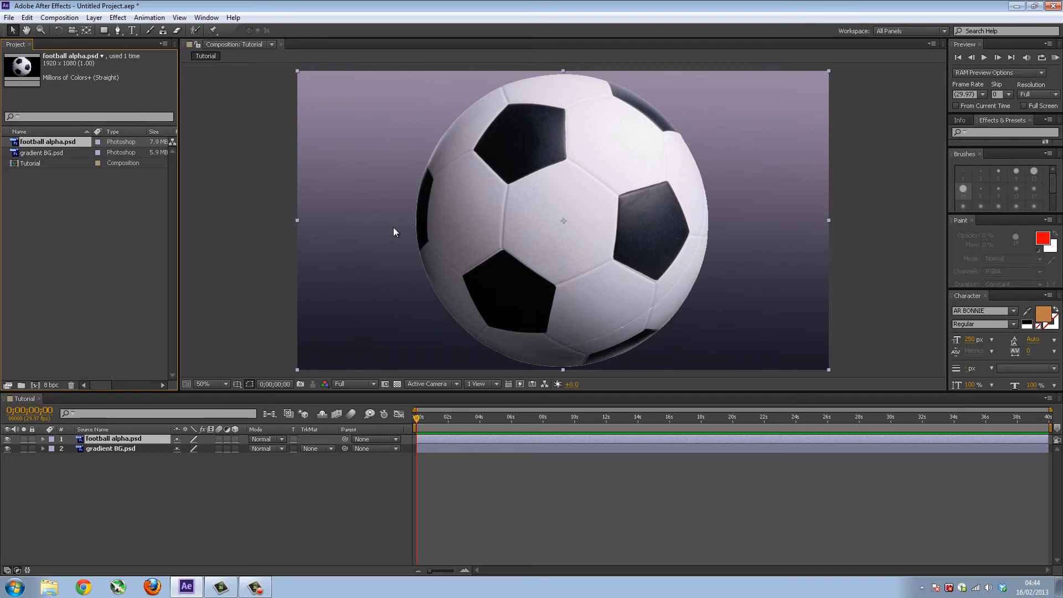
mouse_move(448, 236)
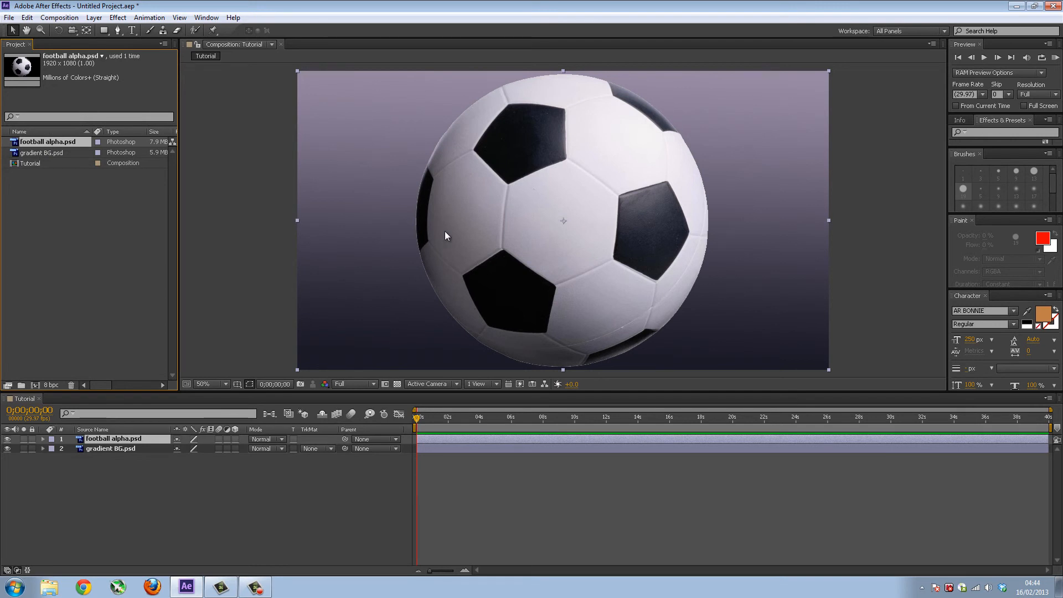
mouse_move(365, 272)
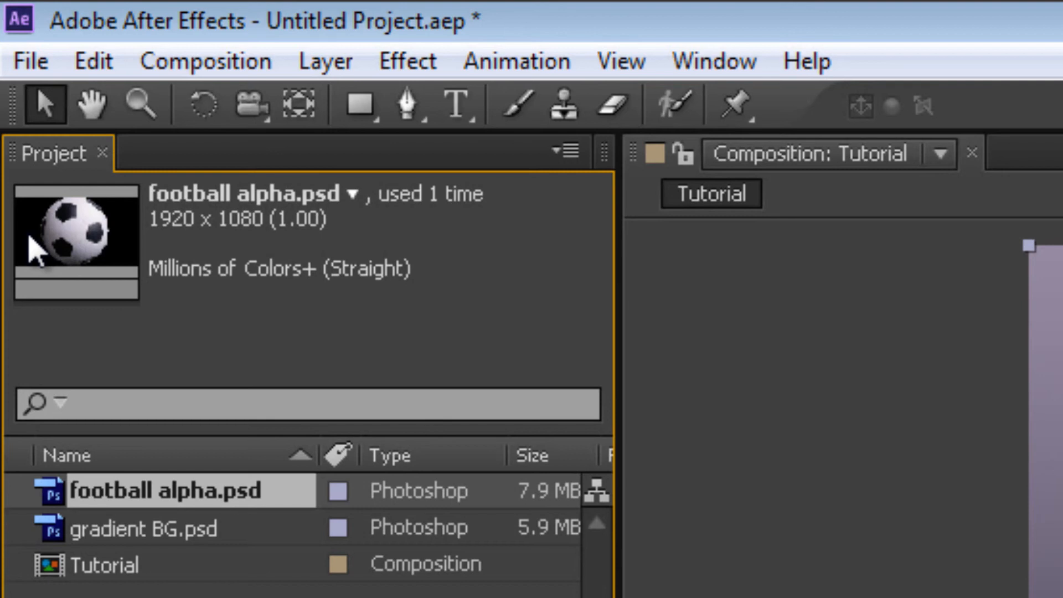
mouse_move(38, 233)
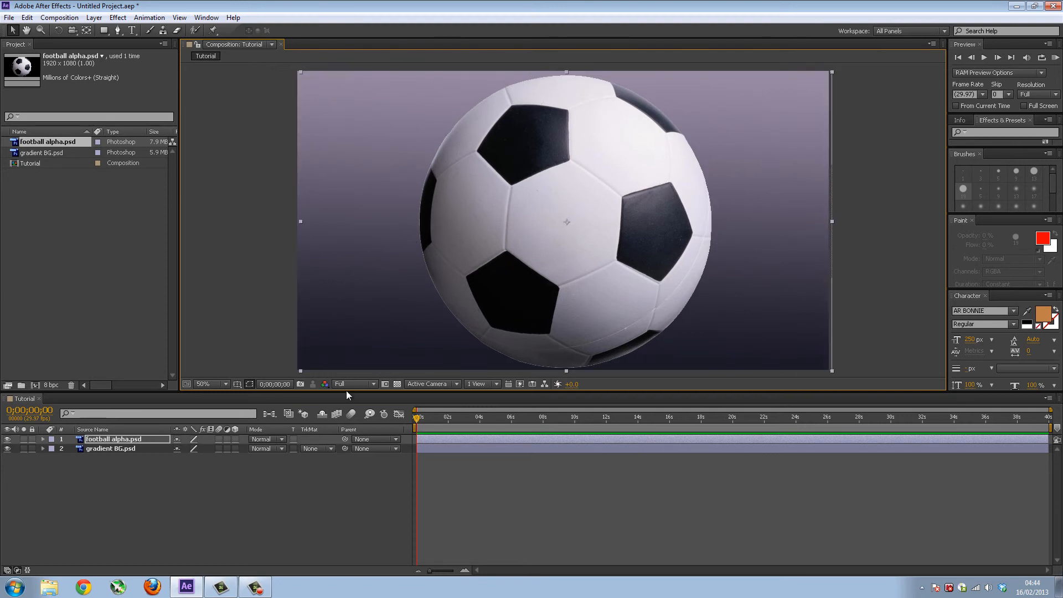
mouse_move(408, 297)
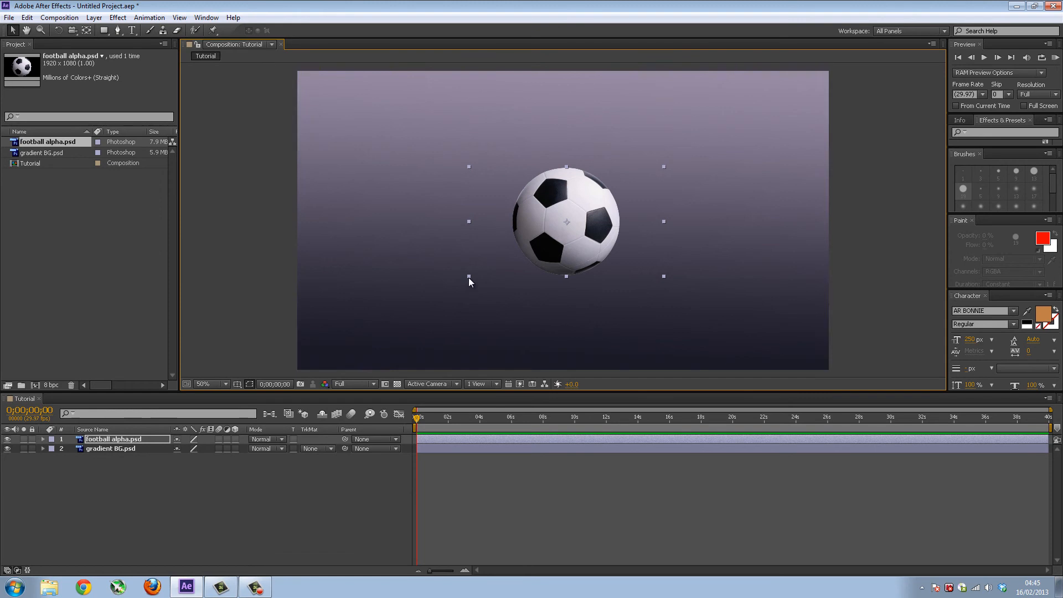
mouse_move(462, 290)
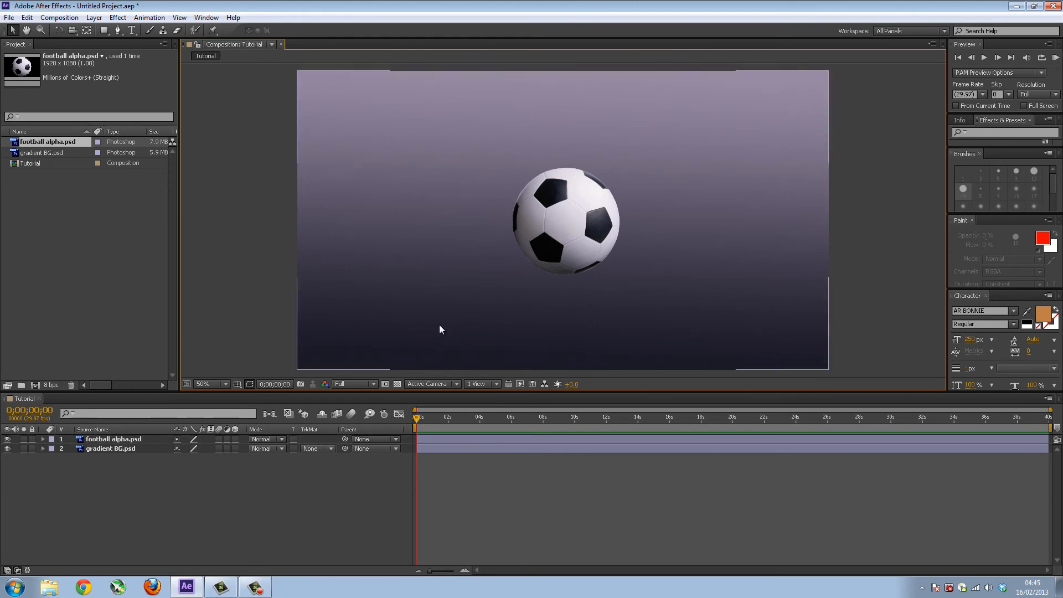
Step: Drag the scaled-down football to the centre of the Tutorial composition
click(113, 439)
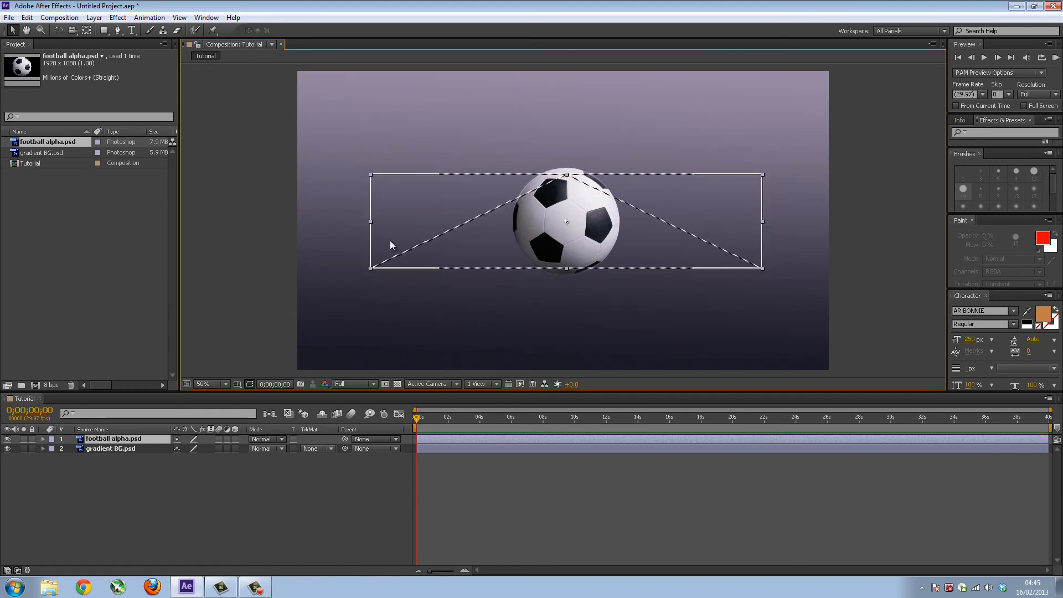
drag(373, 267, 473, 325)
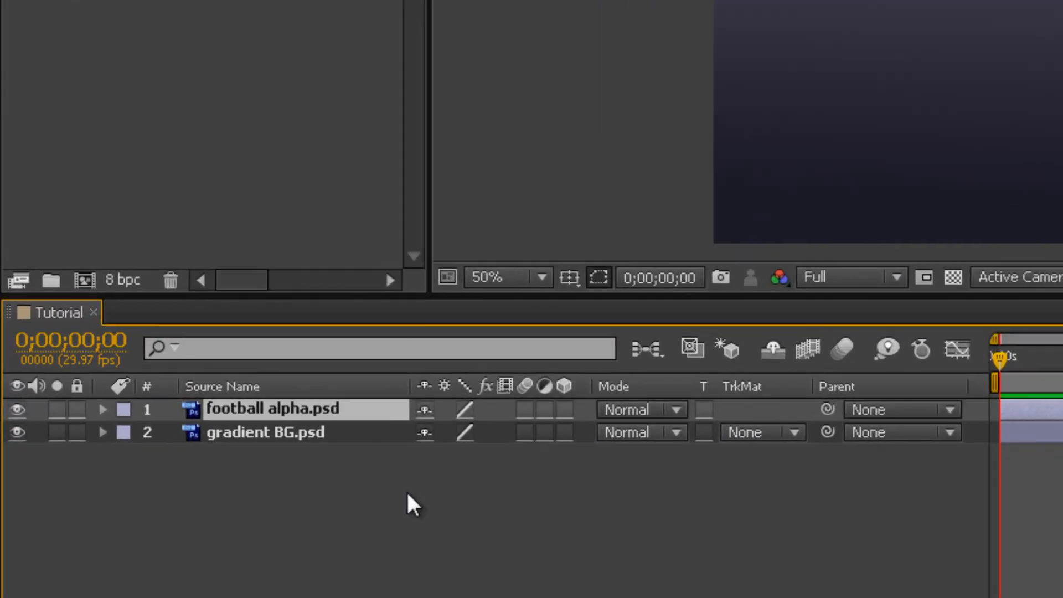
mouse_move(404, 497)
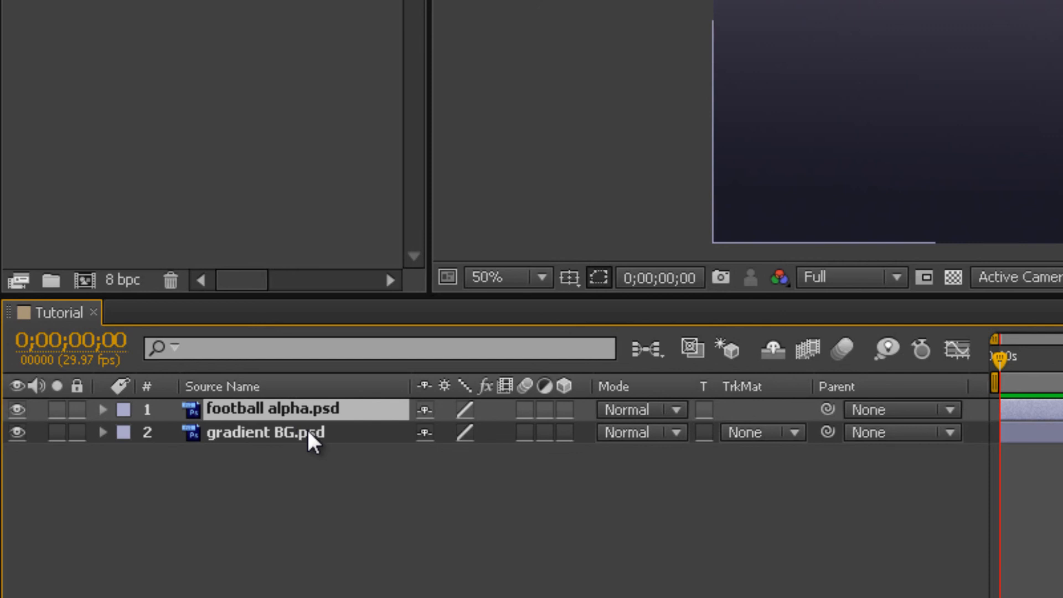
mouse_move(372, 466)
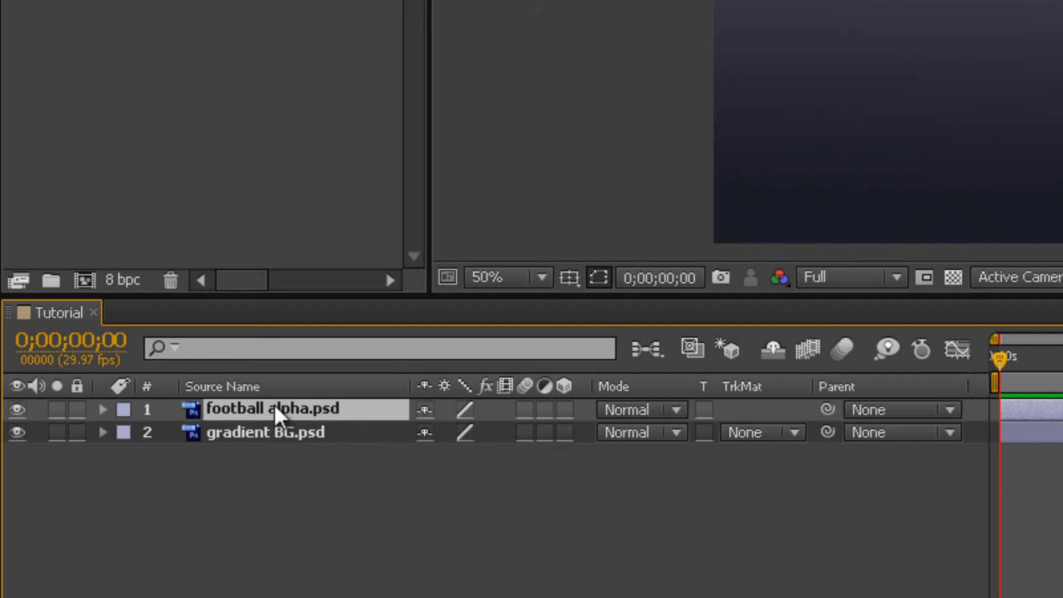
Step: Rename the football alpha layer 'football' and the gradient BG layer 'BG'
double_click(275, 409)
text(football)
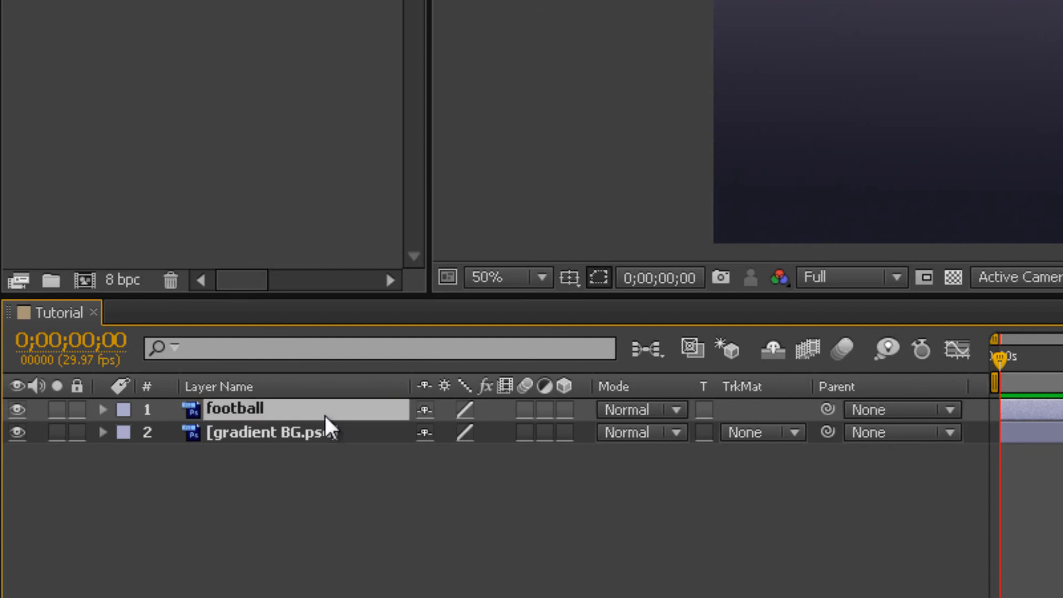
click(285, 432)
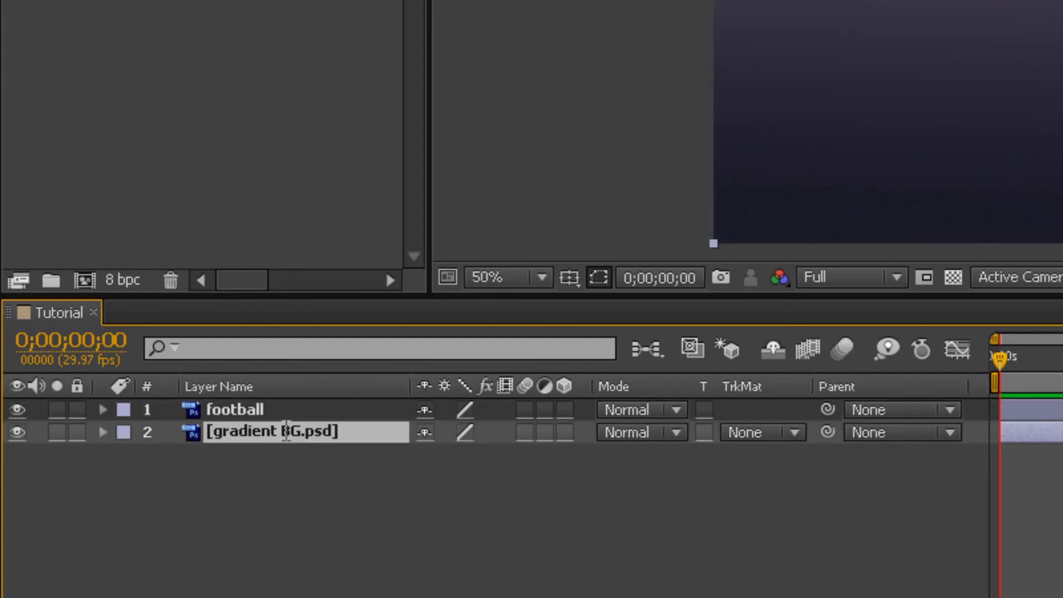
text(BG)
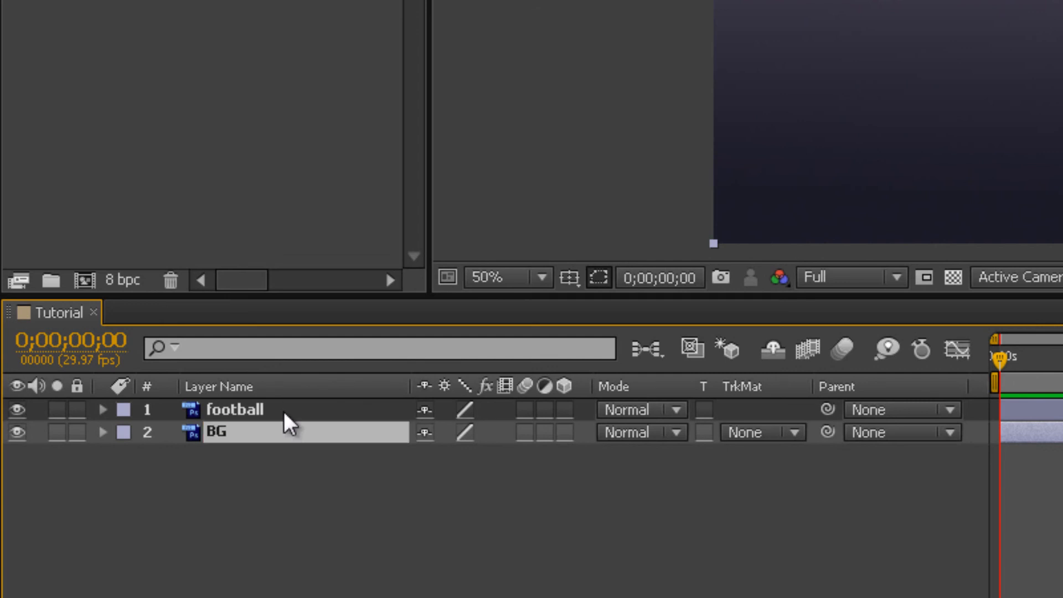
click(256, 410)
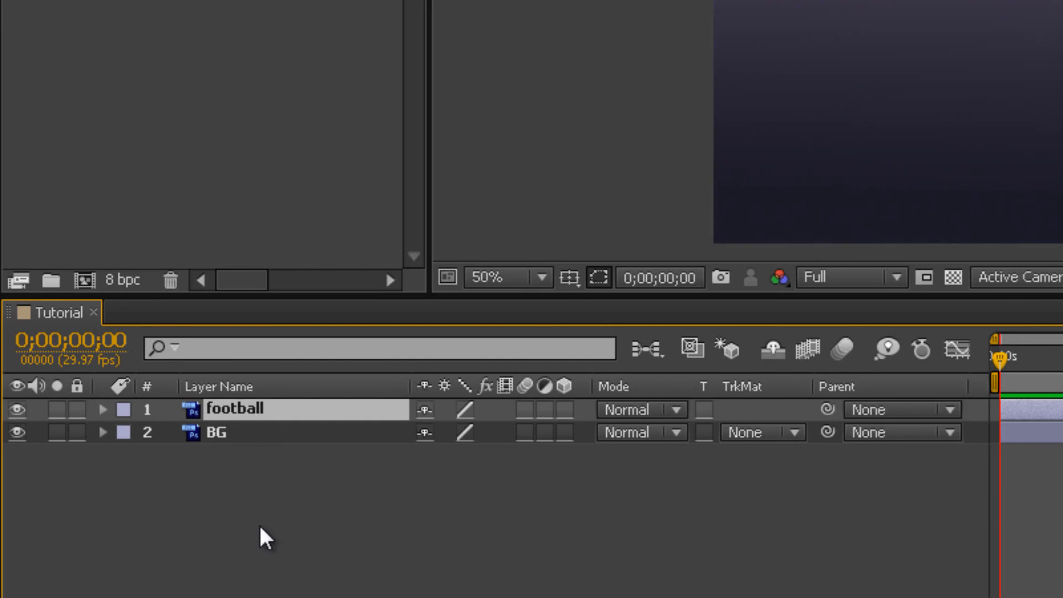
mouse_move(268, 555)
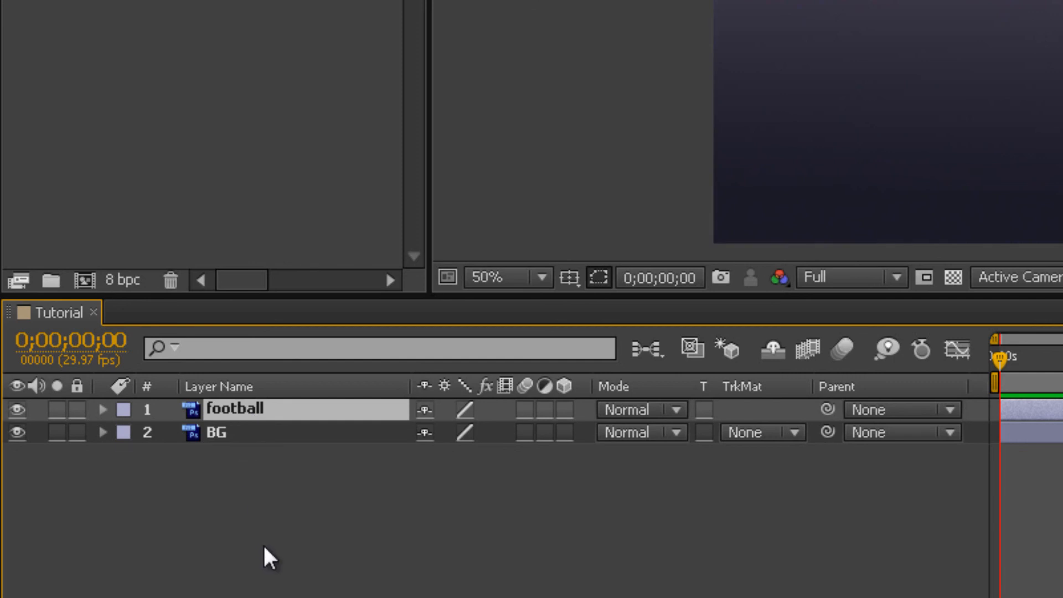
mouse_move(267, 472)
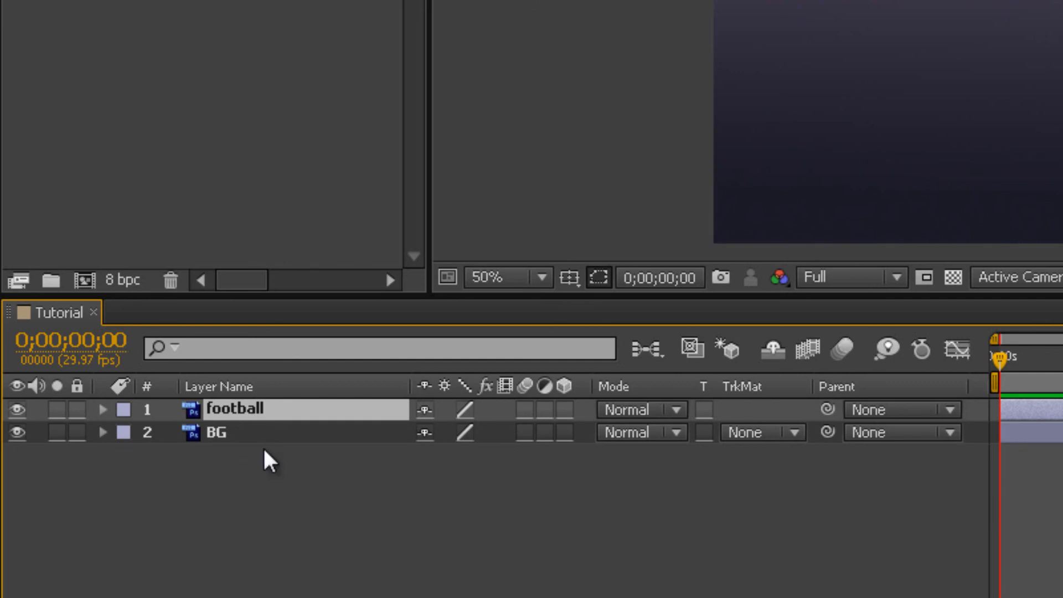
mouse_move(235, 421)
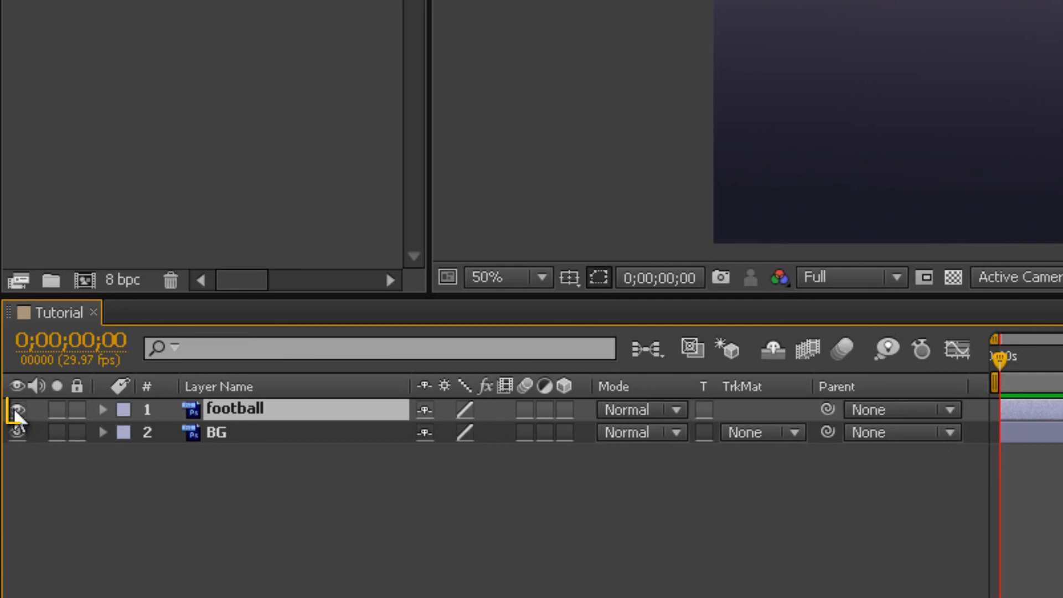
click(18, 421)
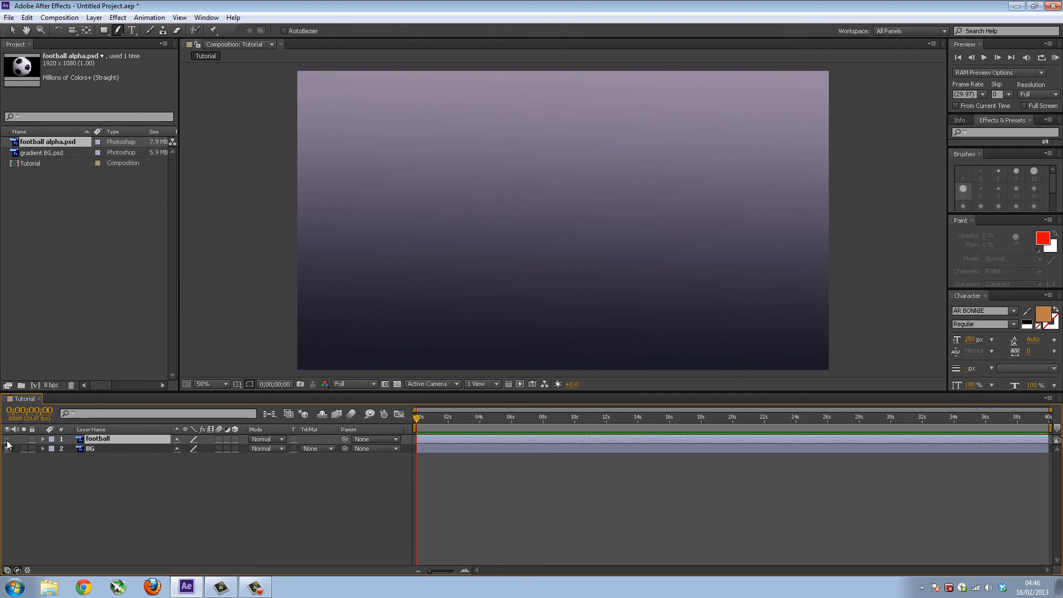
click(6, 440)
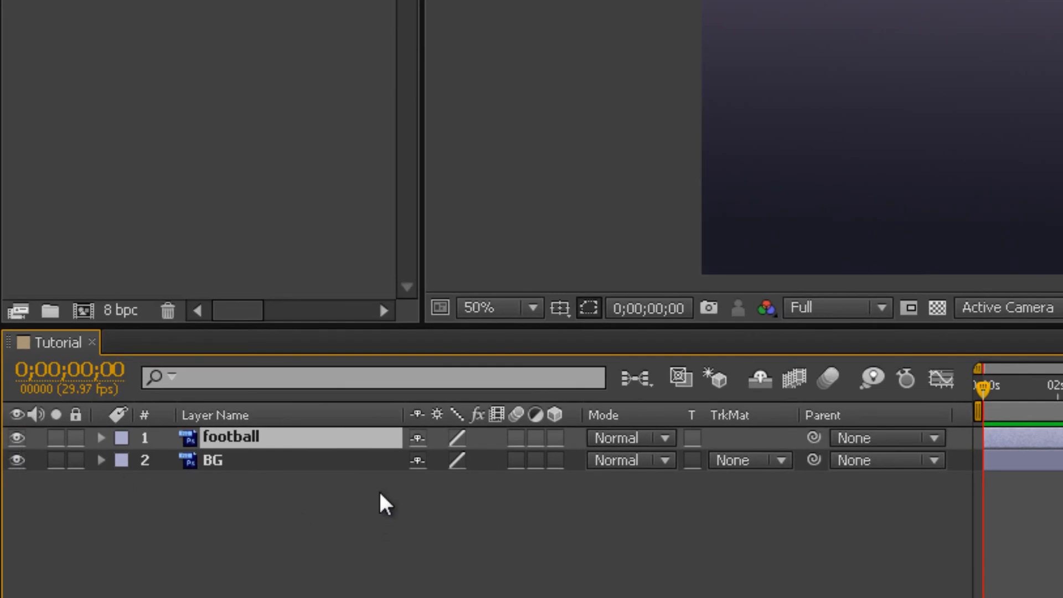
click(417, 439)
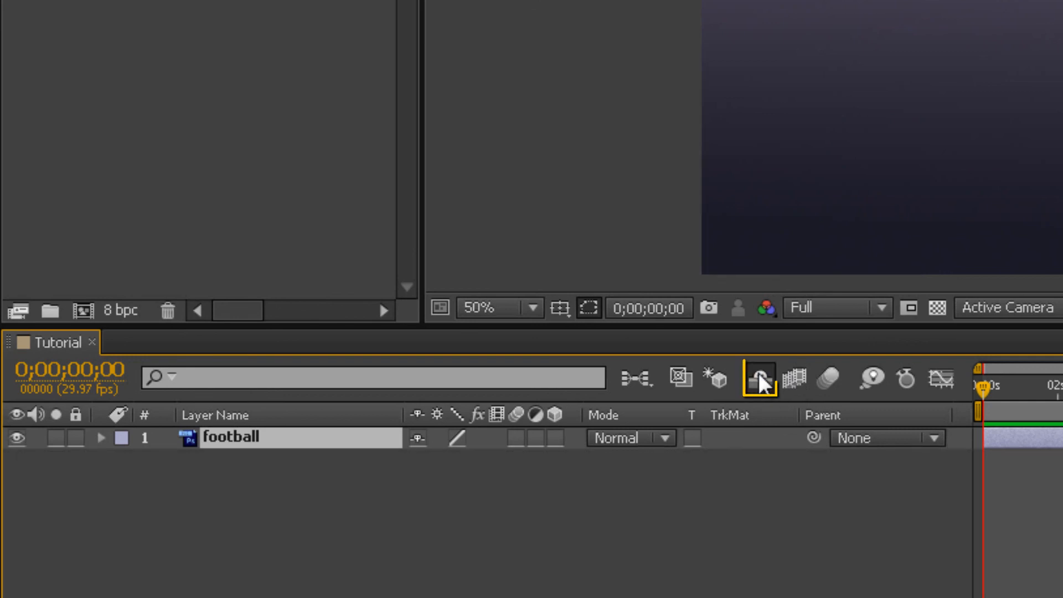
mouse_move(764, 388)
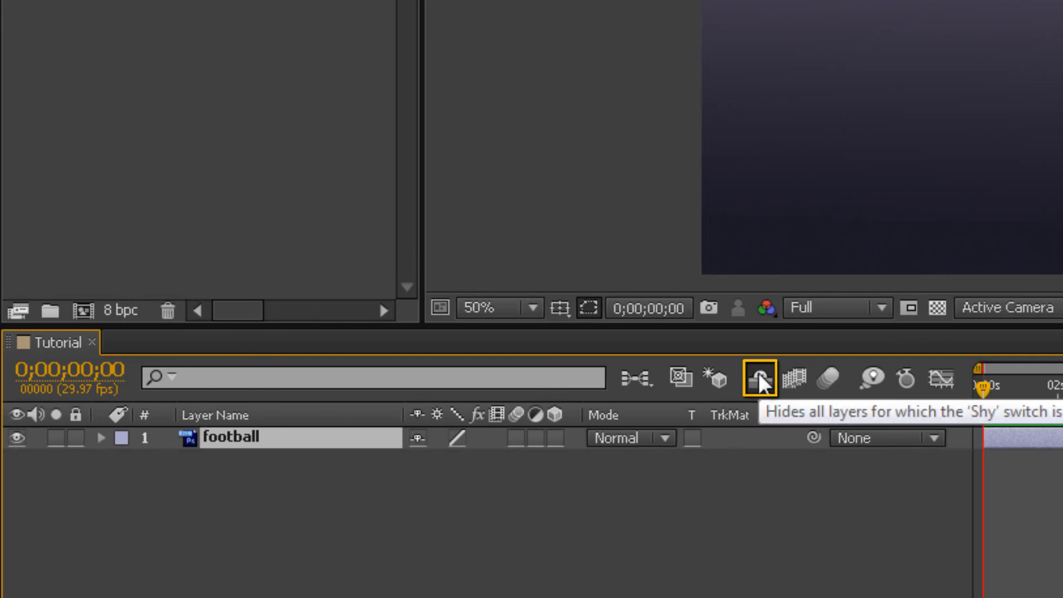
click(758, 380)
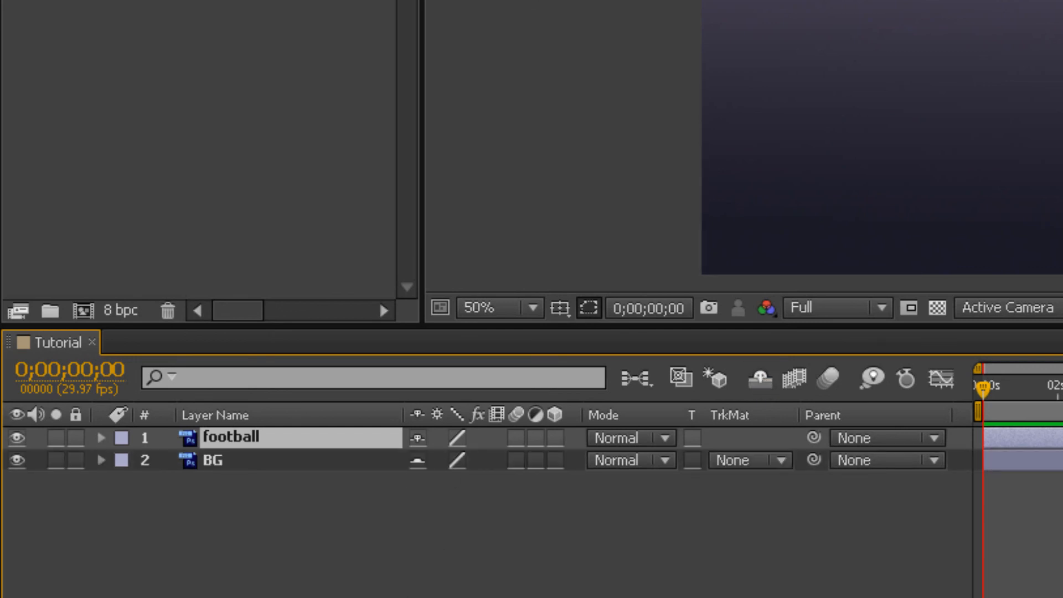
mouse_move(412, 489)
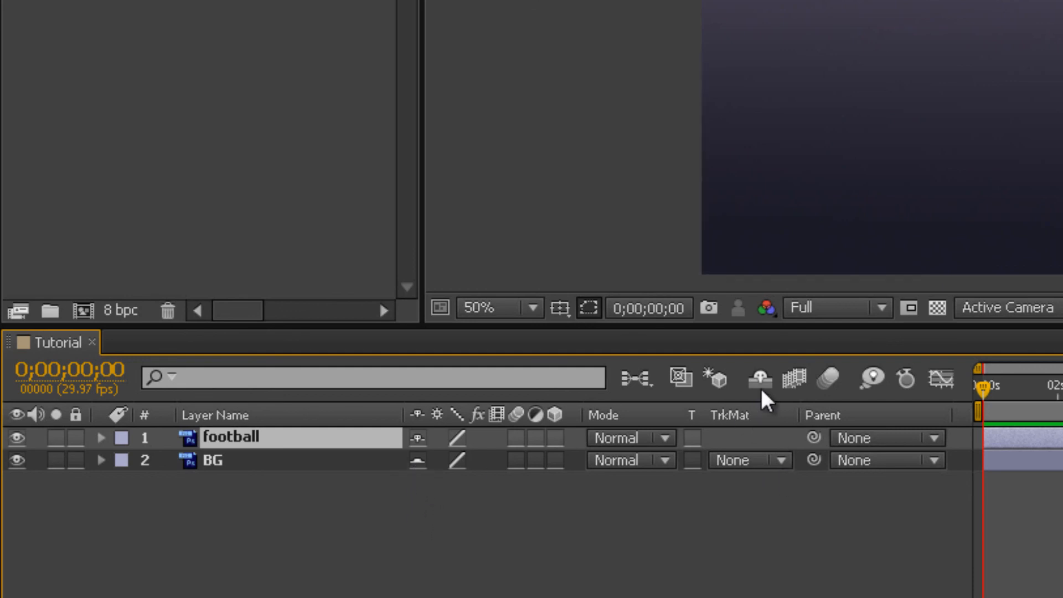
click(757, 379)
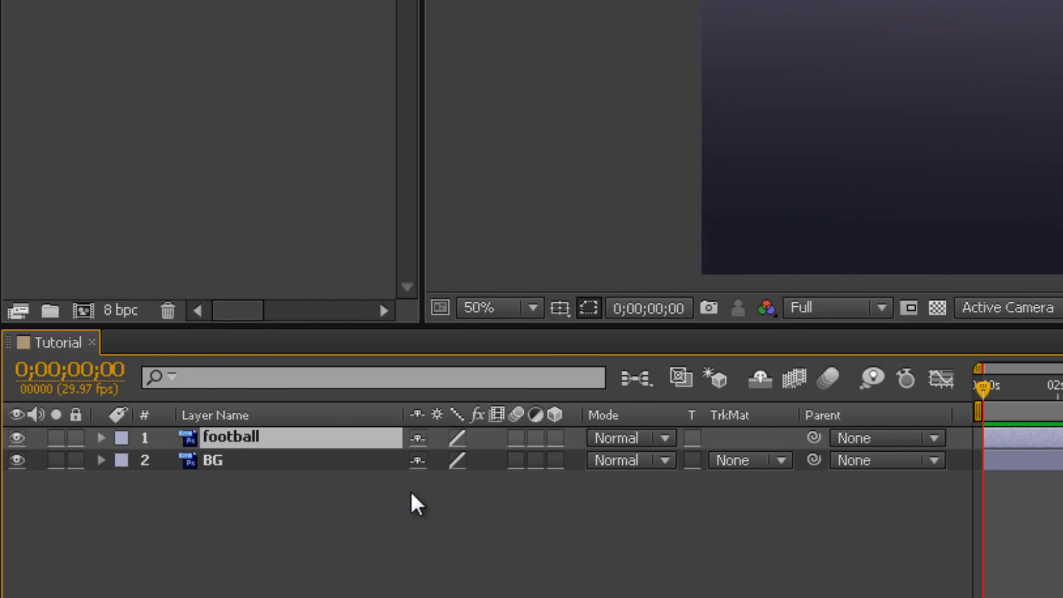
mouse_move(567, 448)
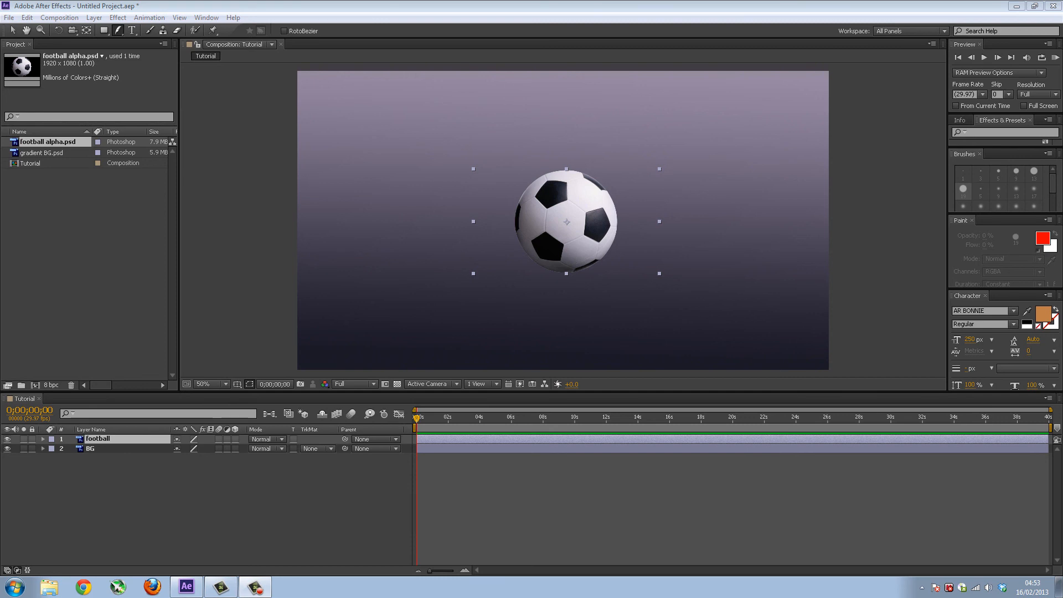
mouse_move(597, 508)
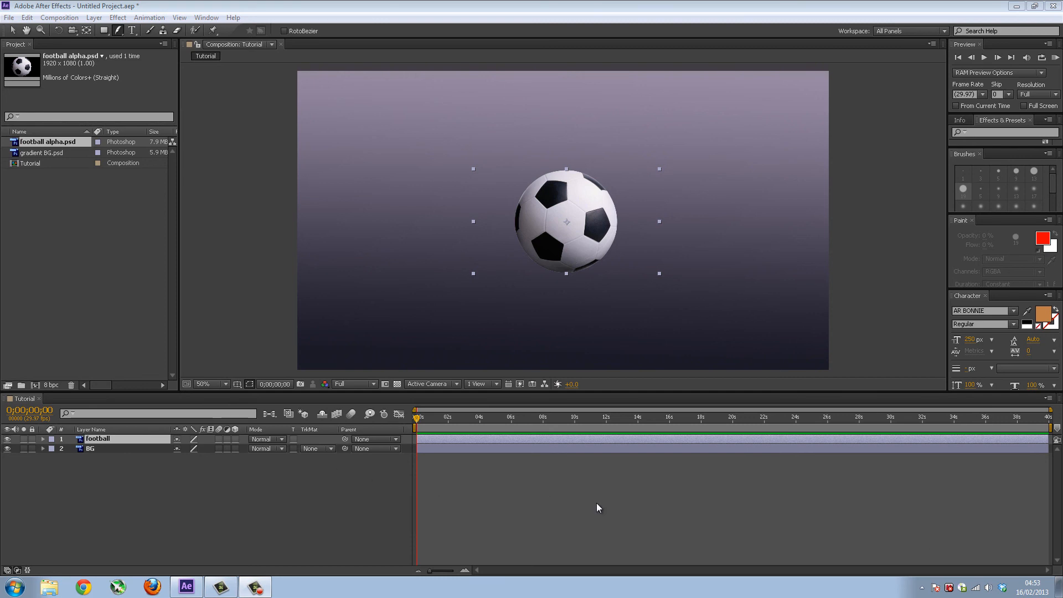